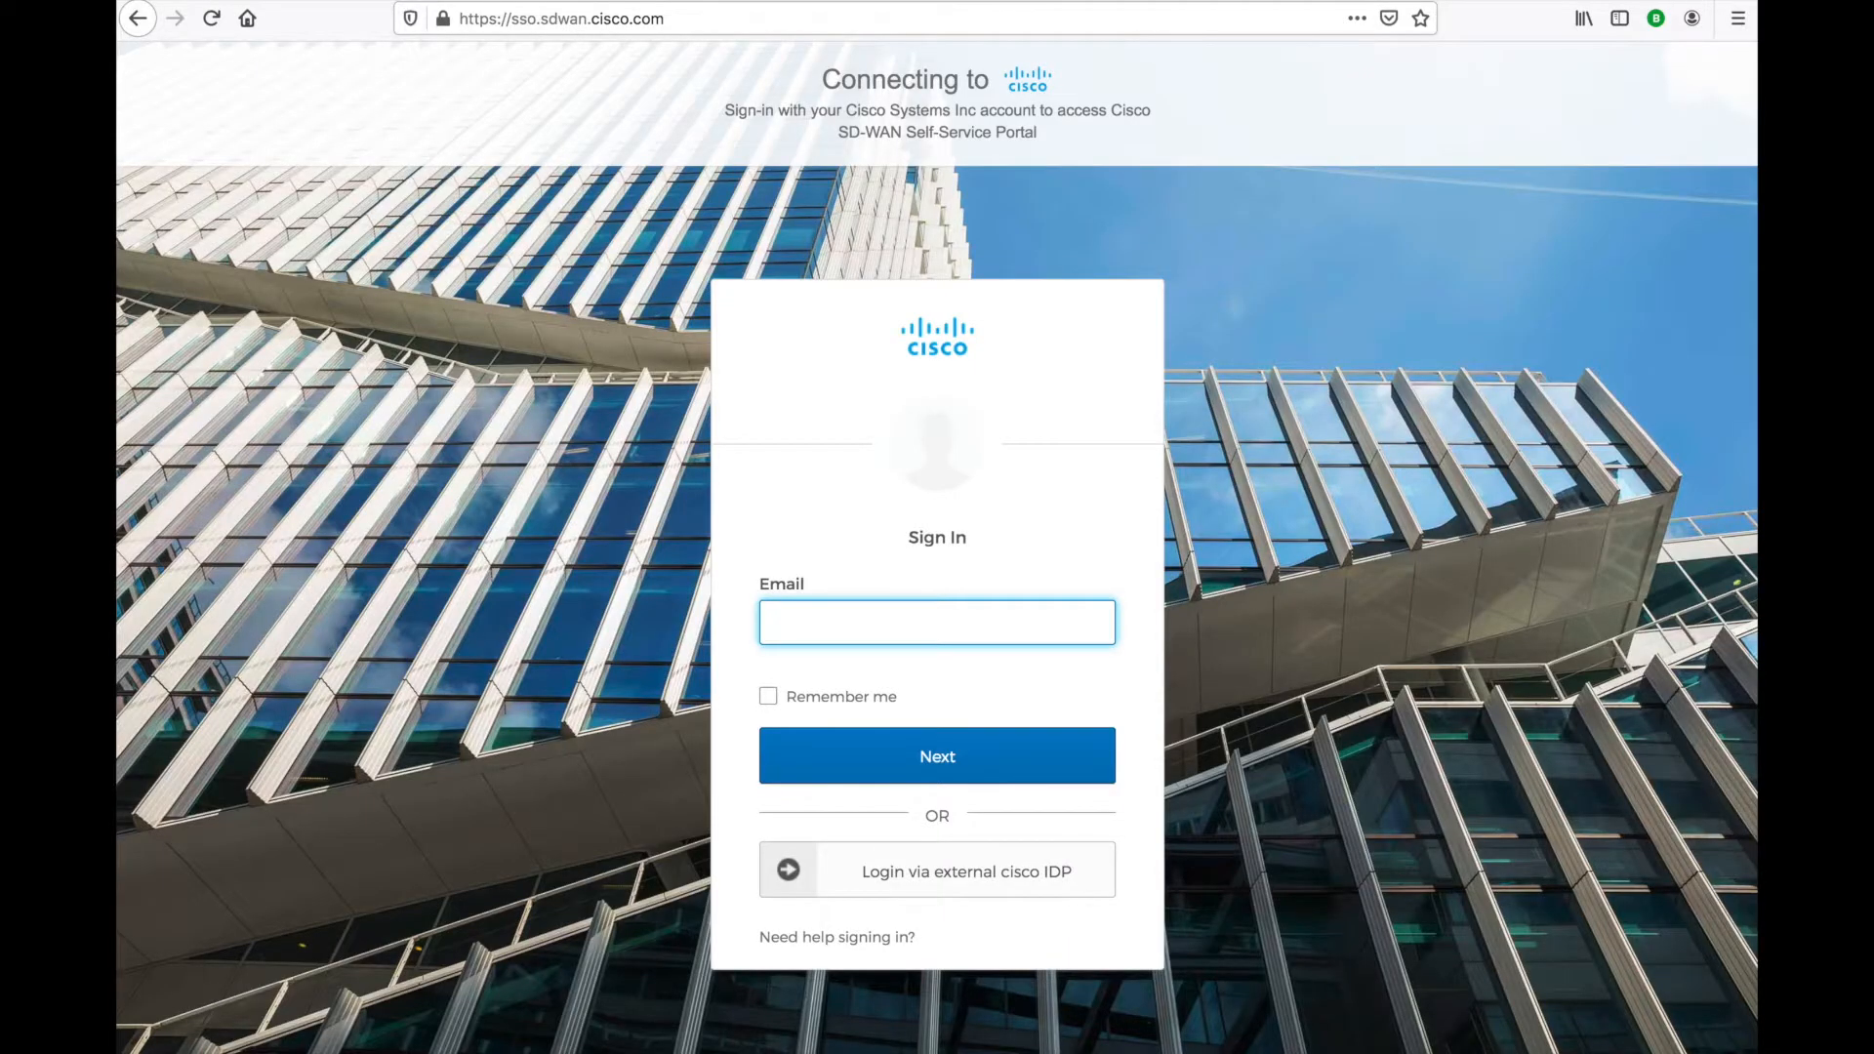
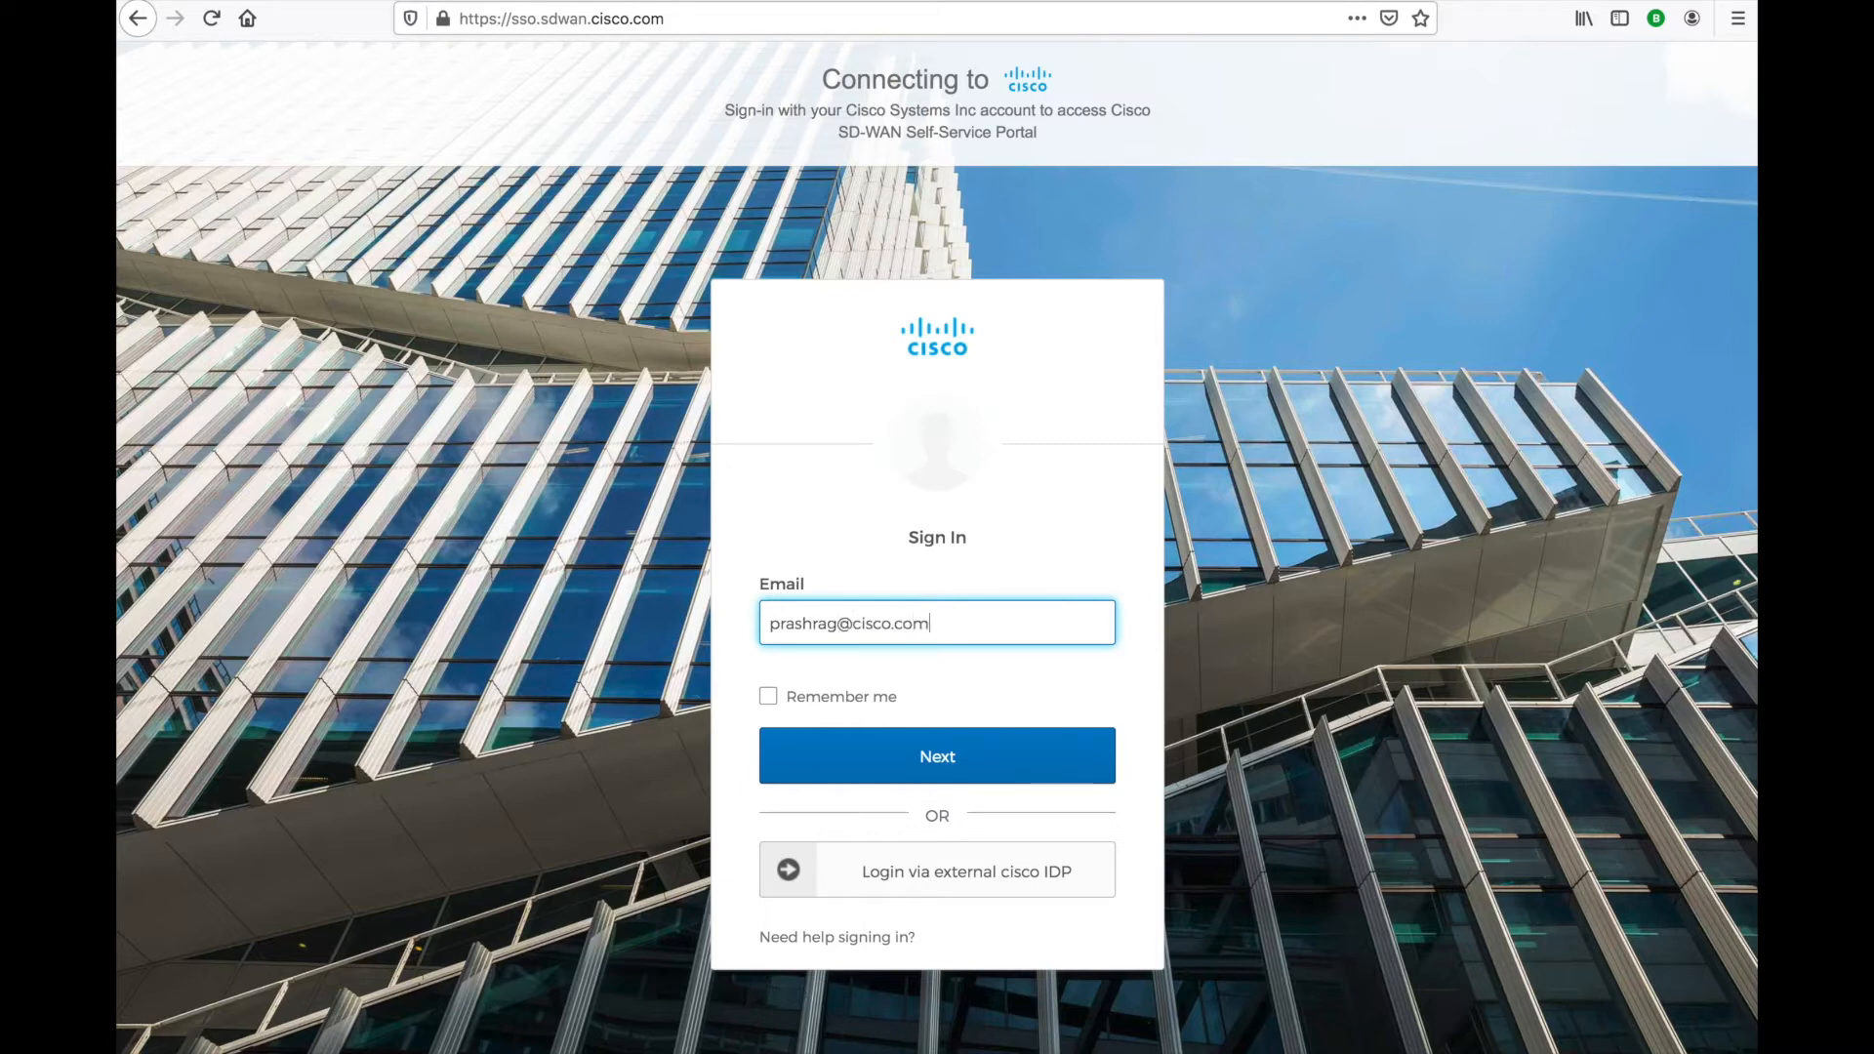
mouse_move(945, 882)
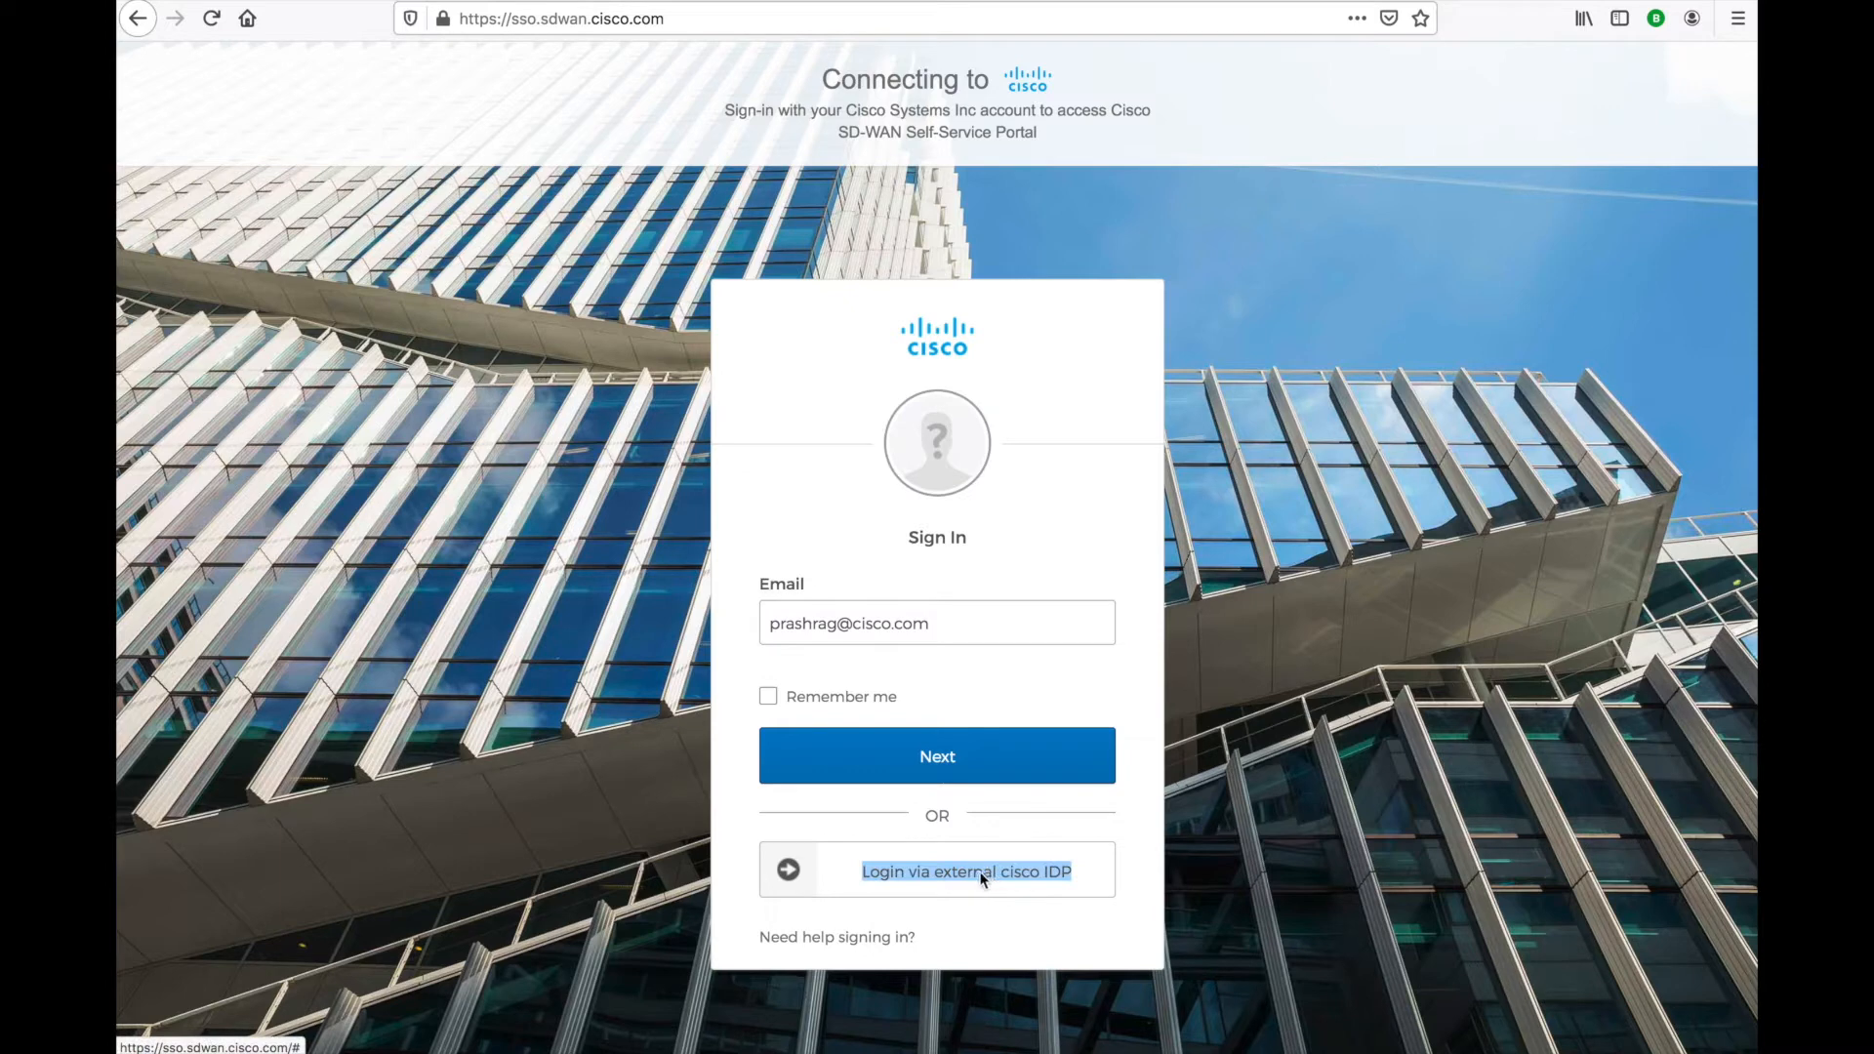
left_click(966, 871)
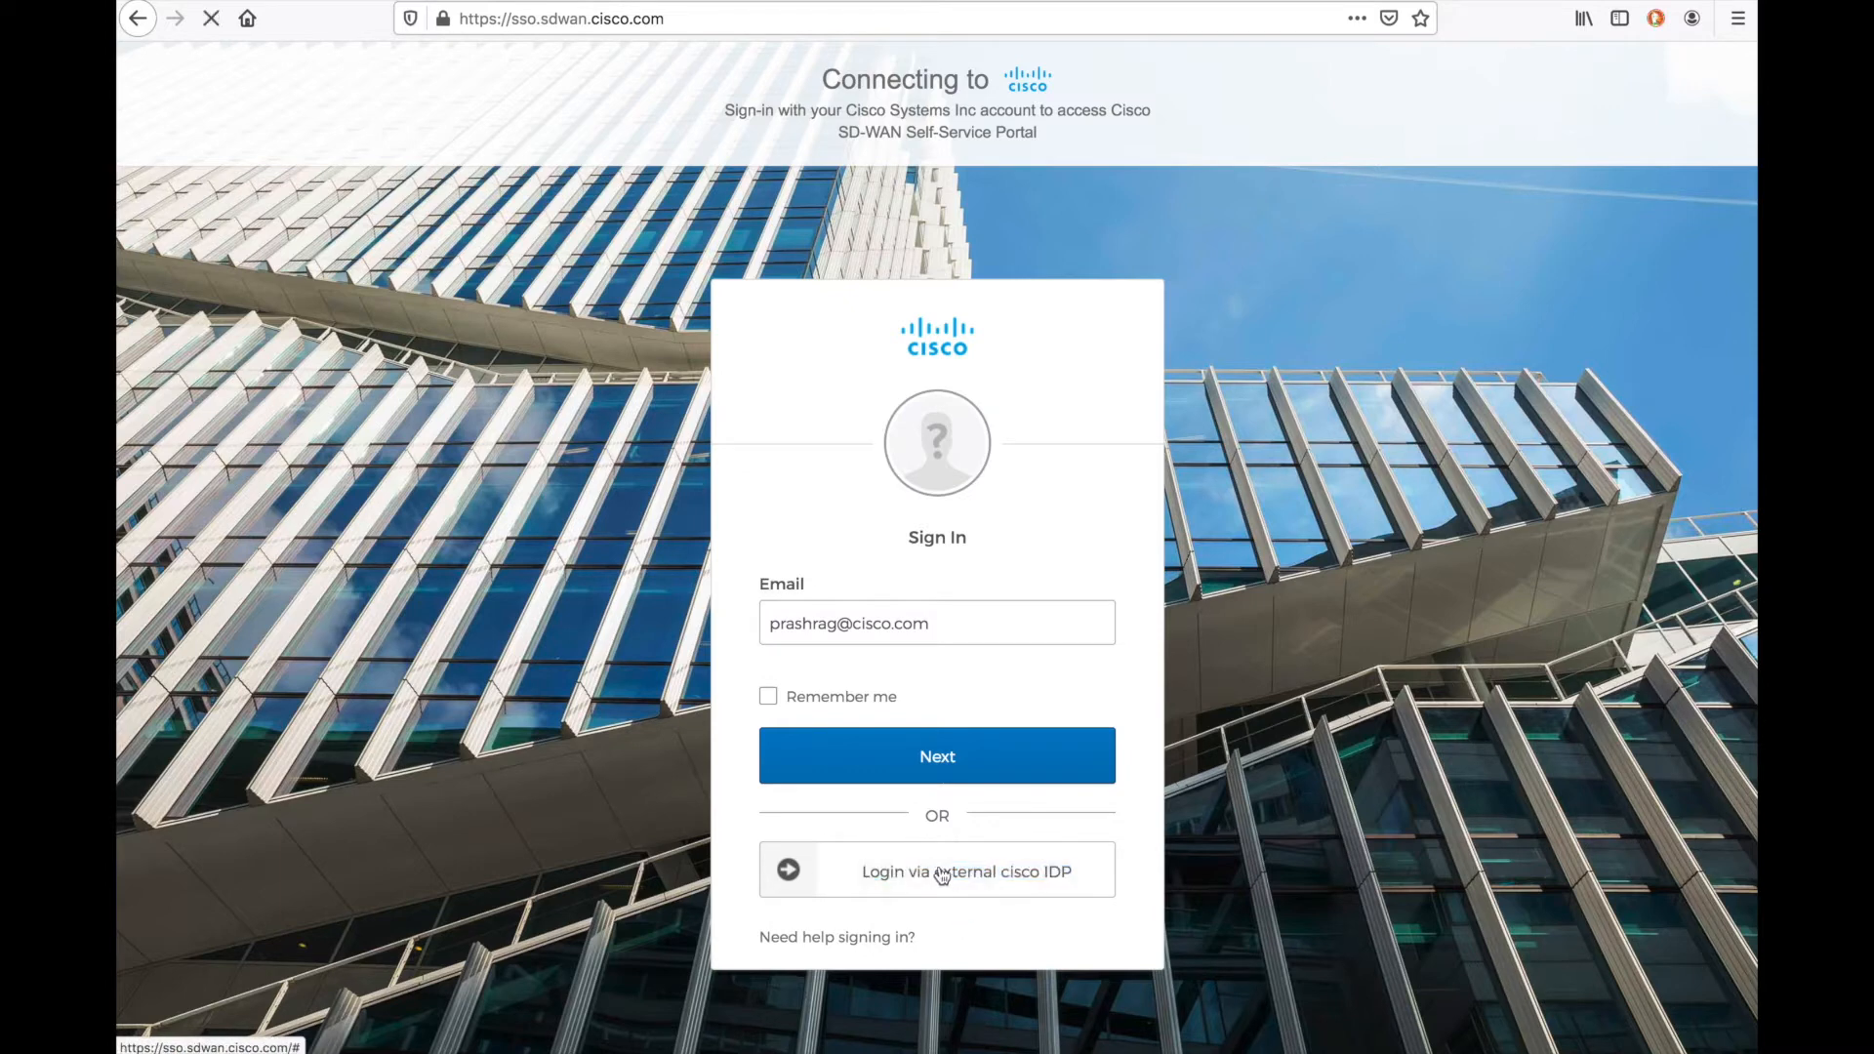
left_click(937, 871)
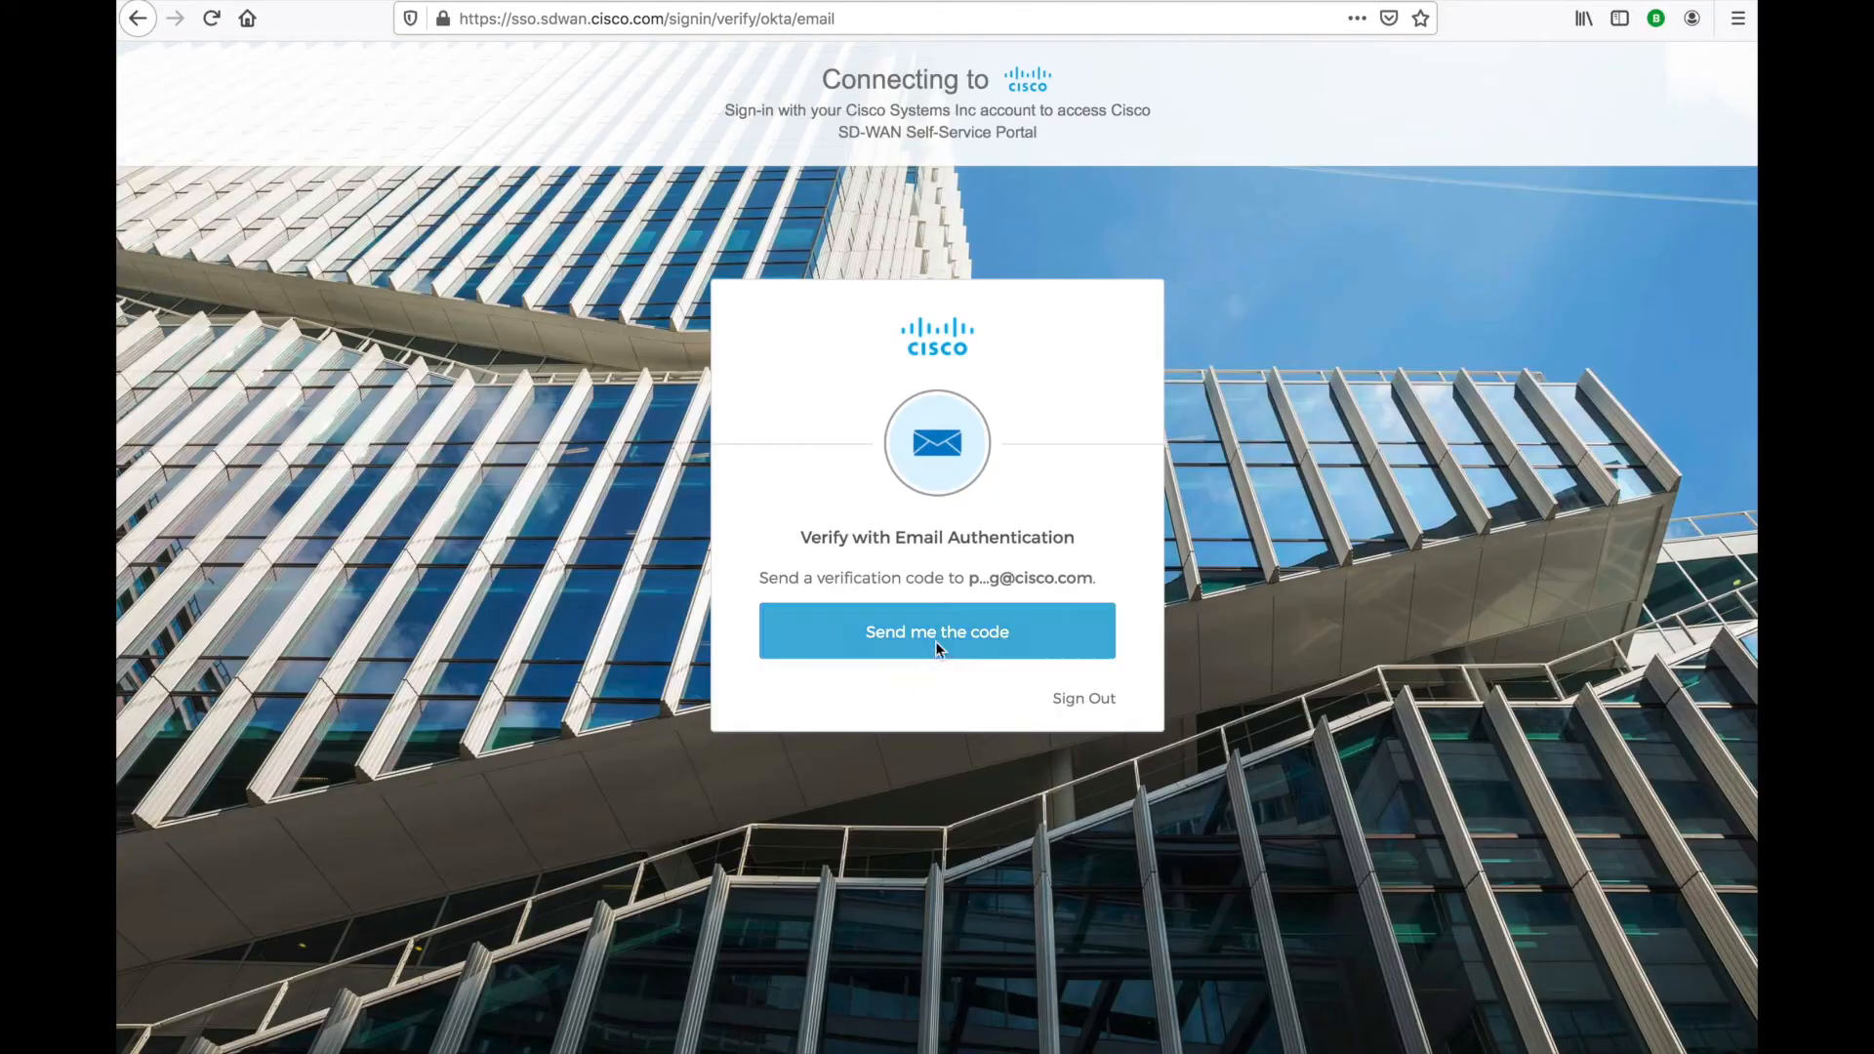
left_click(937, 631)
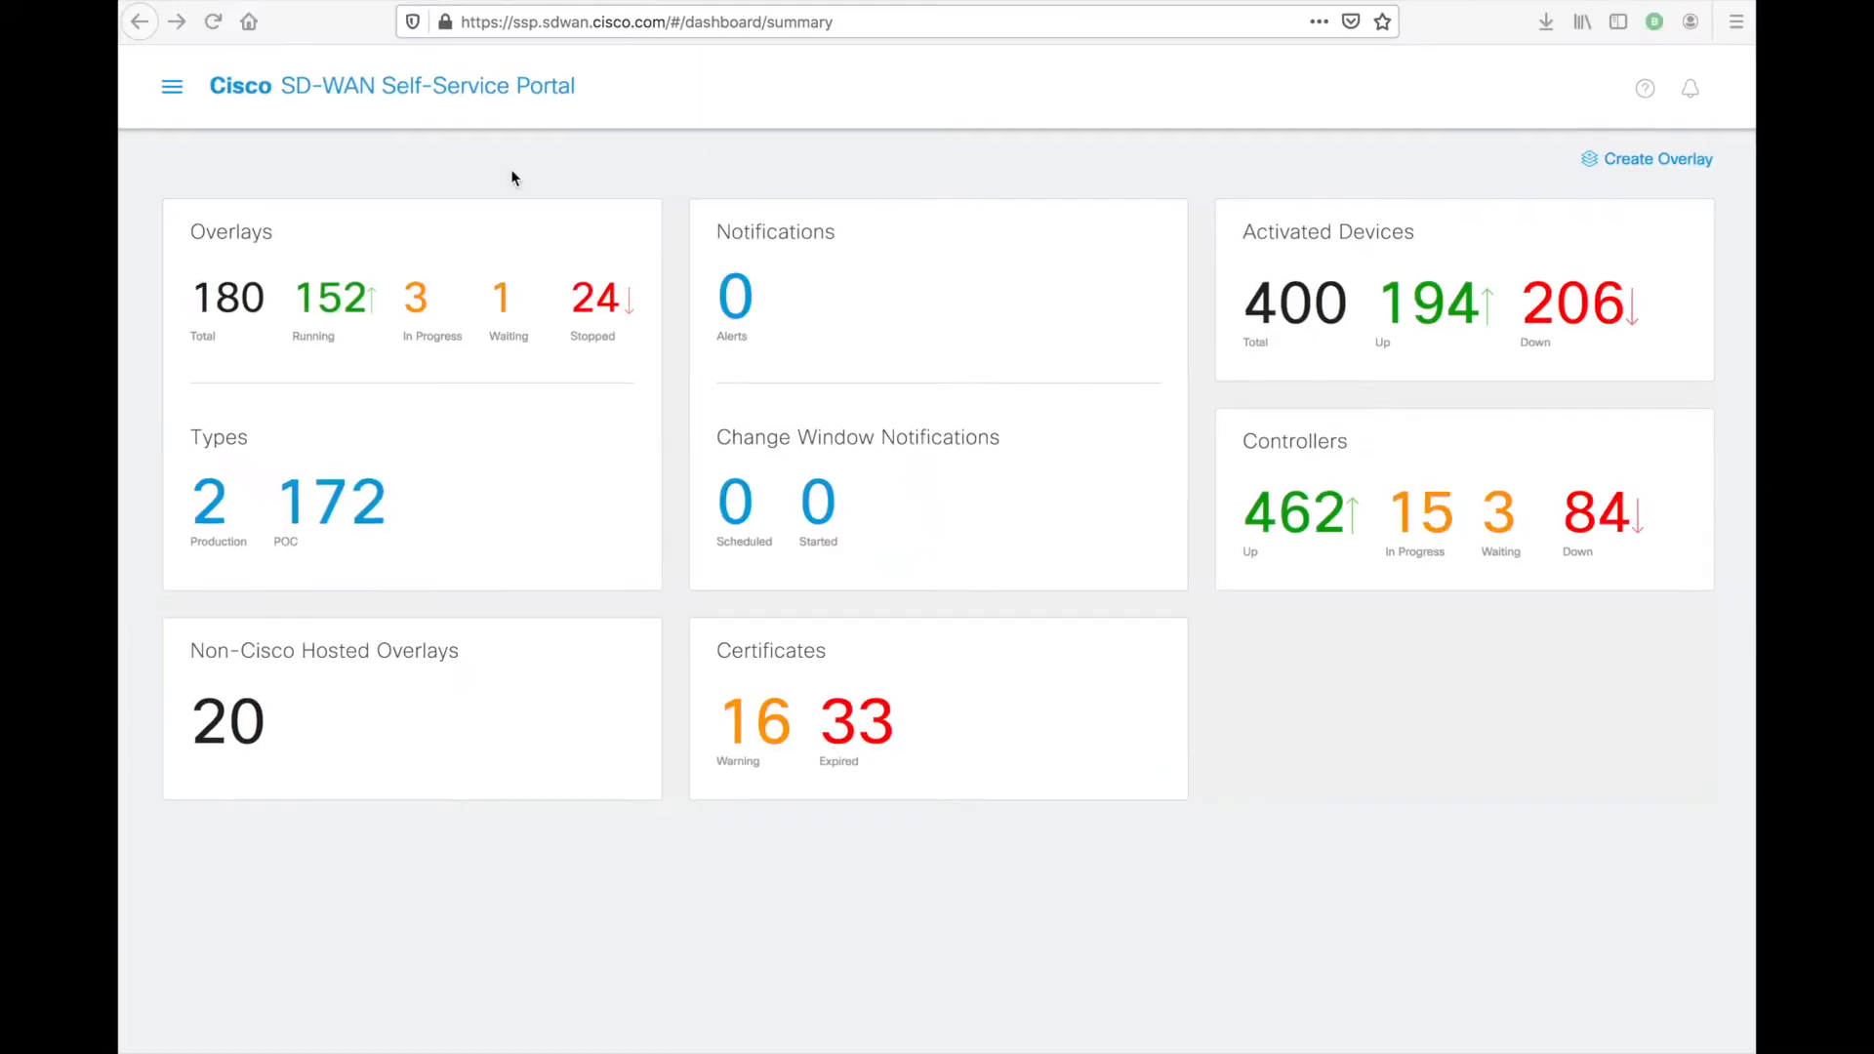
Start creating a new overlay from the portal navigation panel.
left_click(172, 86)
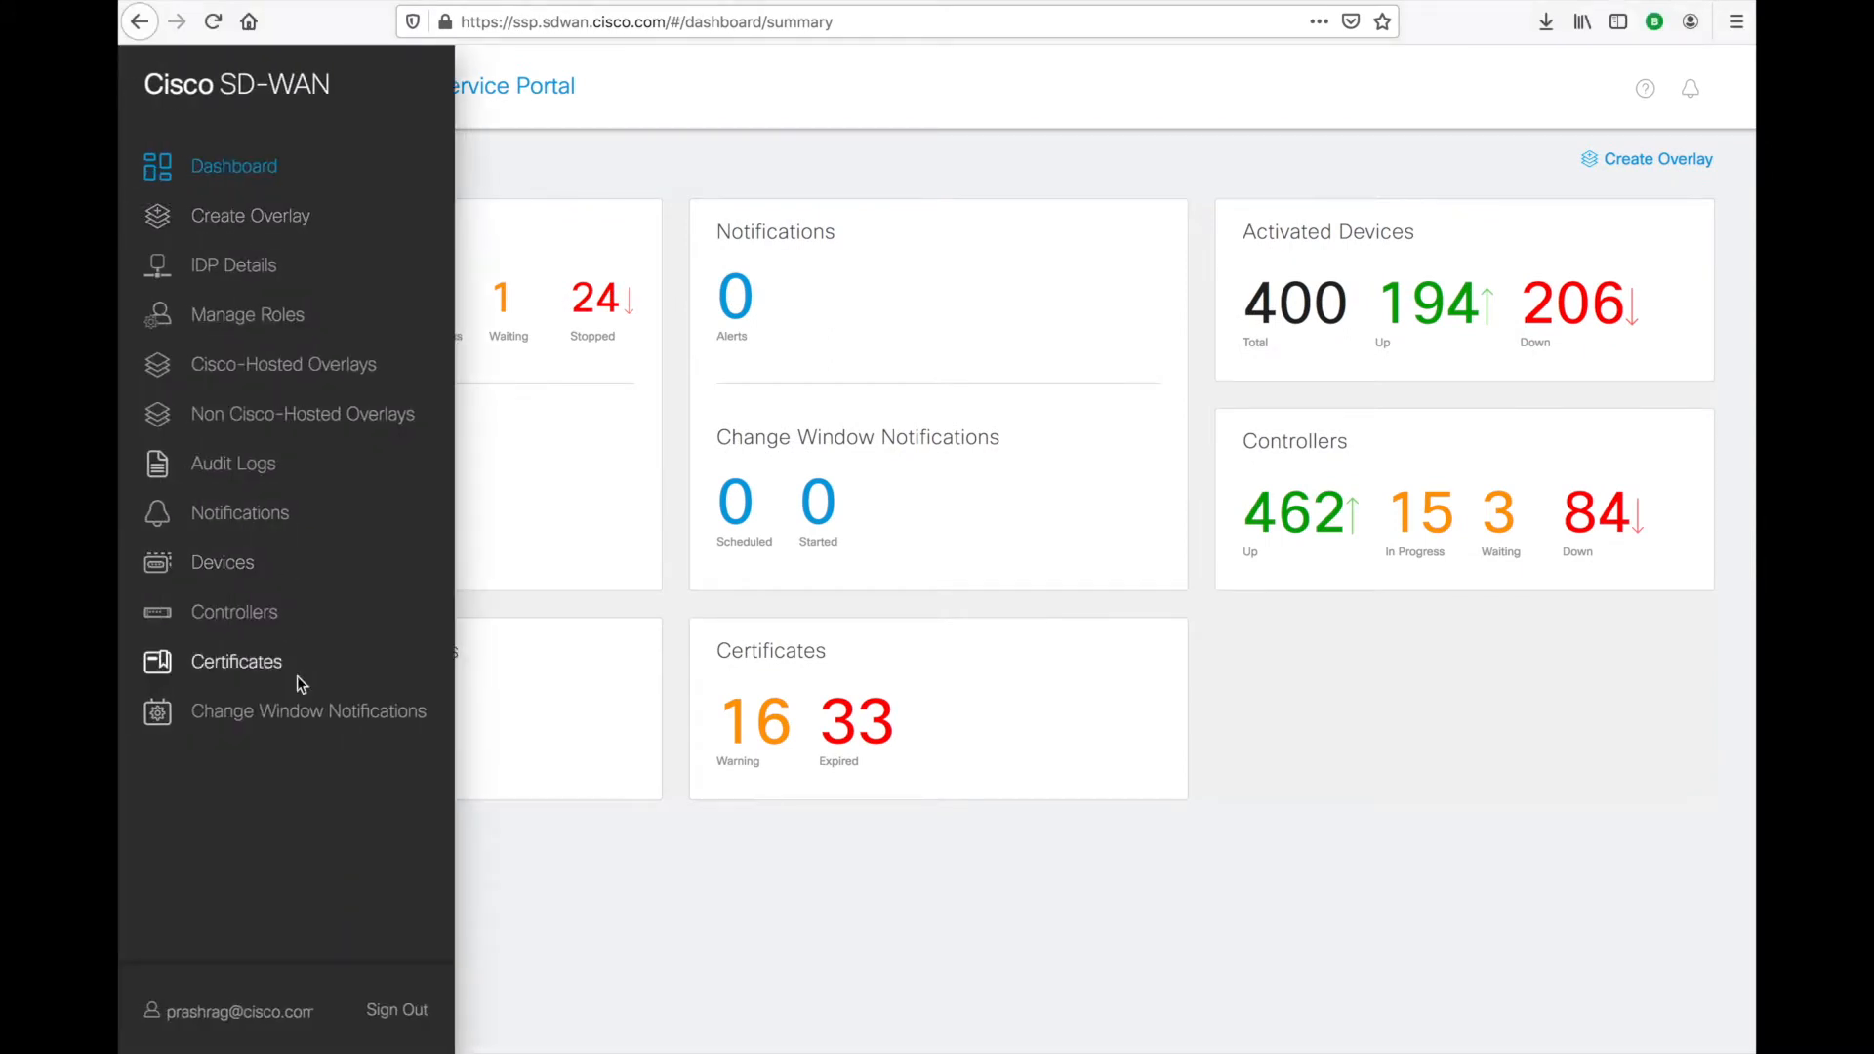
mouse_move(303, 196)
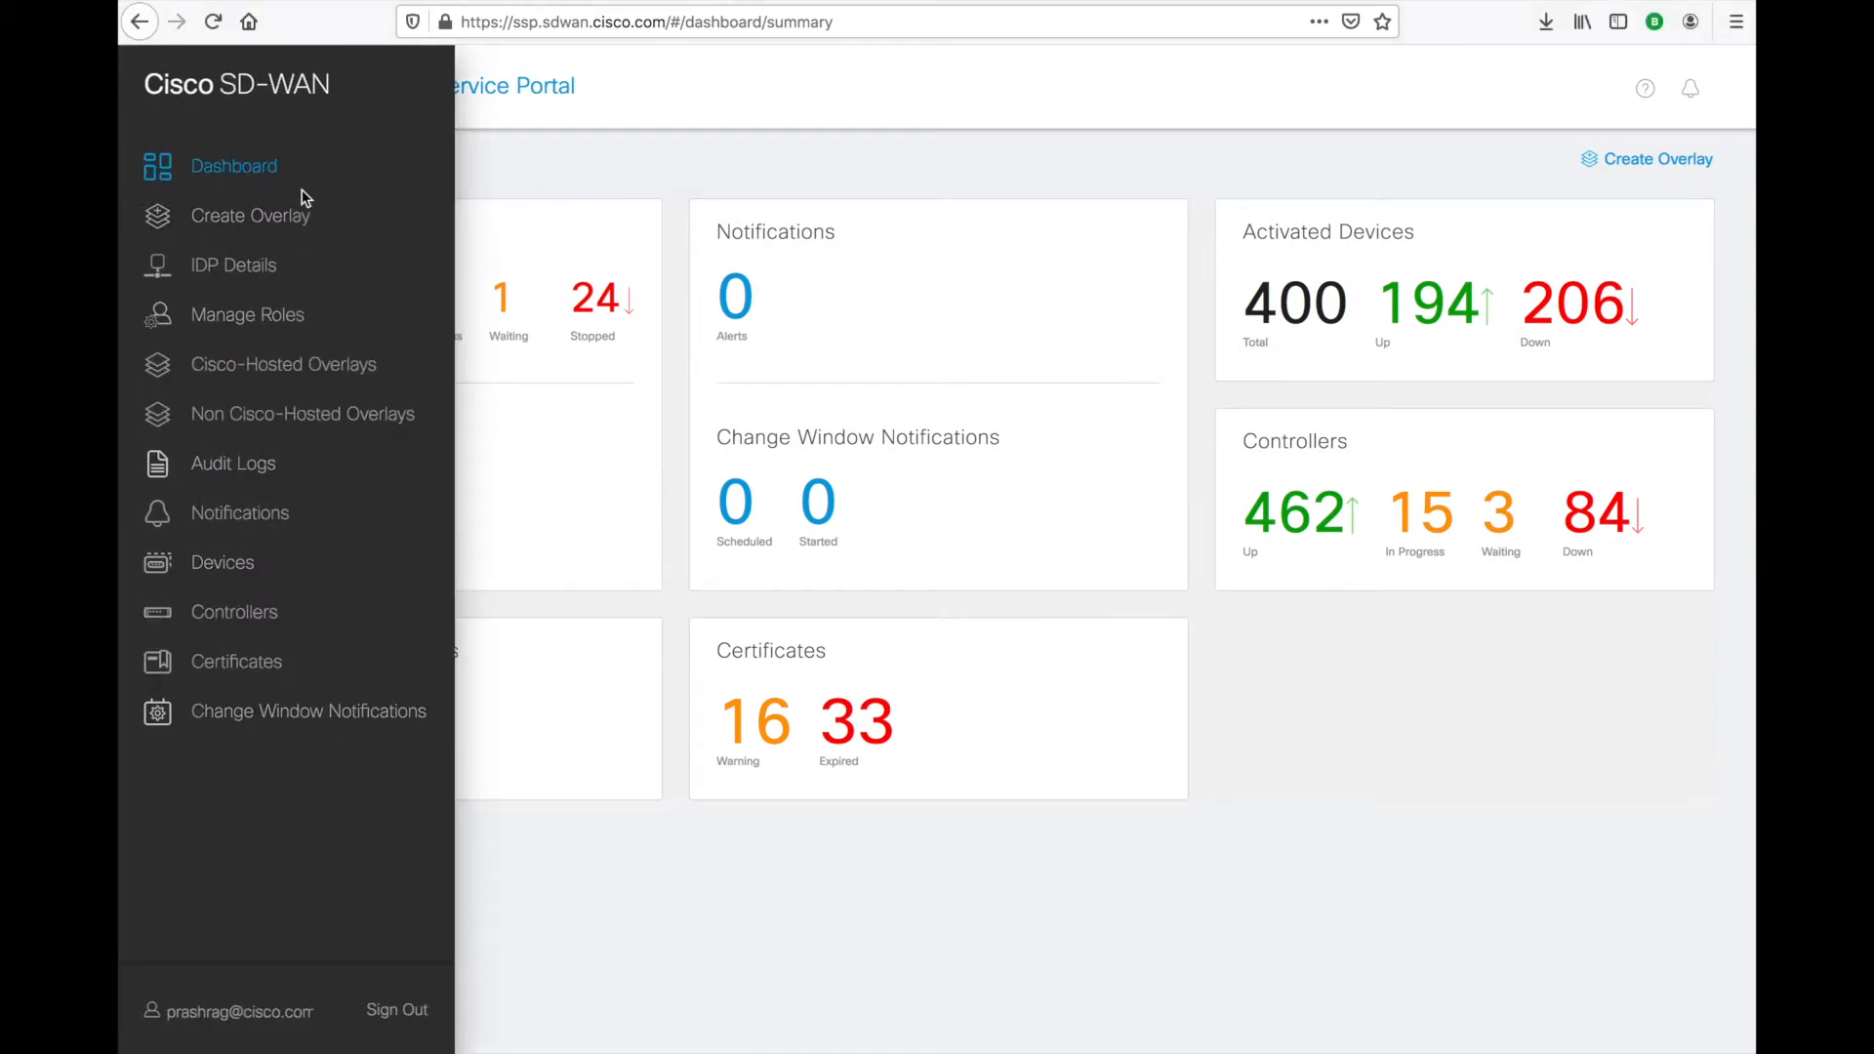
left_click(248, 216)
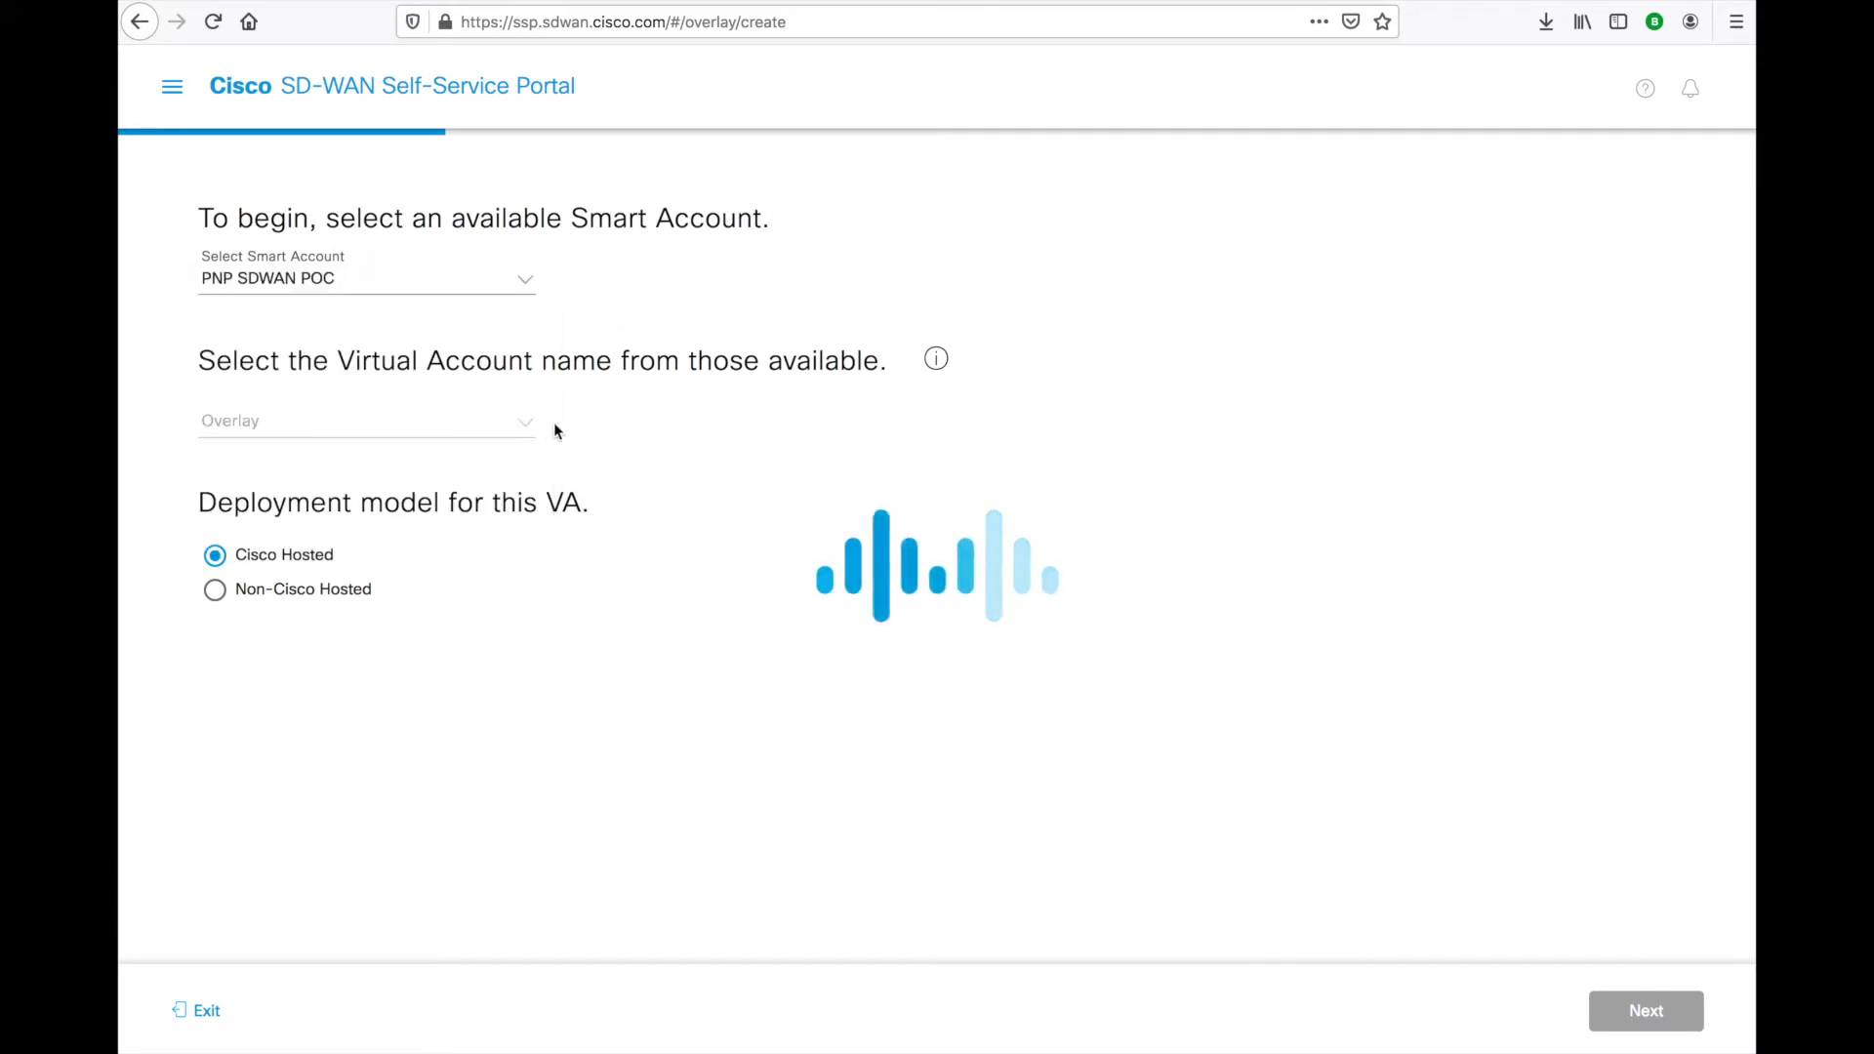
Choose virtual account PRASHRAG-INTERNAL-TESTING-2, Cisco Hosted, AWS and version 20.4.1, reaching controller locations.
left_click(365, 420)
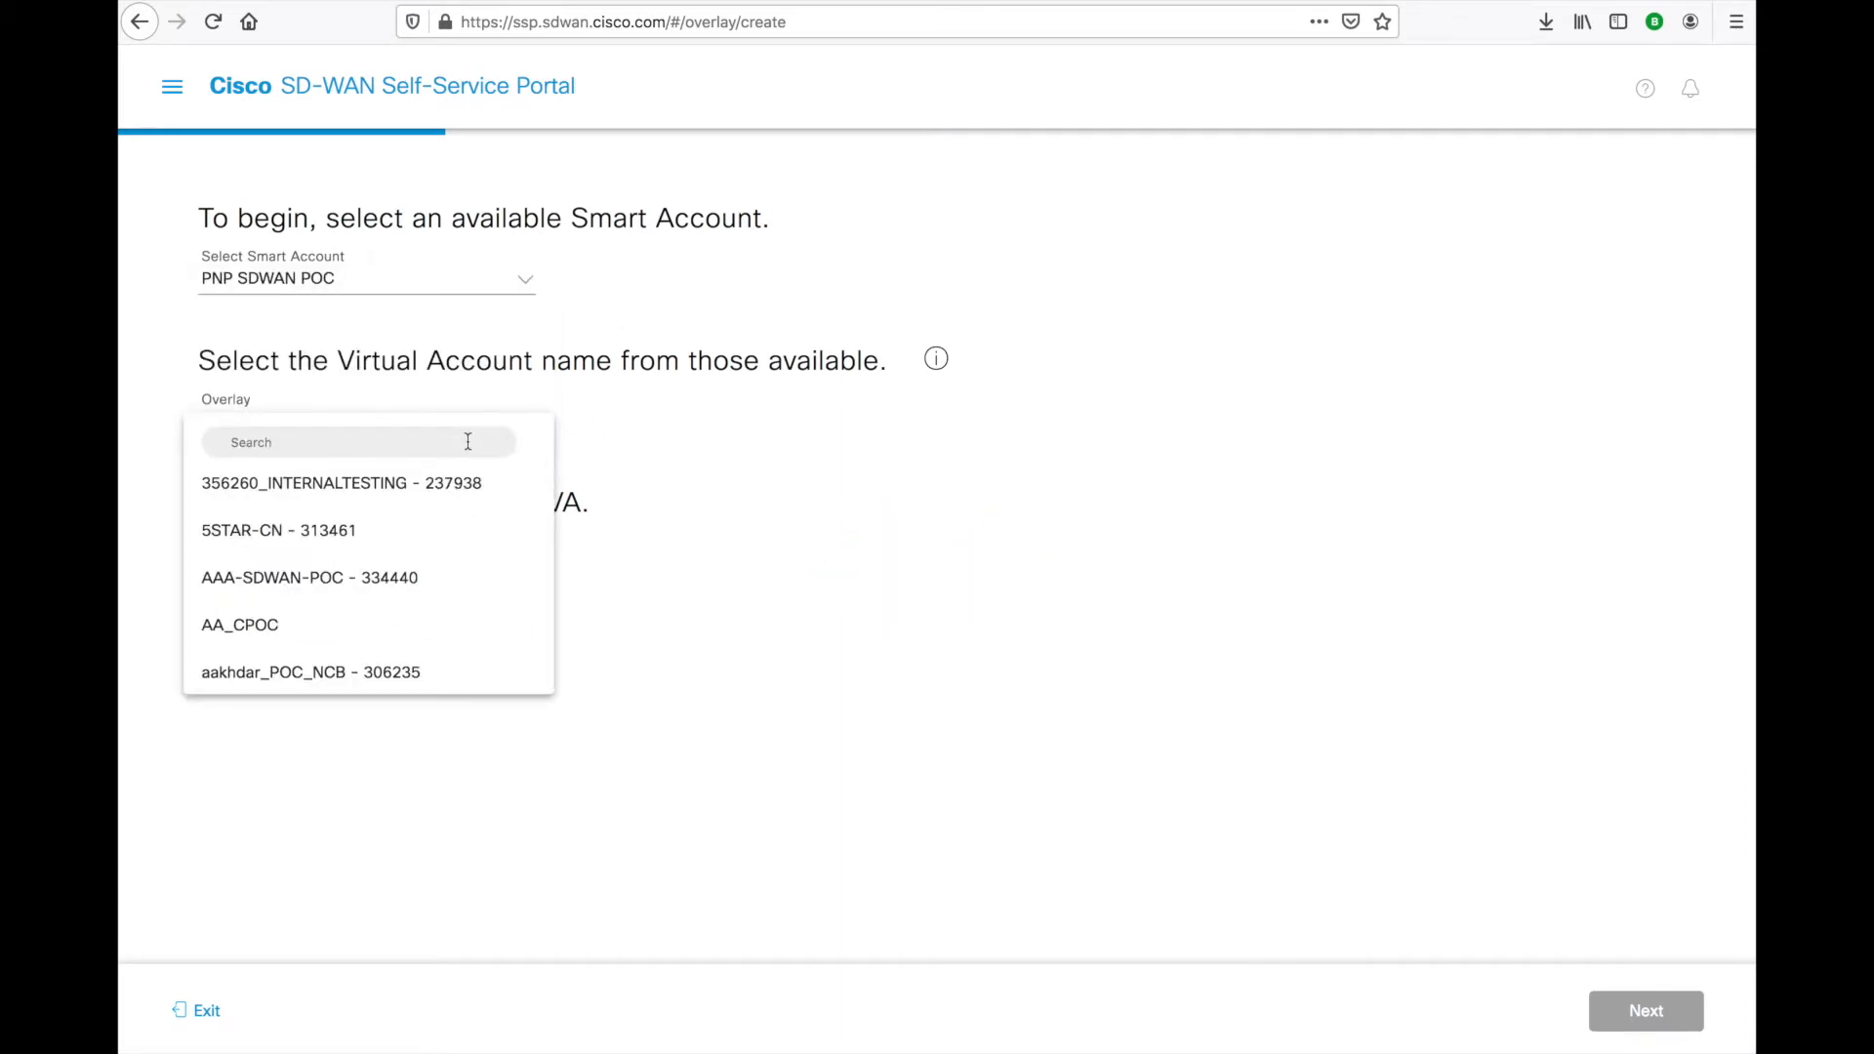
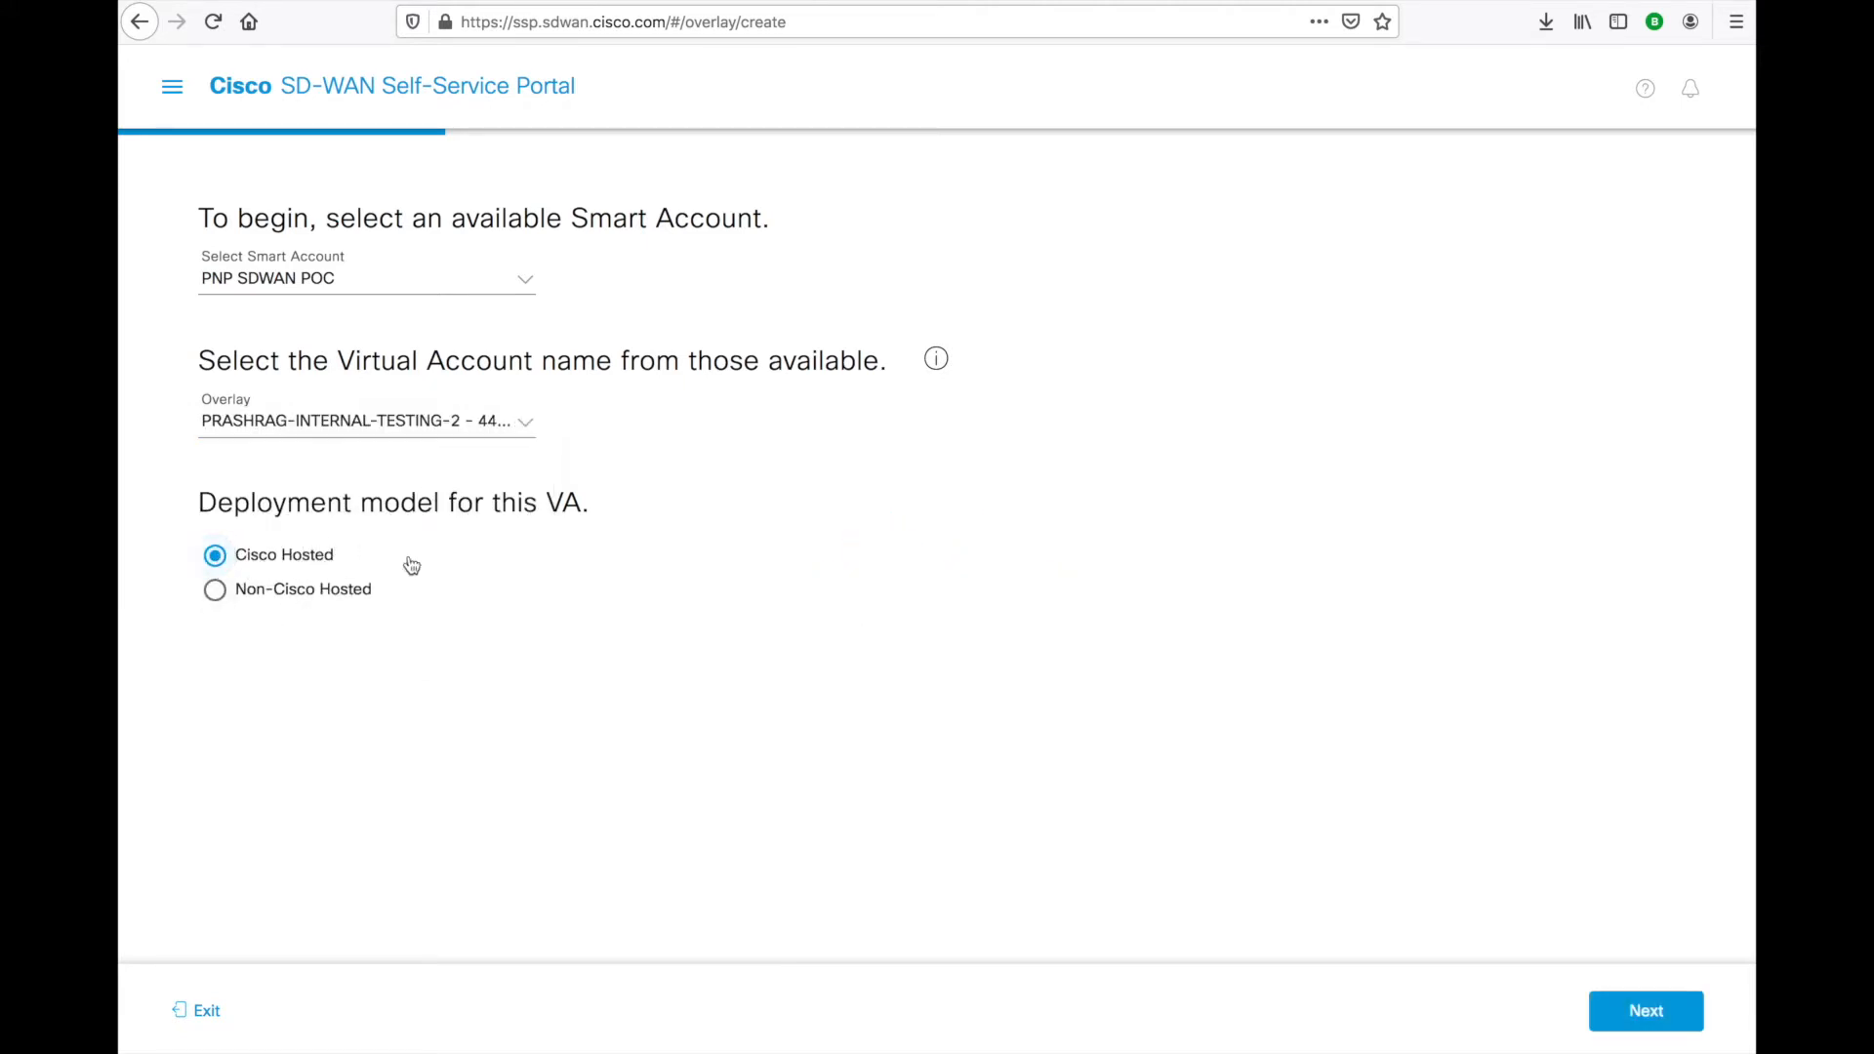
left_click(1644, 1011)
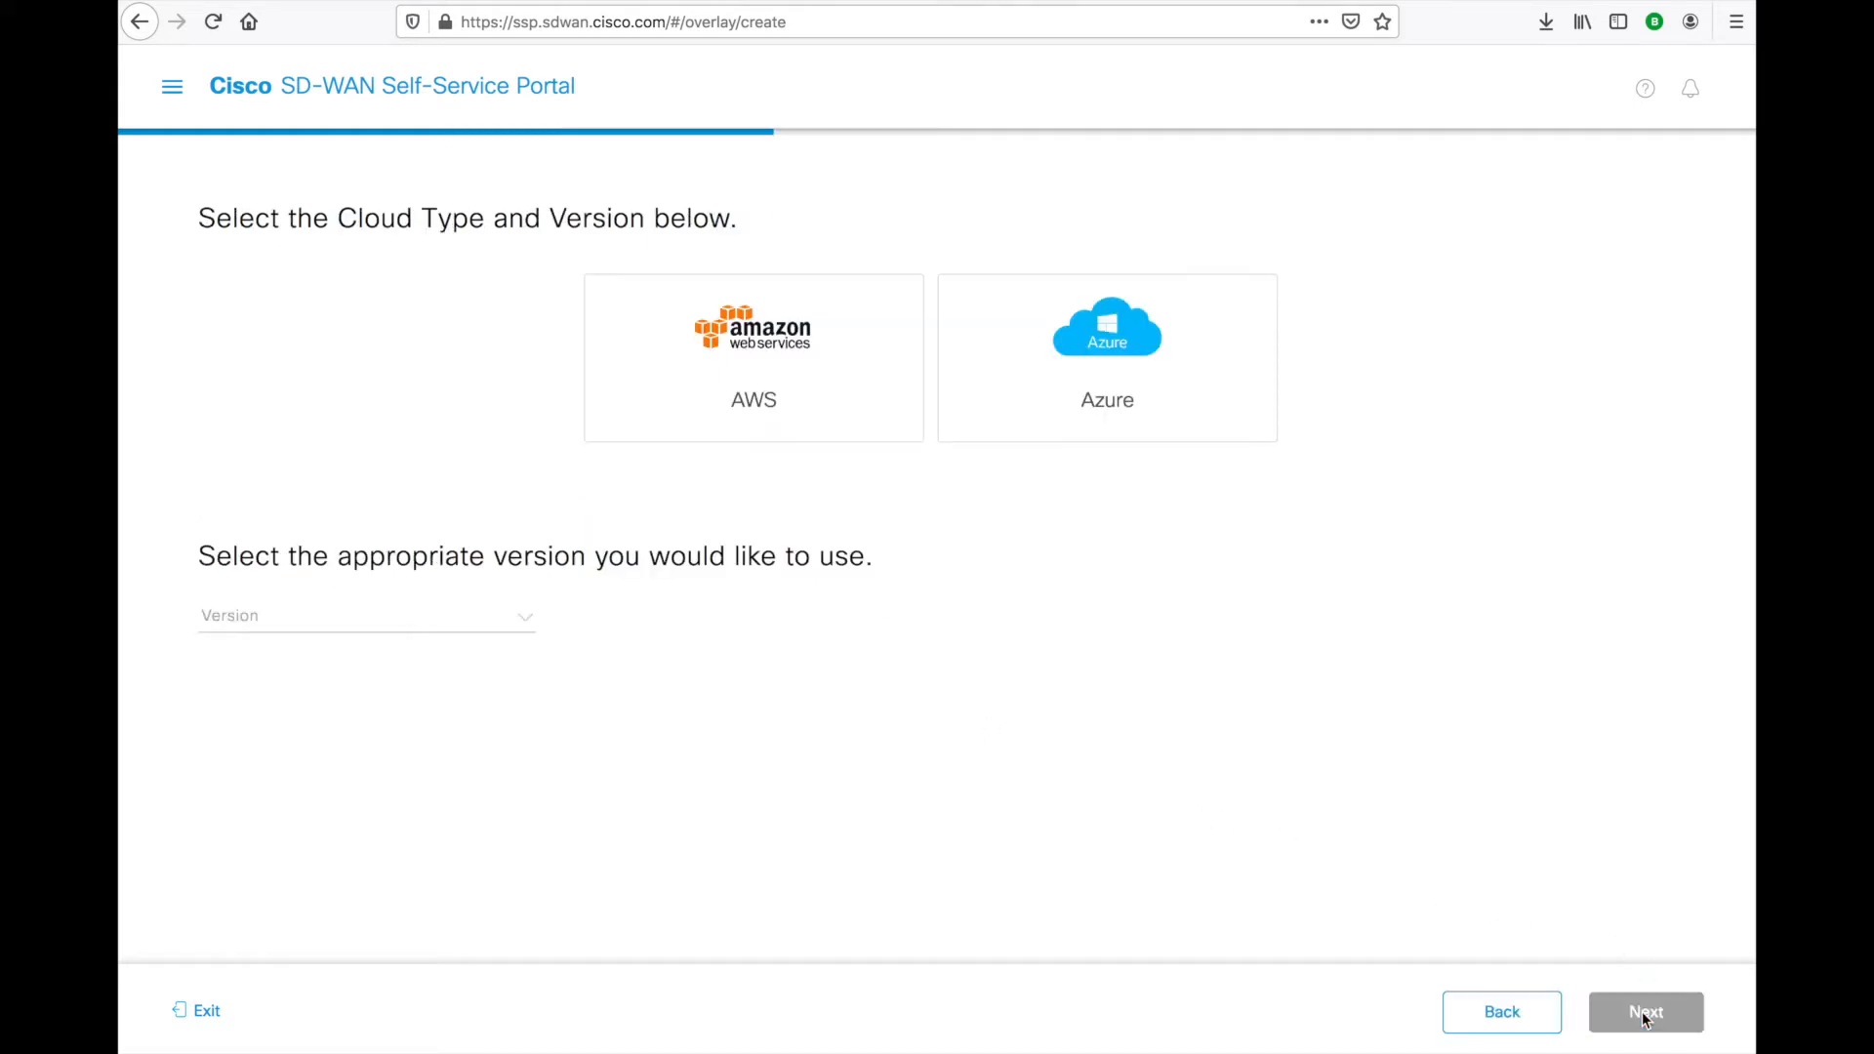
mouse_move(1025, 385)
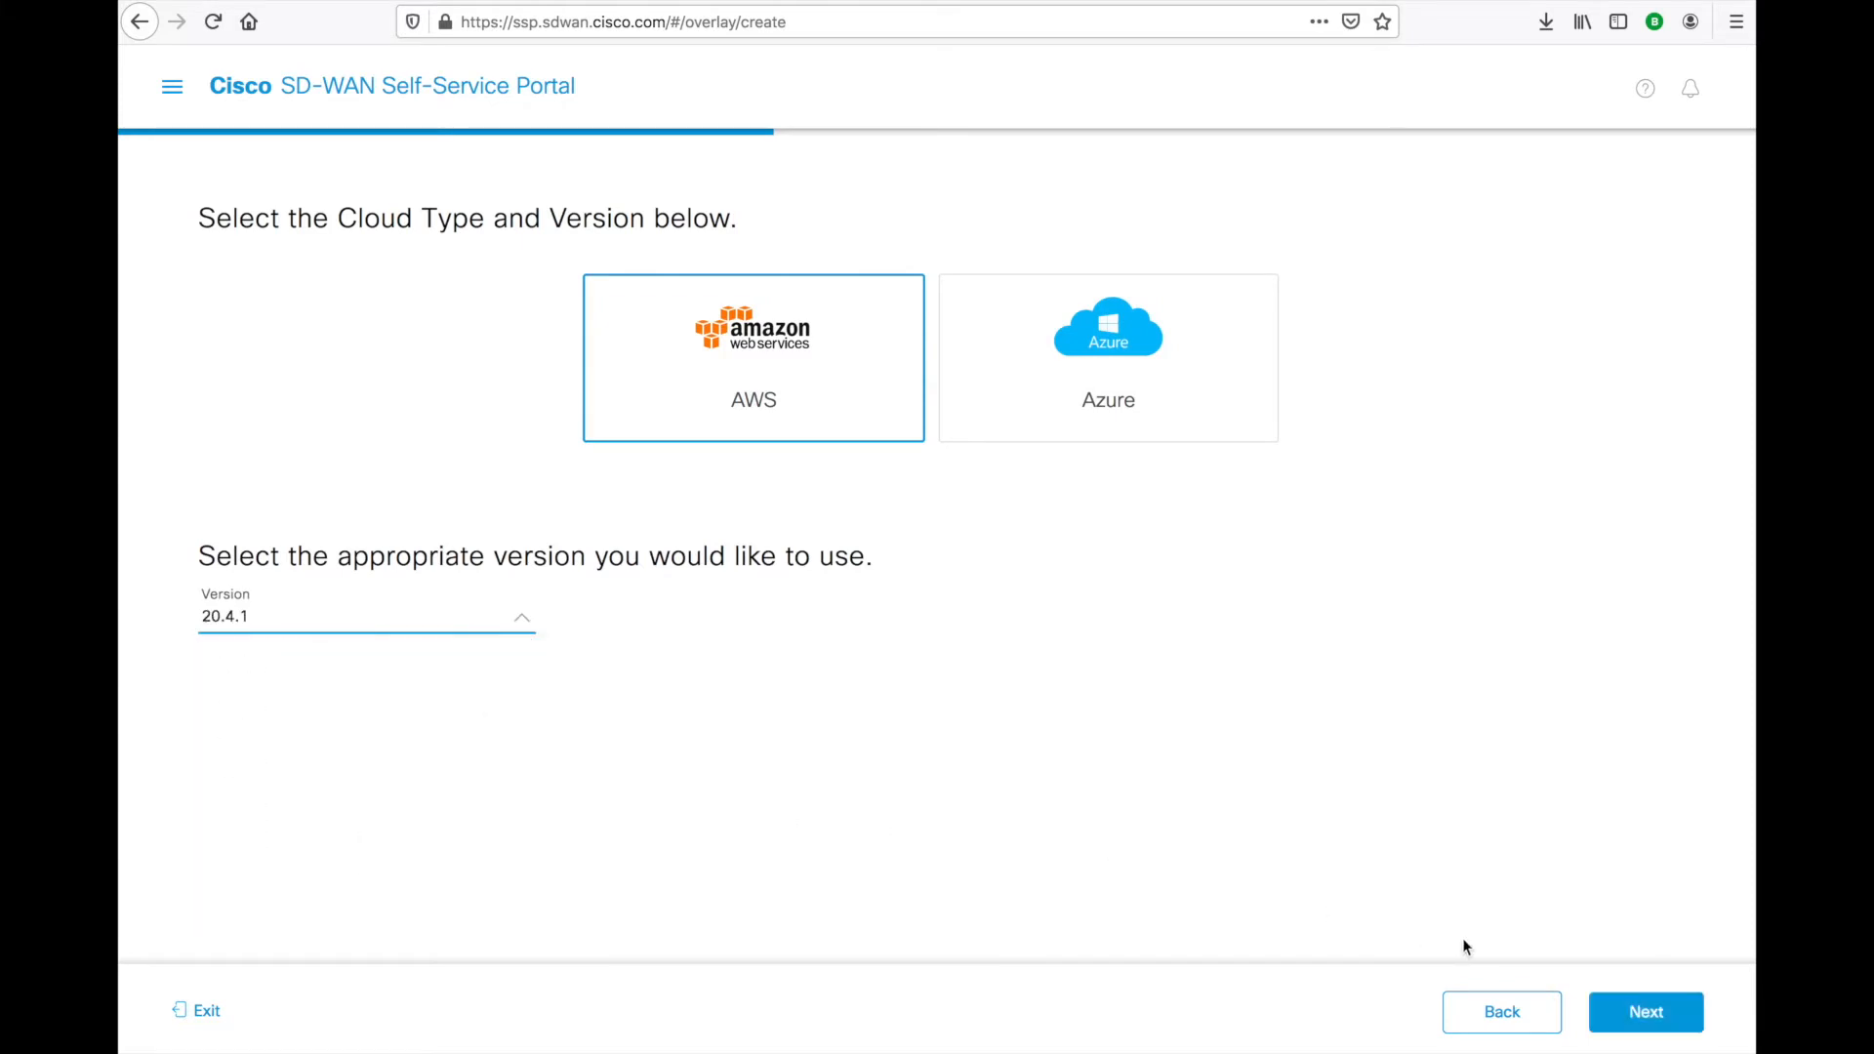
left_click(1644, 1011)
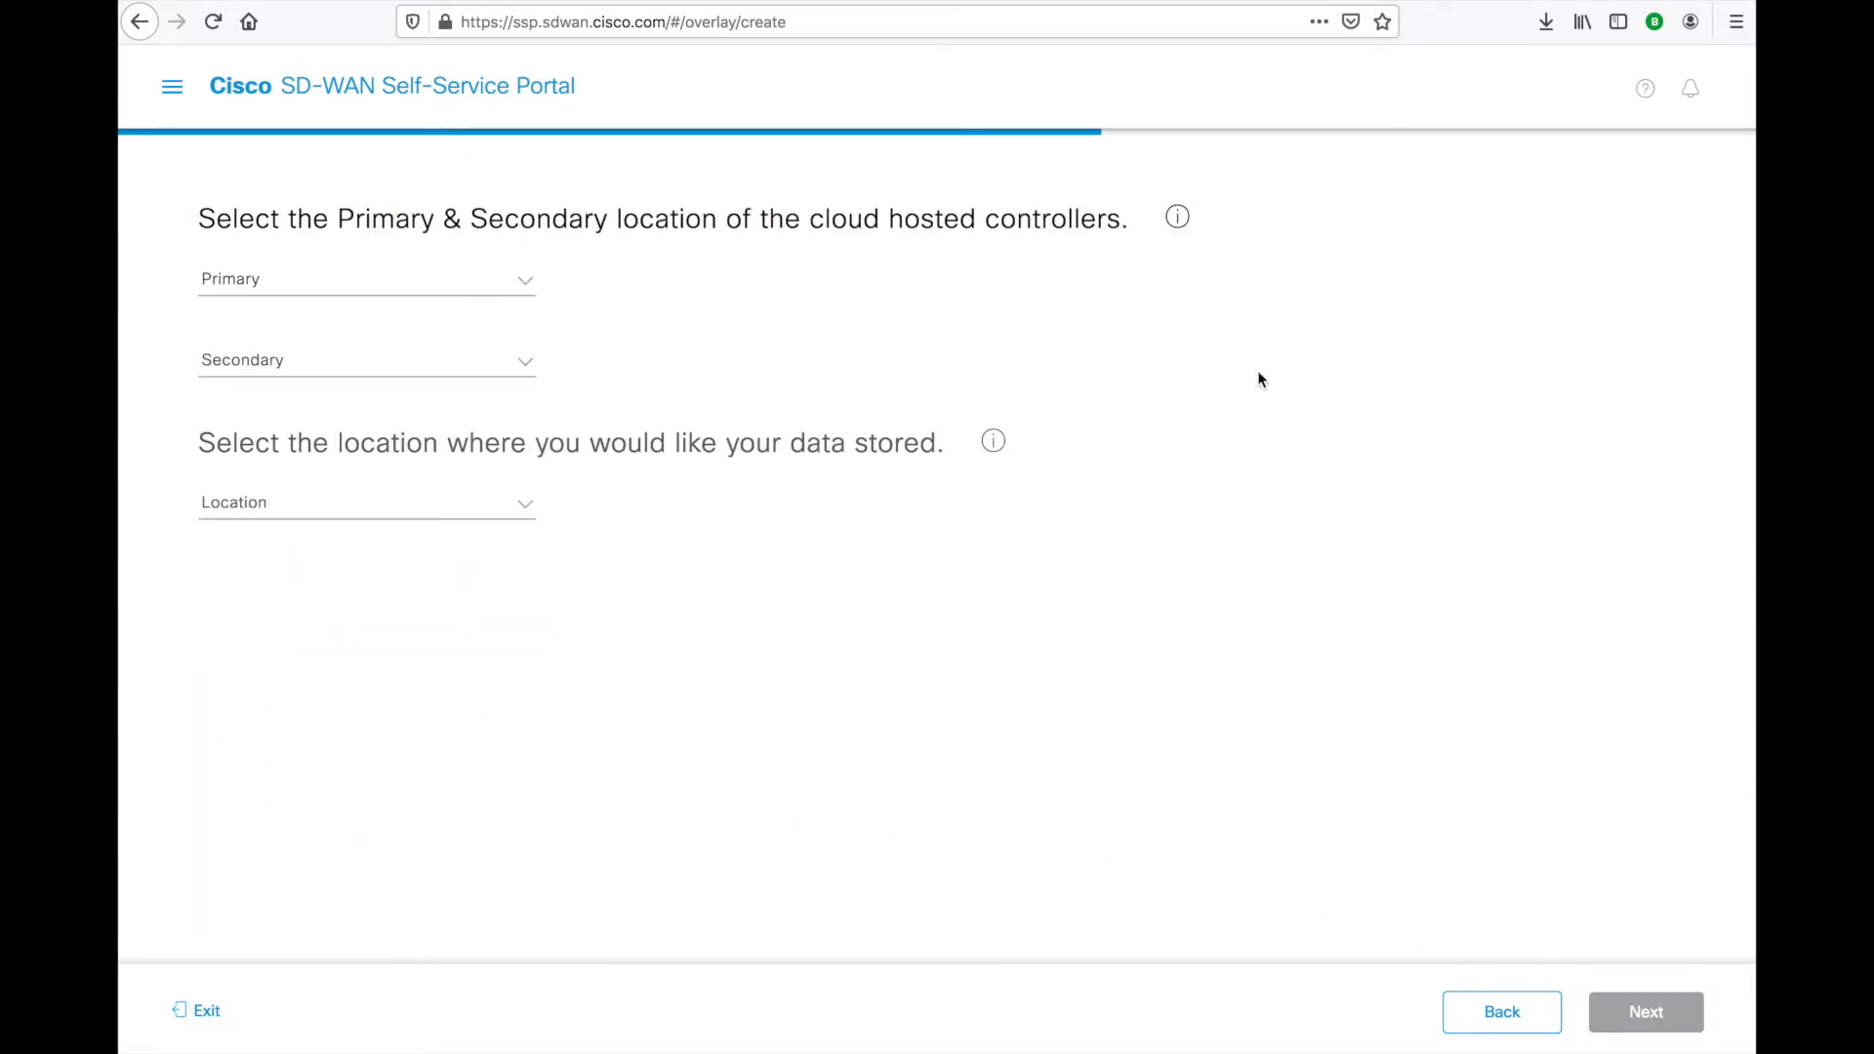
mouse_move(1175, 216)
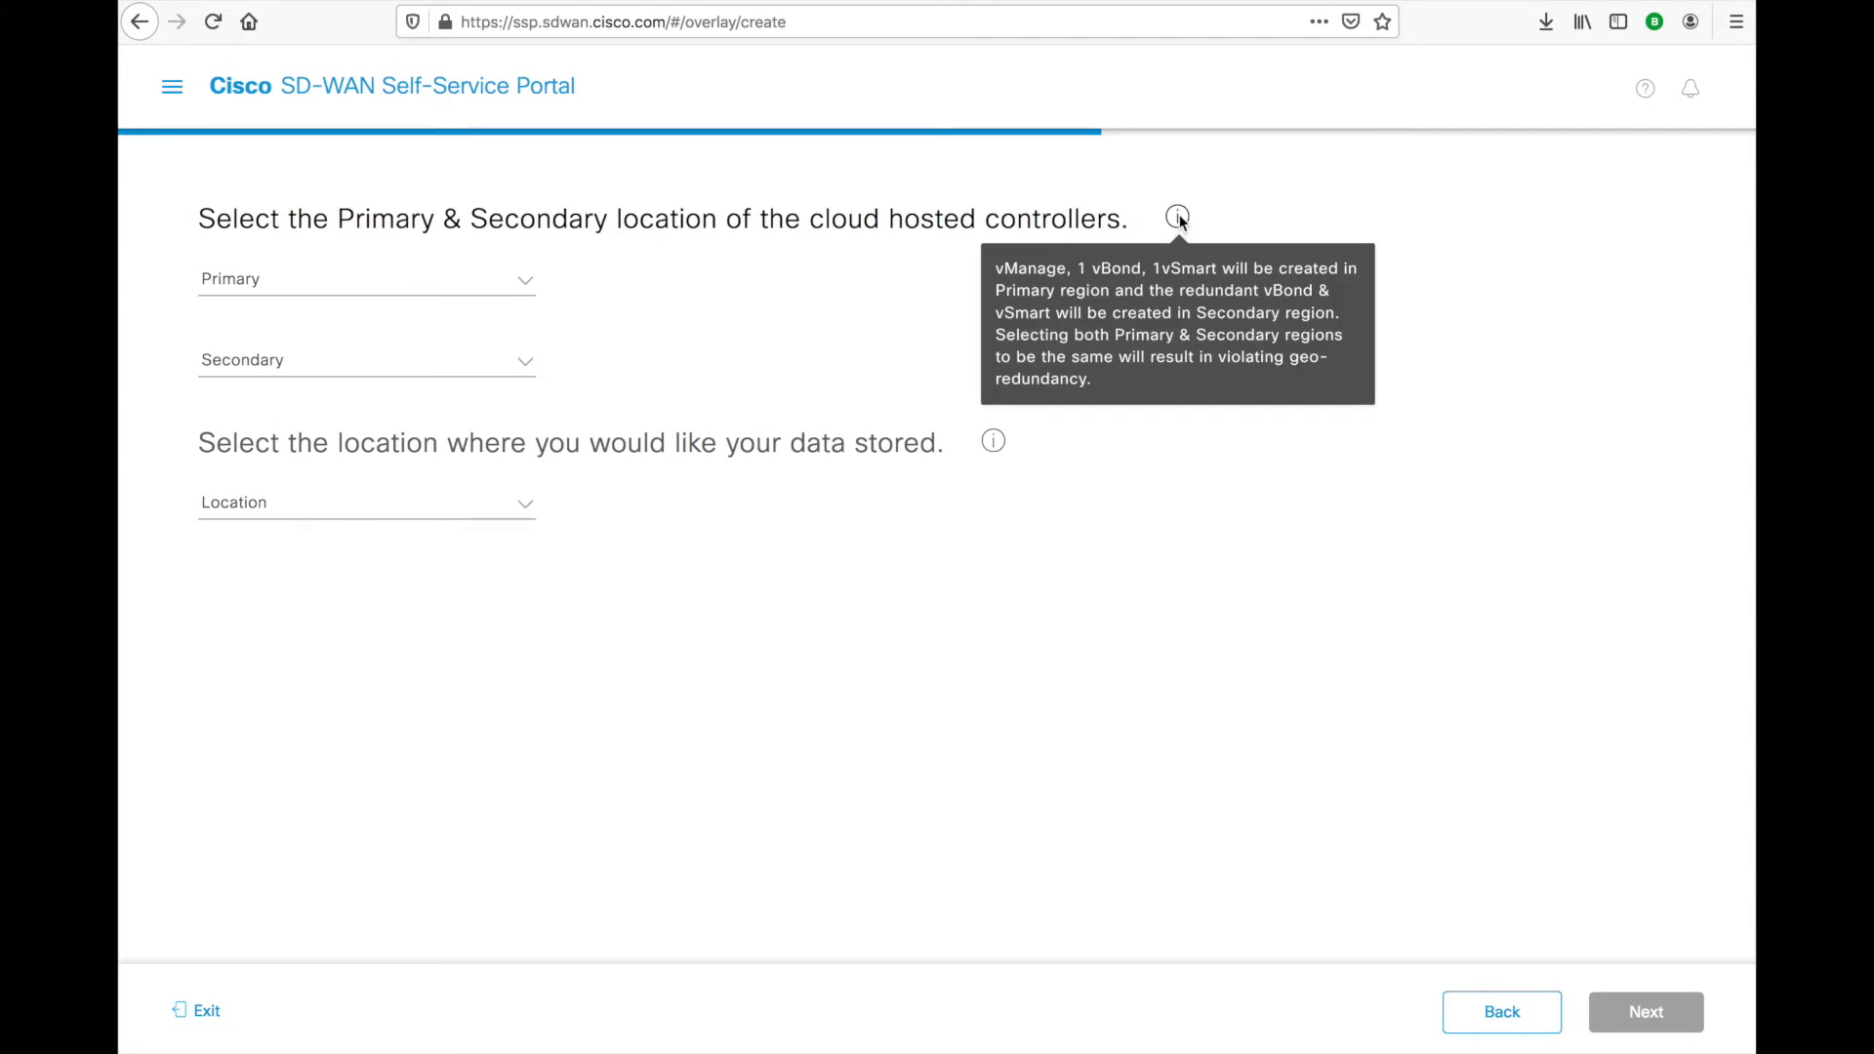
mouse_move(1158, 252)
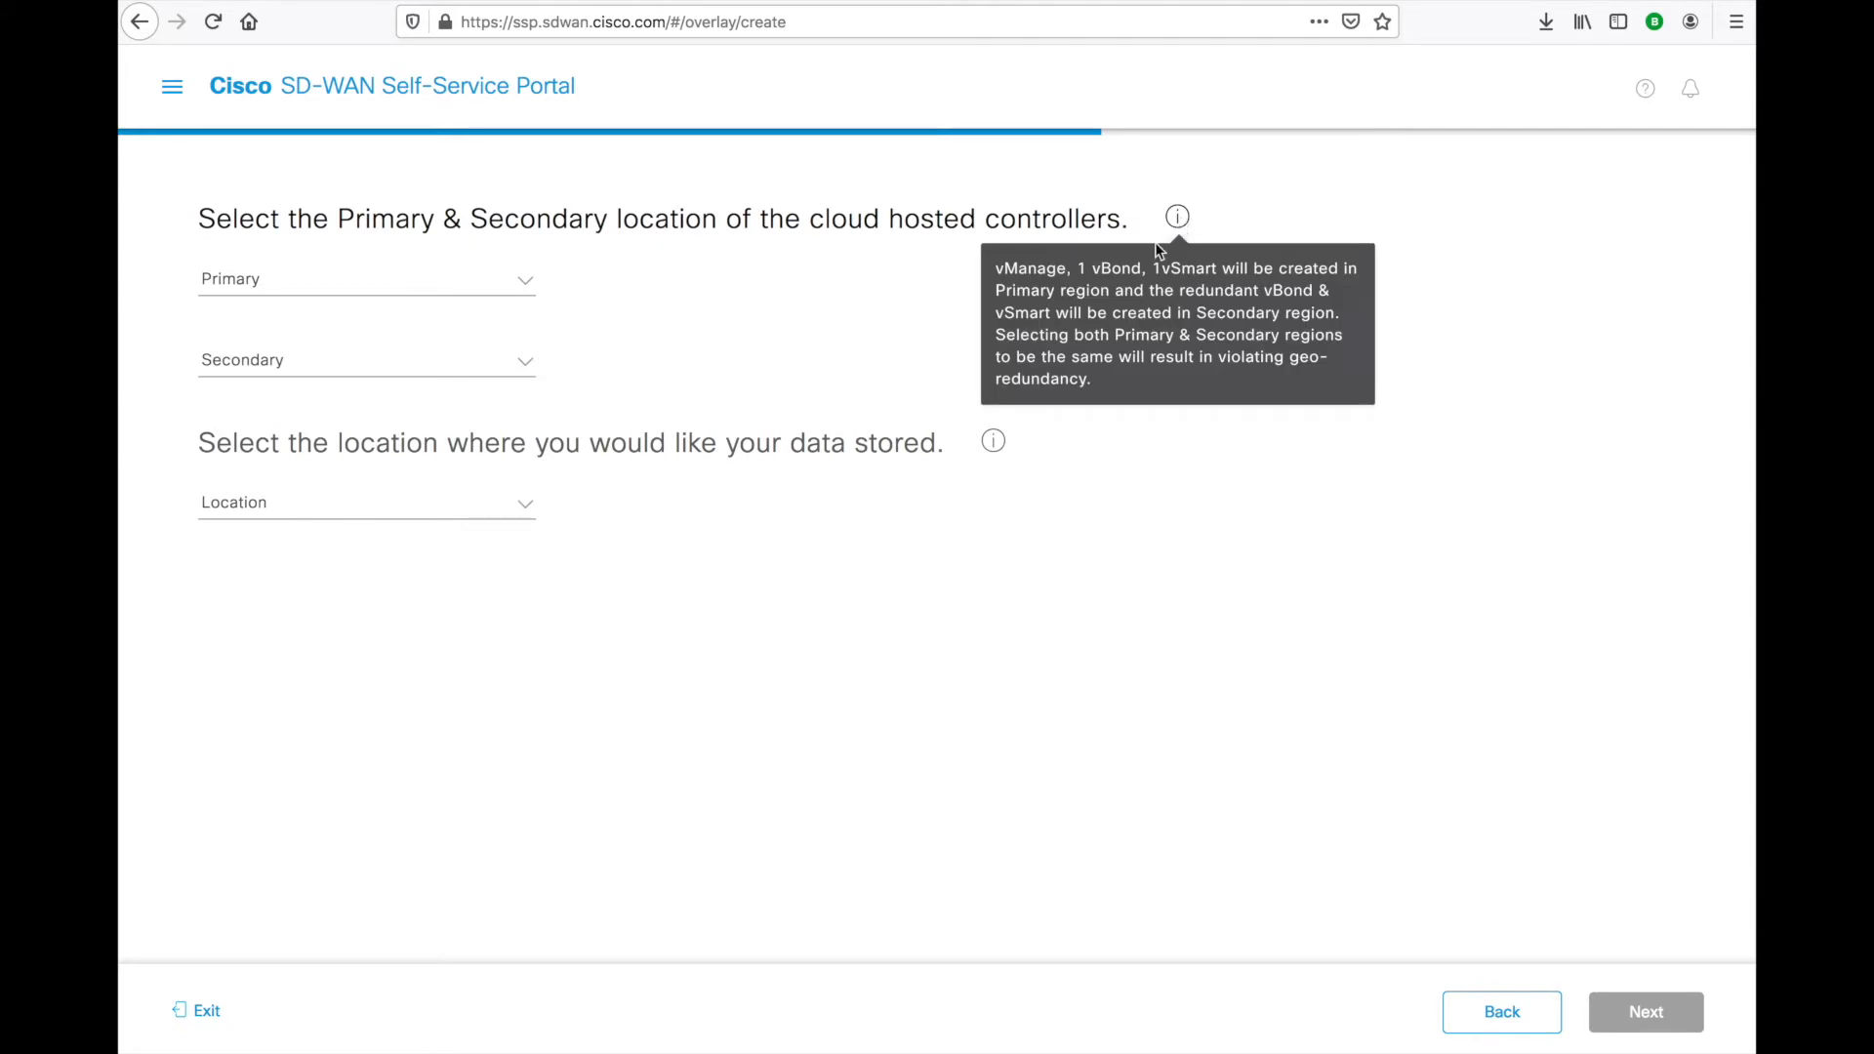
mouse_move(993, 441)
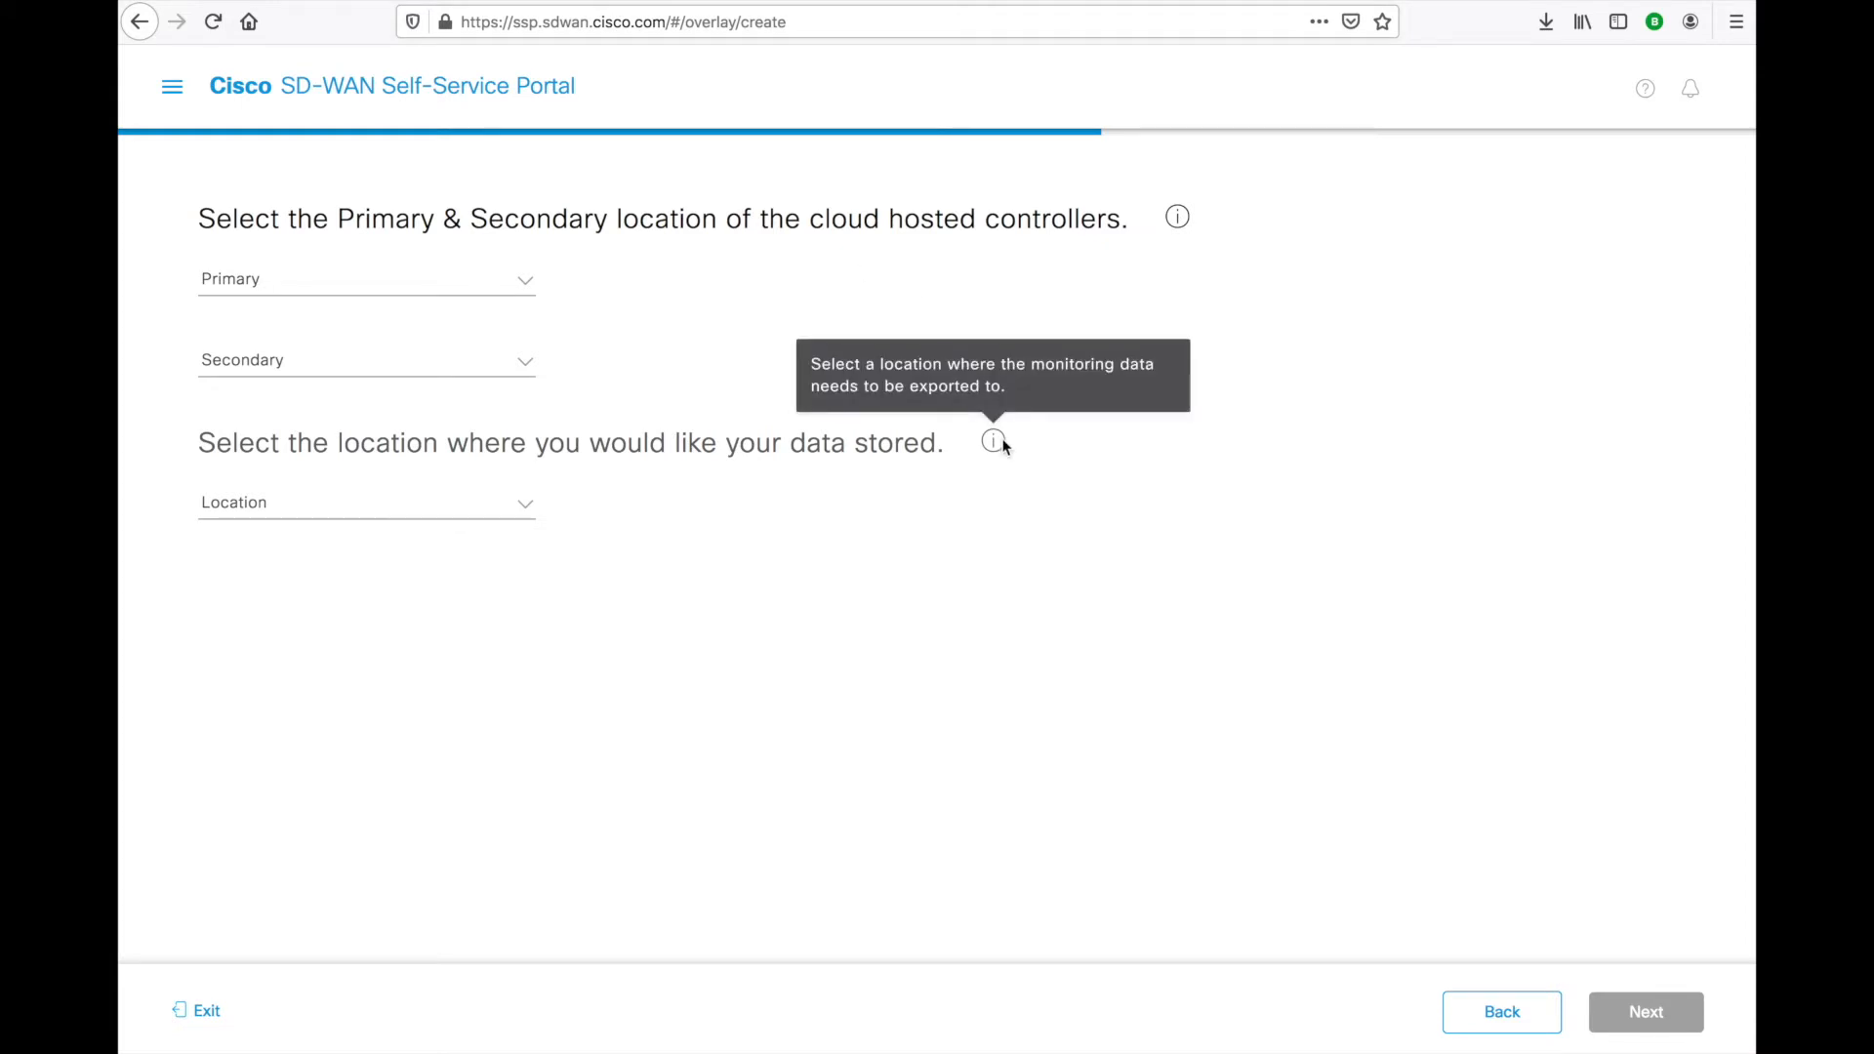
Set the primary controller region to Asia Pacific (Mumbai) and continue to contact information.
left_click(365, 279)
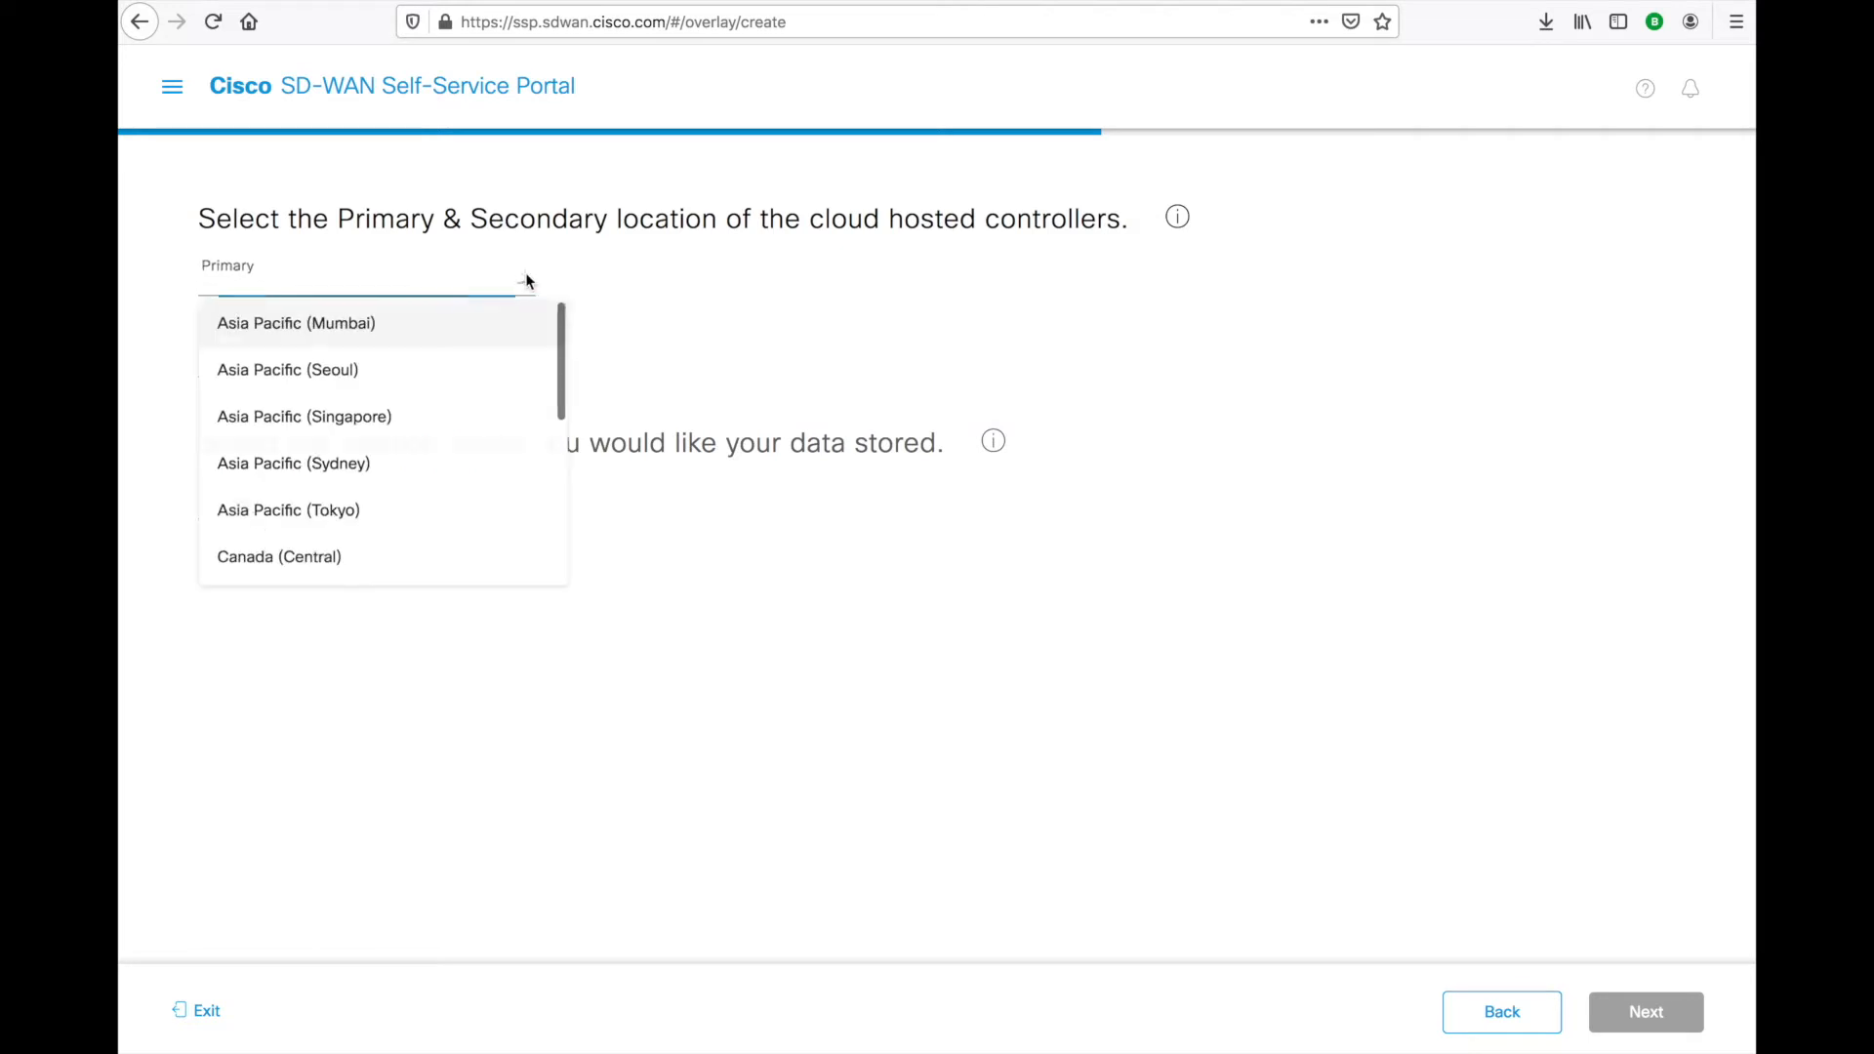
left_click(297, 322)
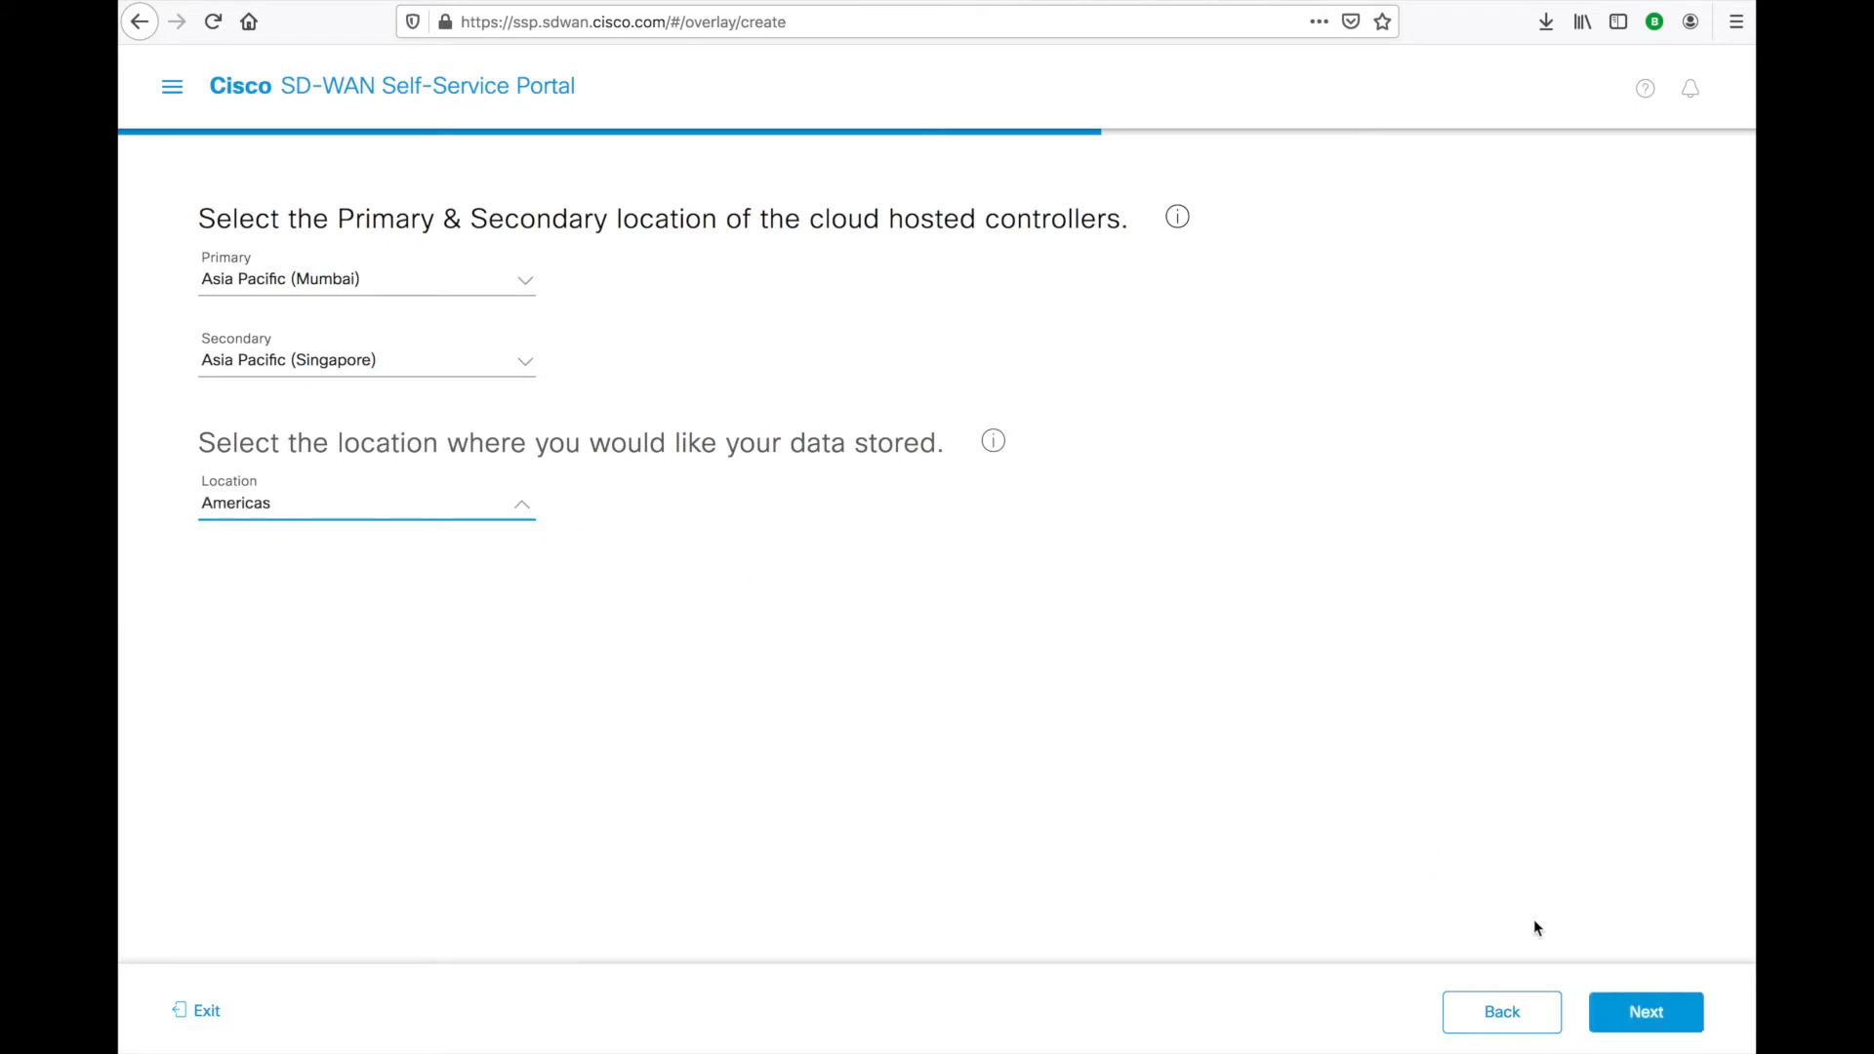
left_click(1645, 1013)
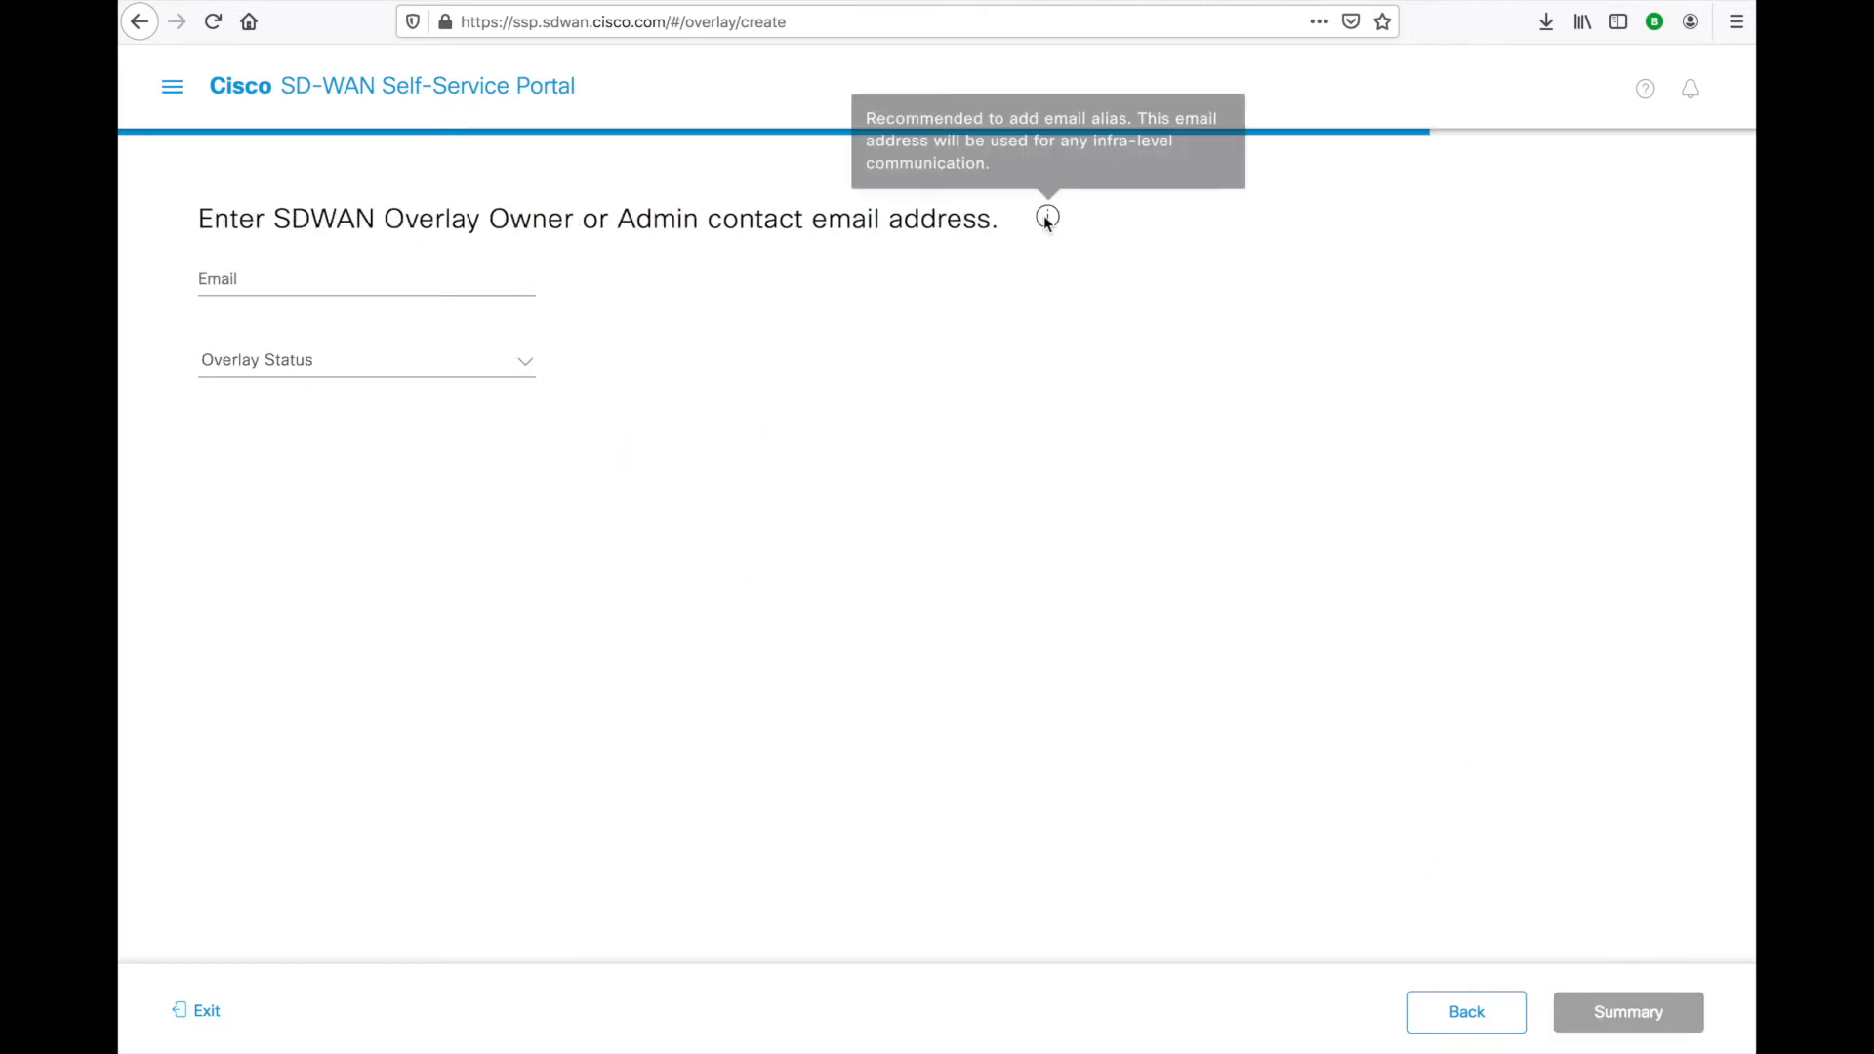
left_click(365, 279)
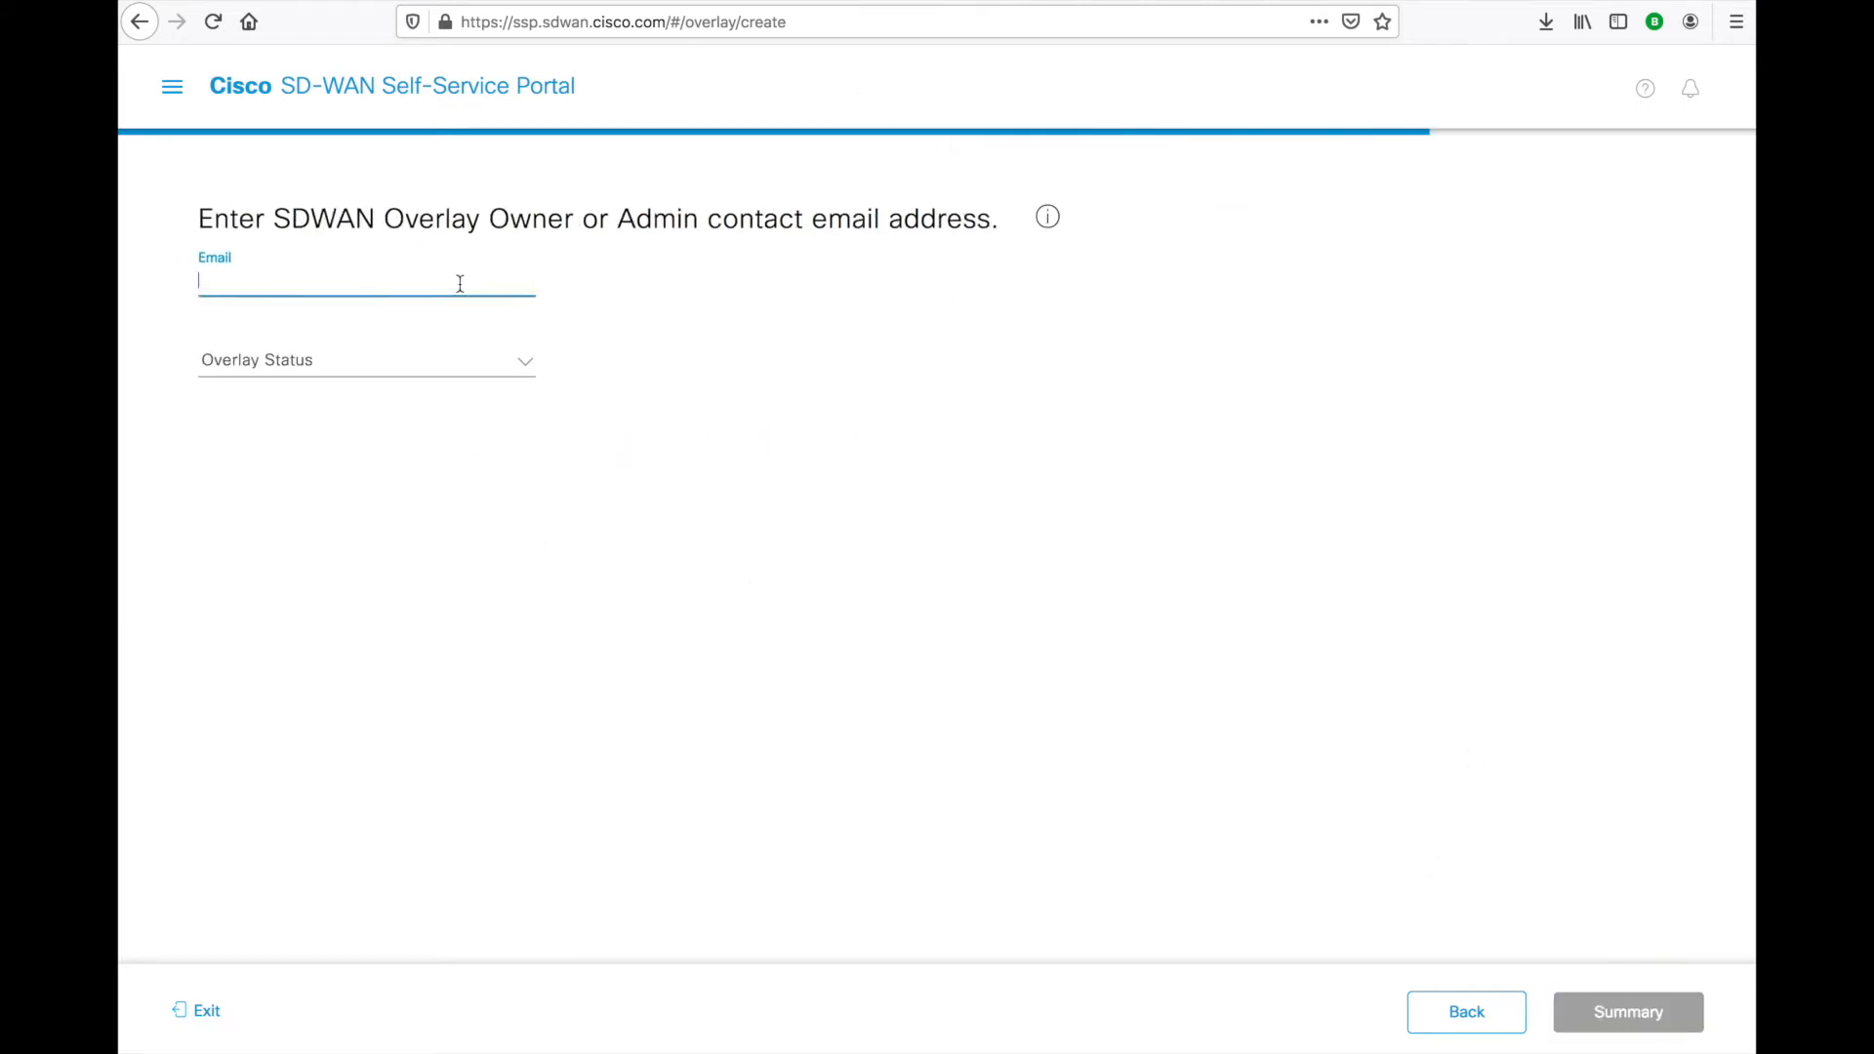
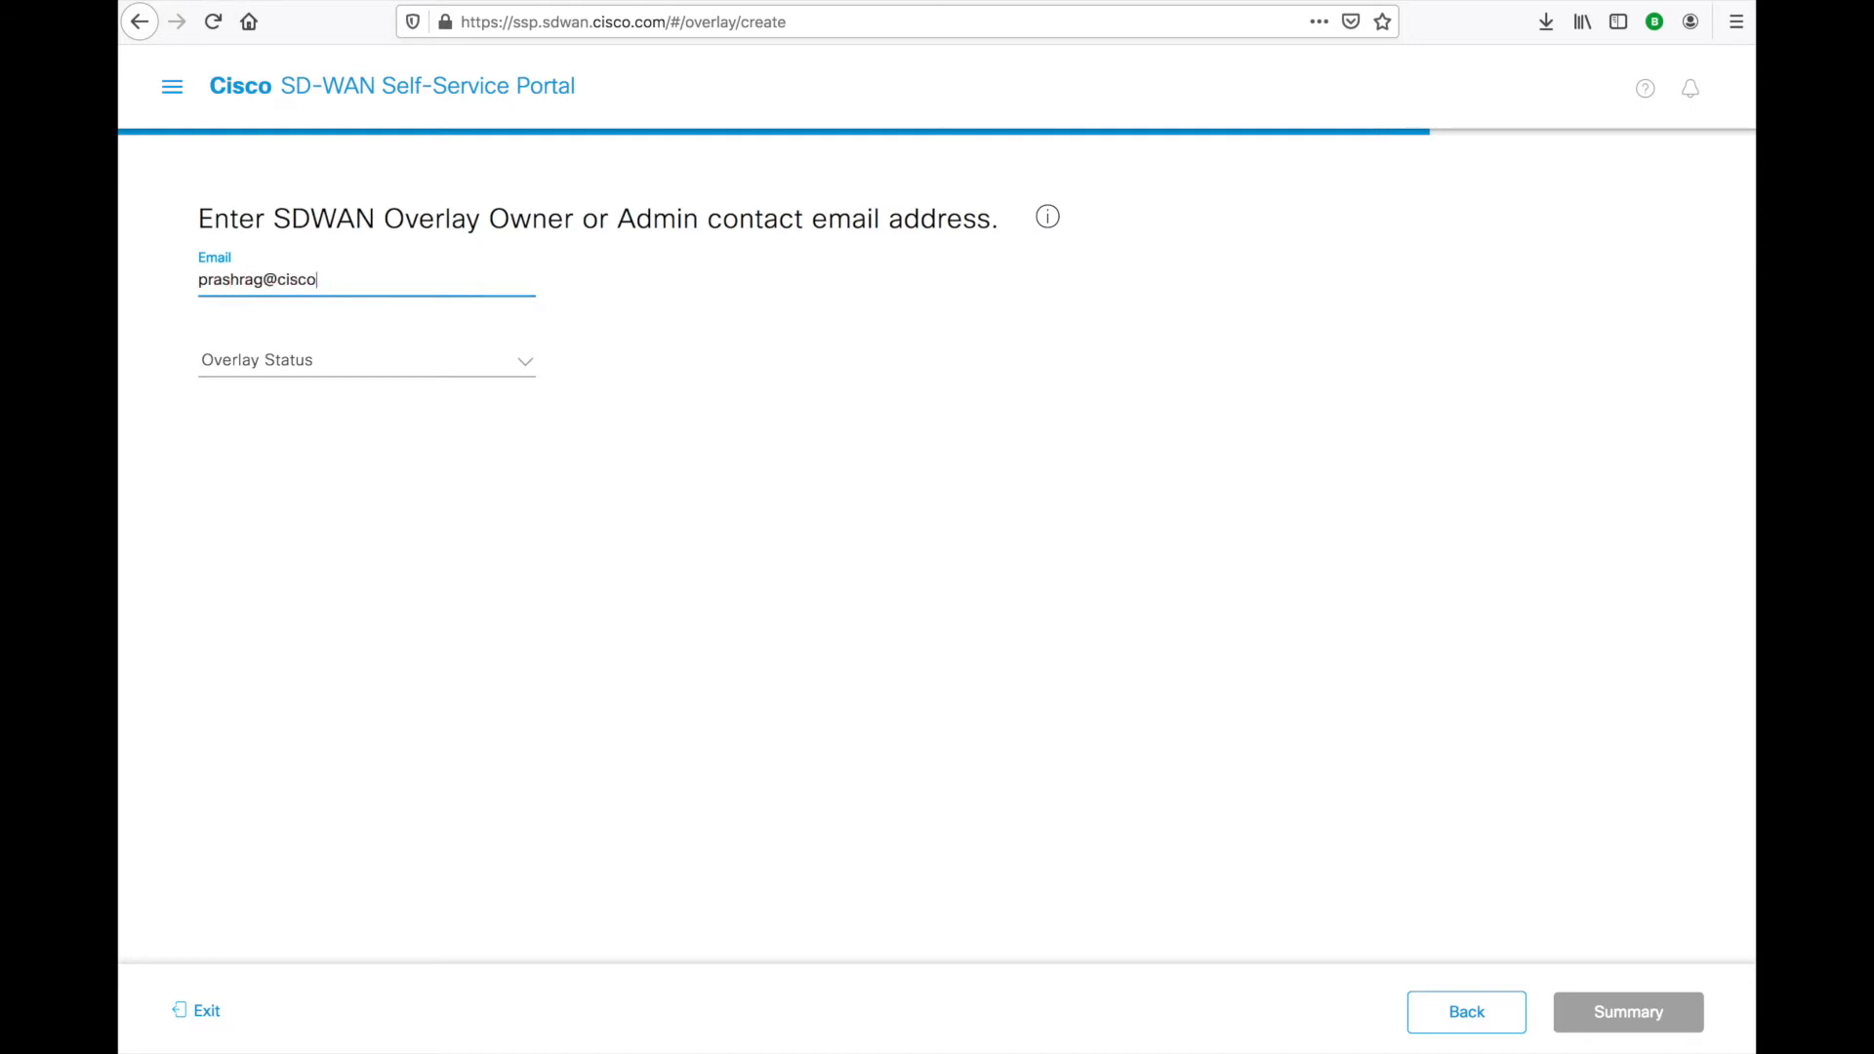
left_click(1626, 1013)
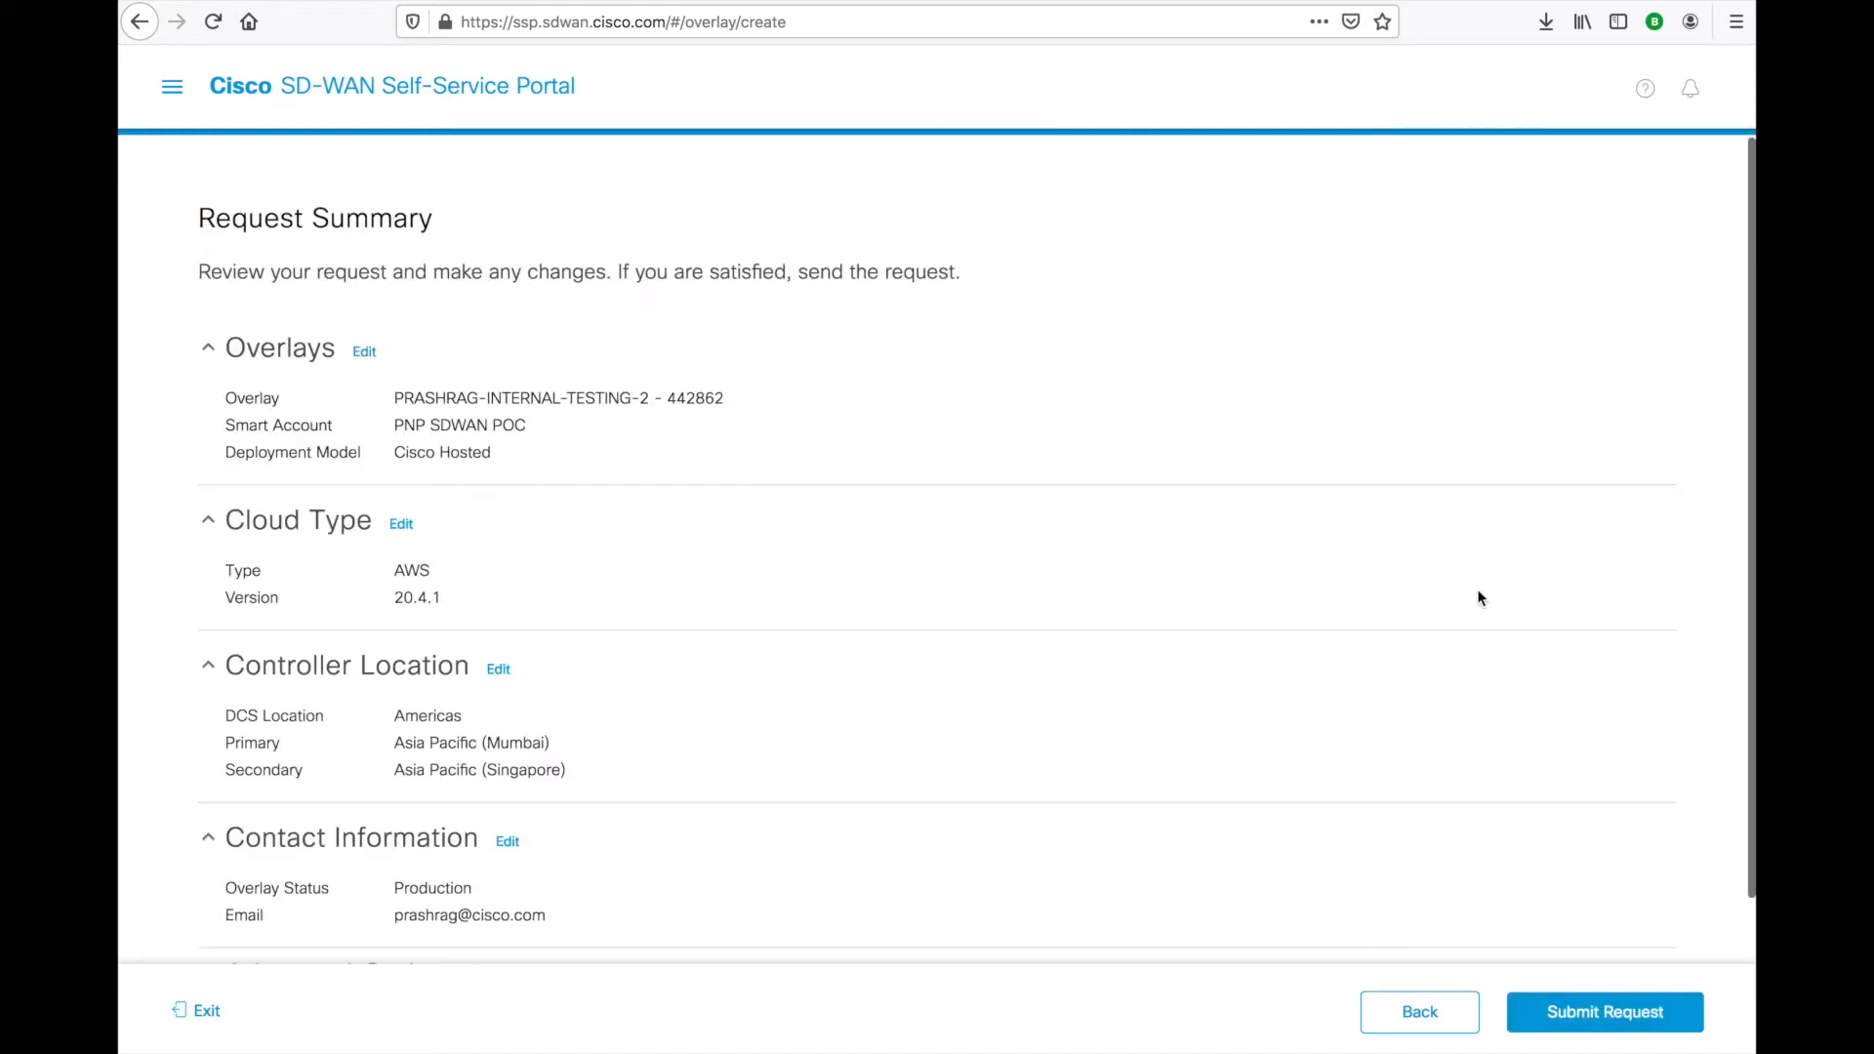
scroll("down", 3)
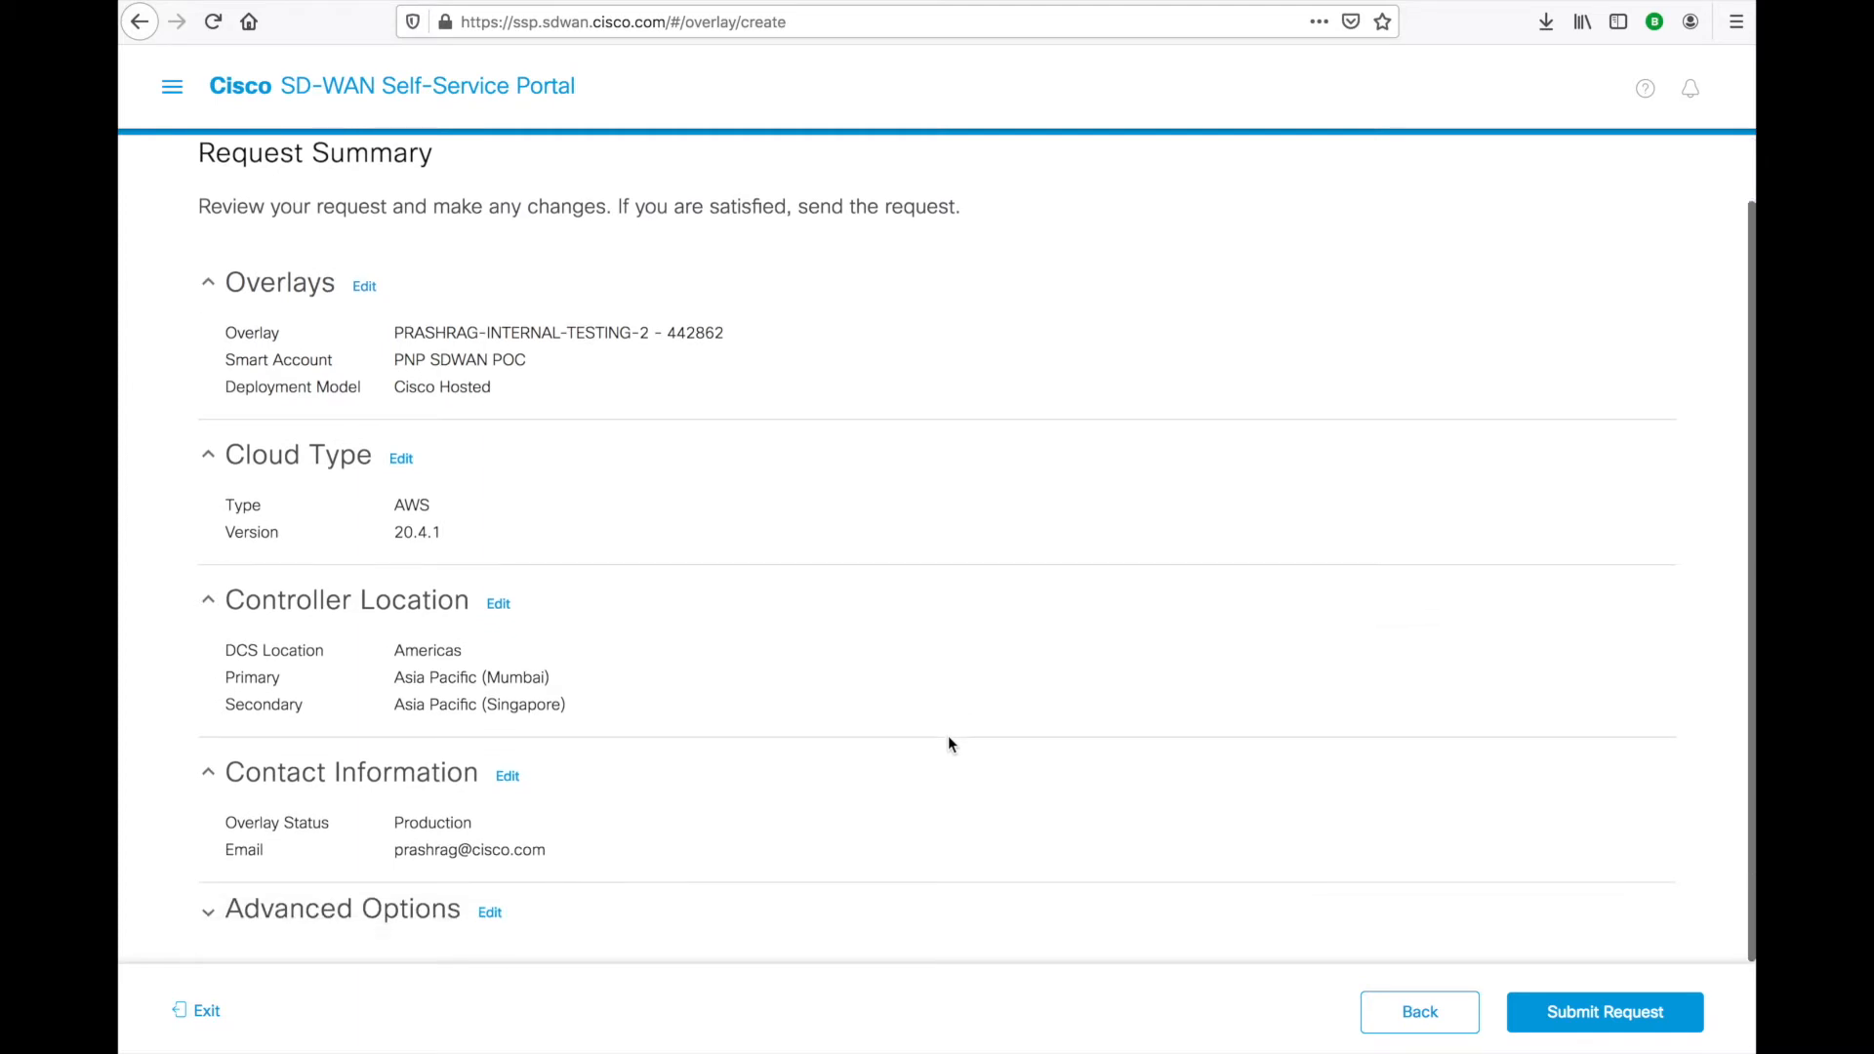
left_click(488, 911)
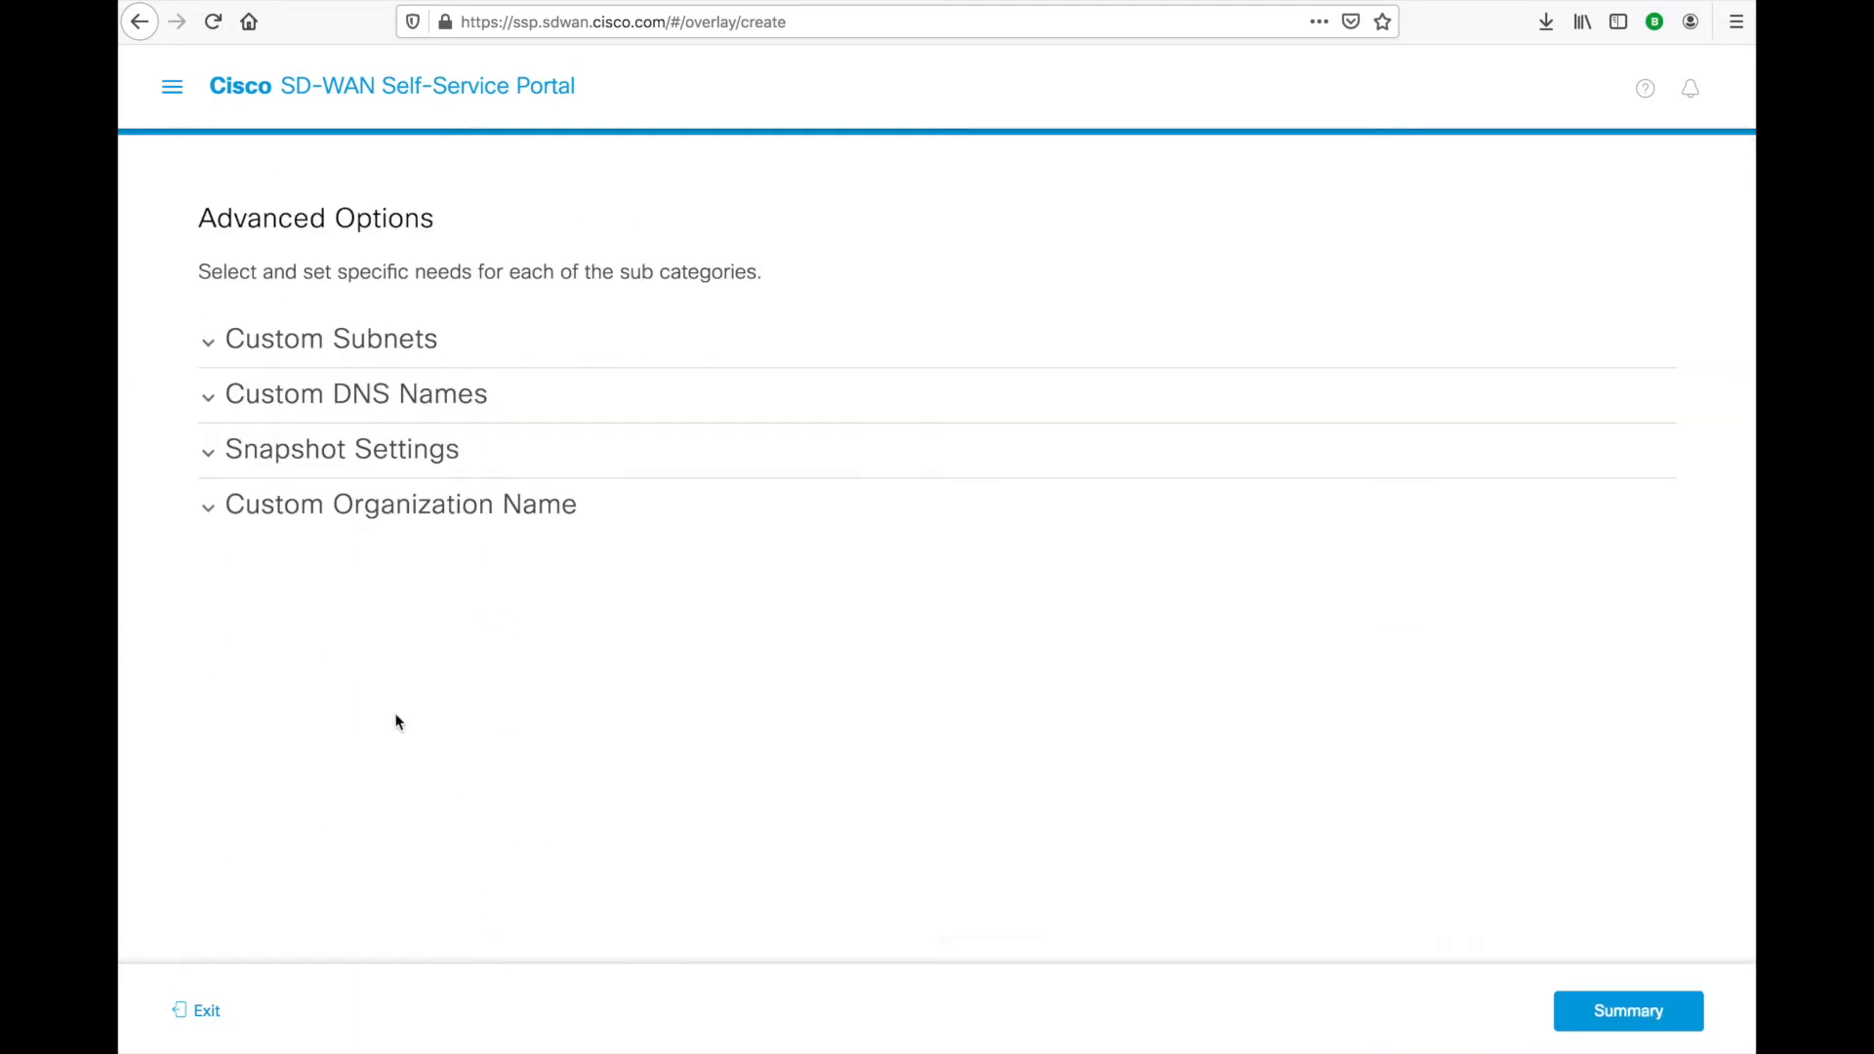
left_click(332, 338)
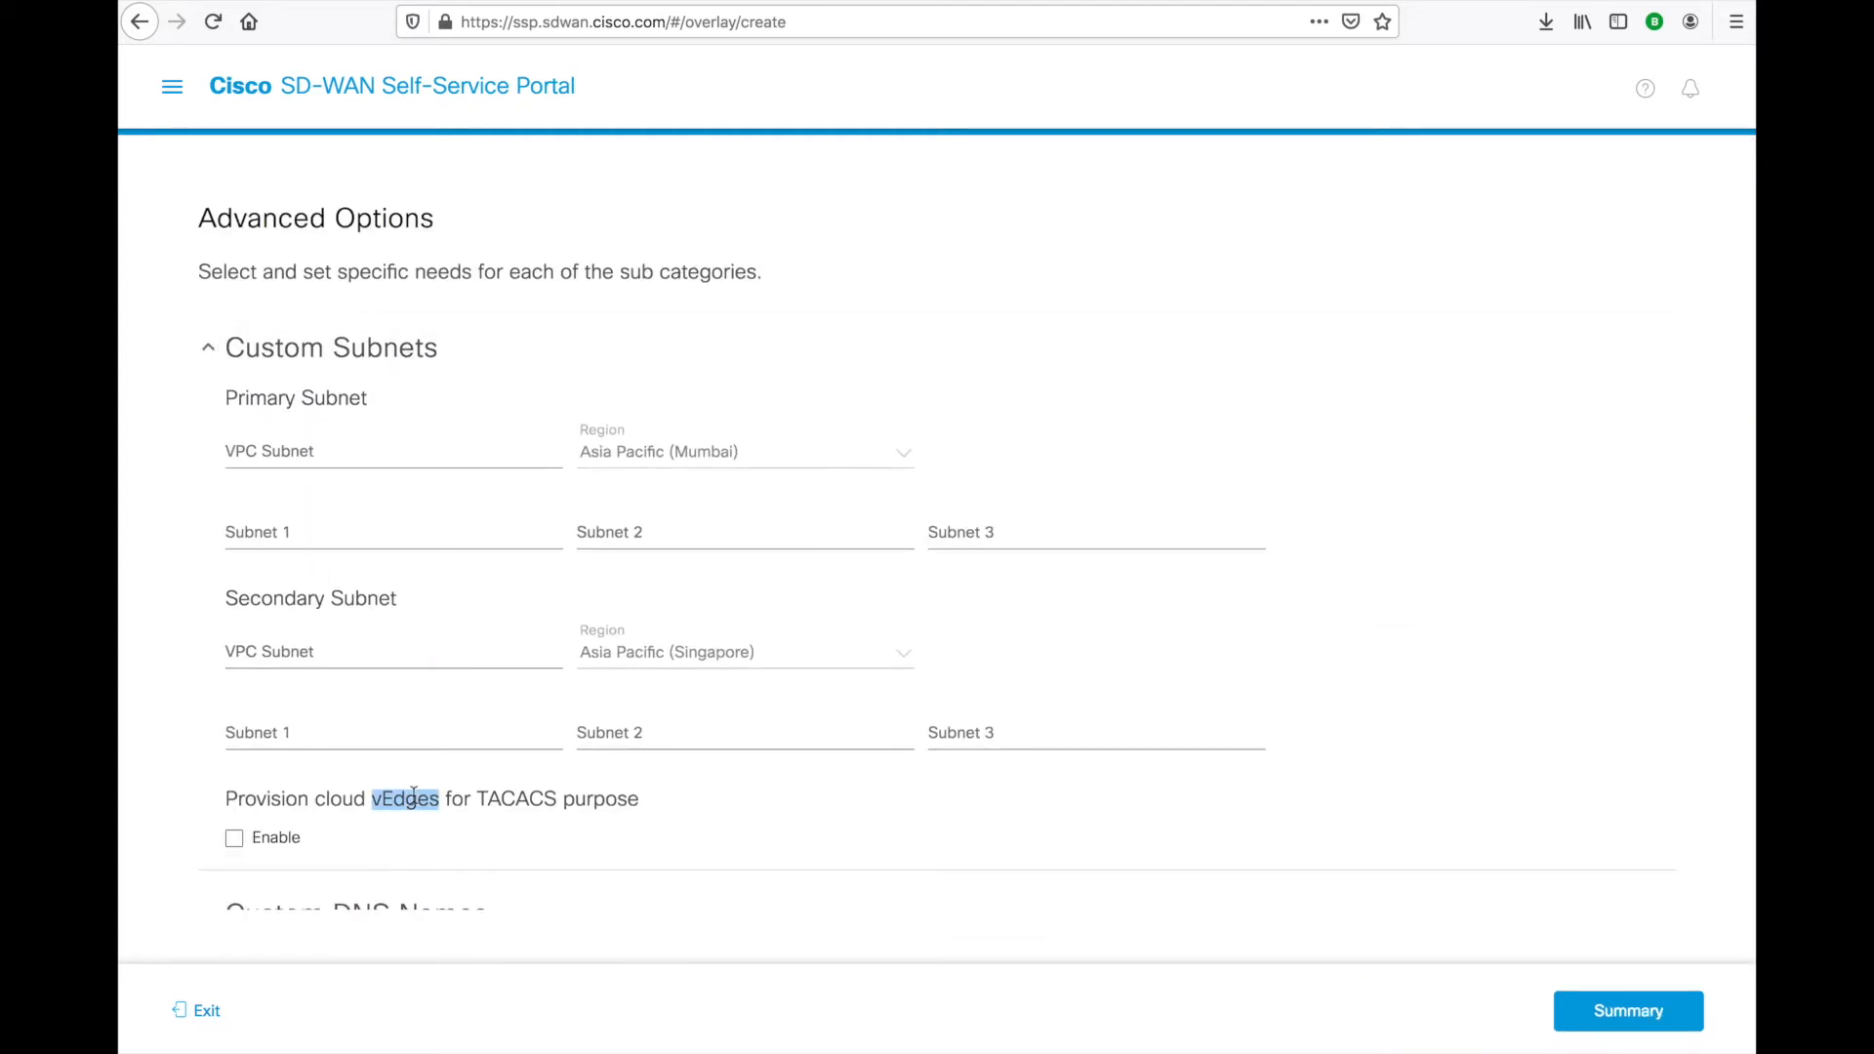
triple_click(429, 798)
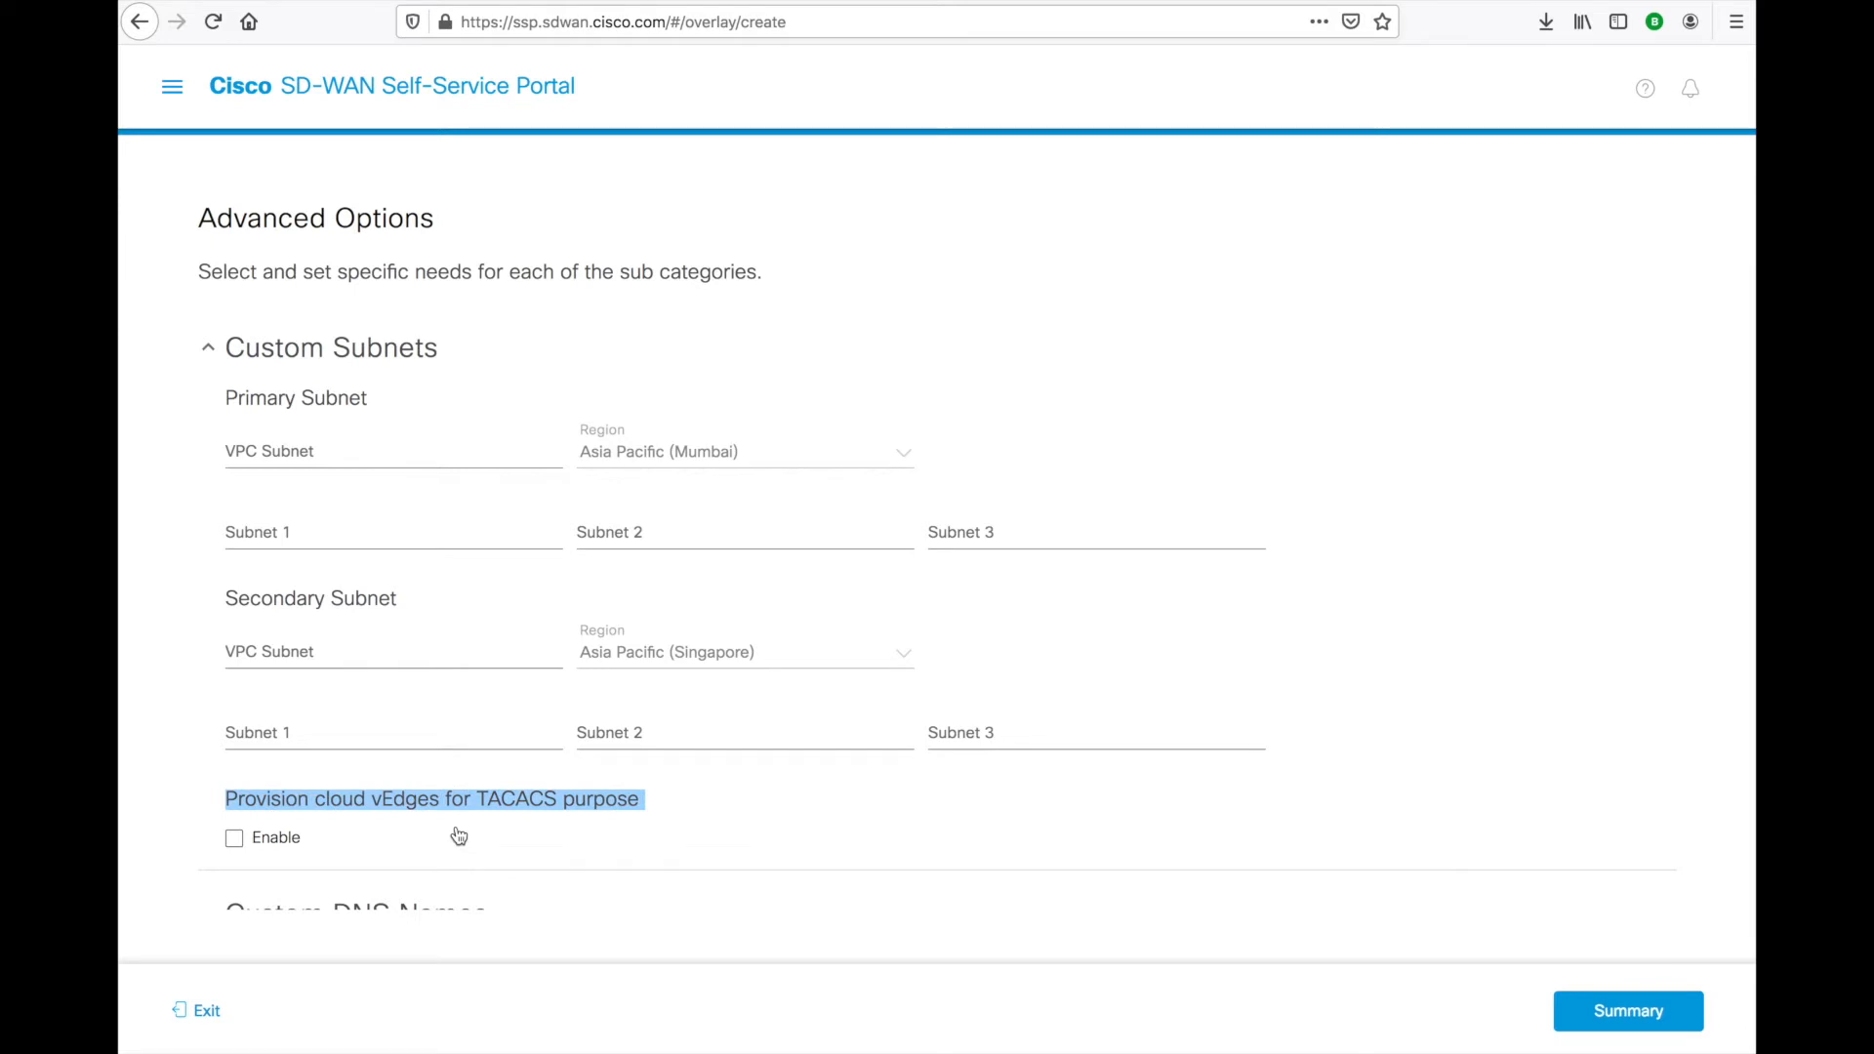
mouse_move(239, 406)
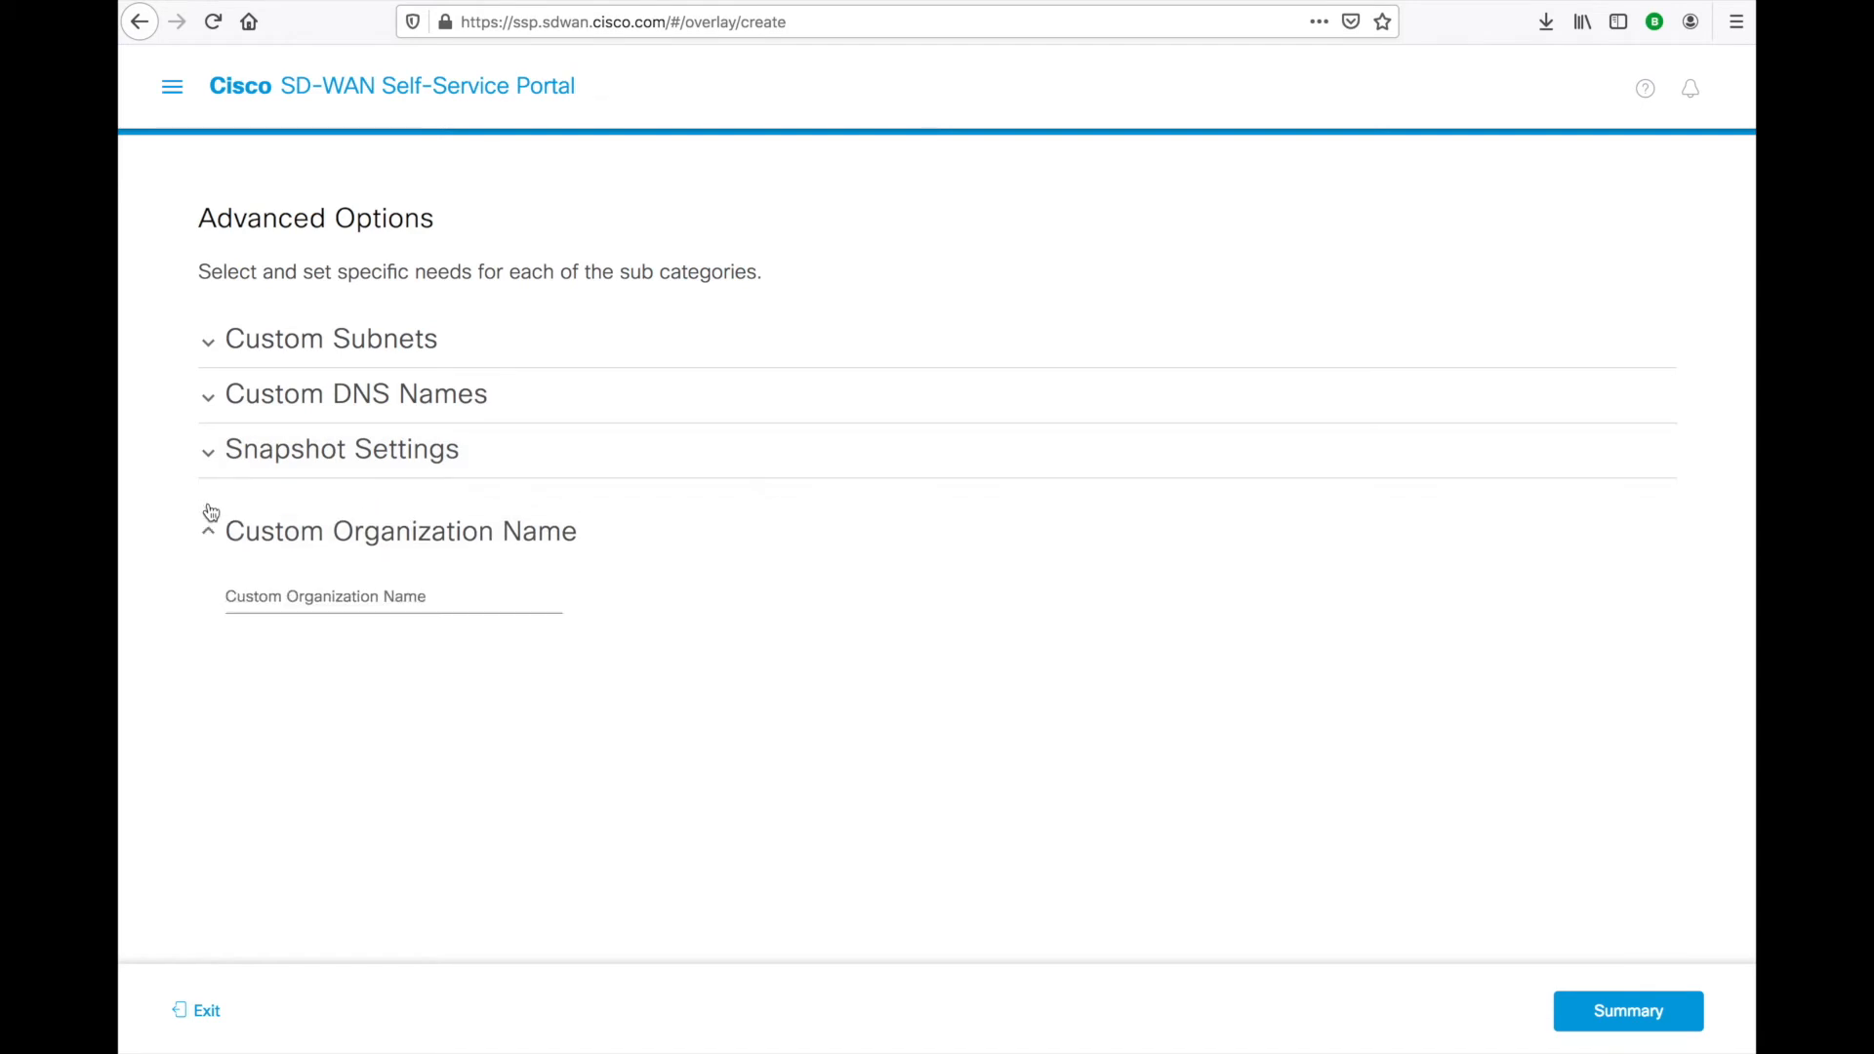
left_click(1628, 1009)
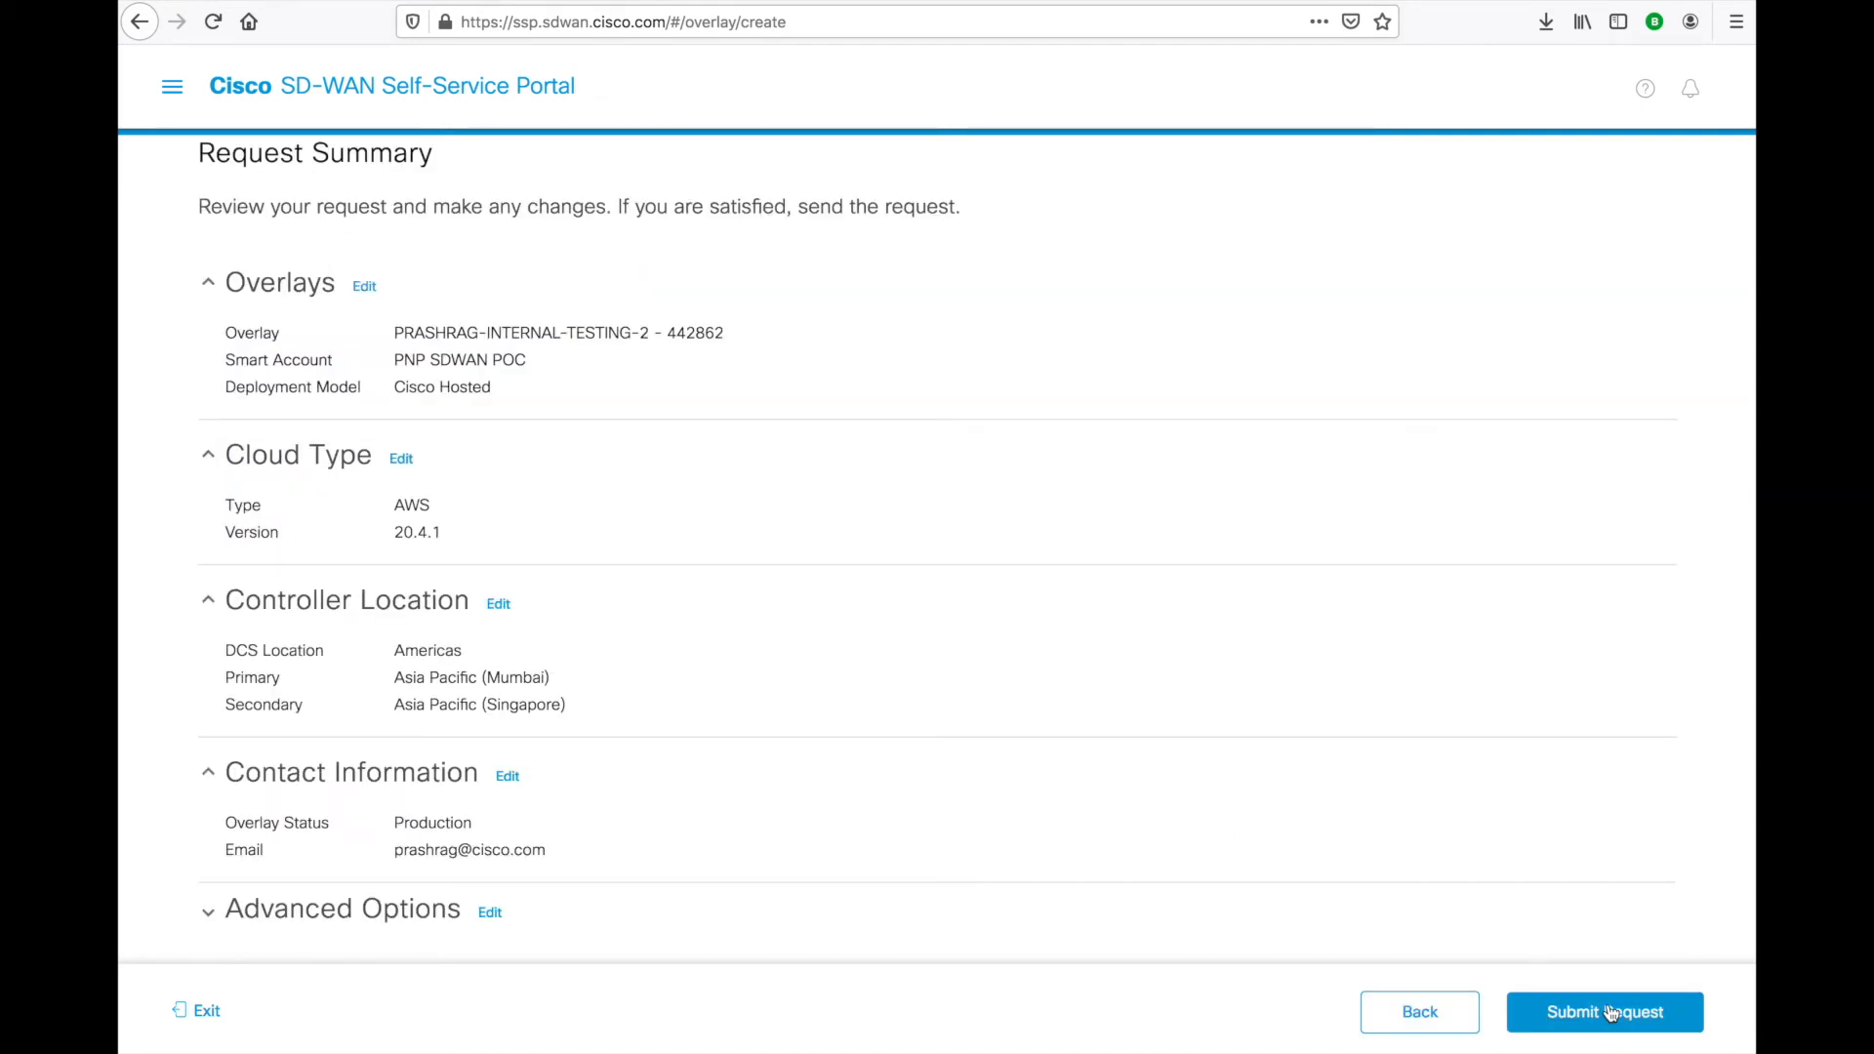
Submit the overlay creation request and leave the password page for the dashboard.
left_click(1604, 1013)
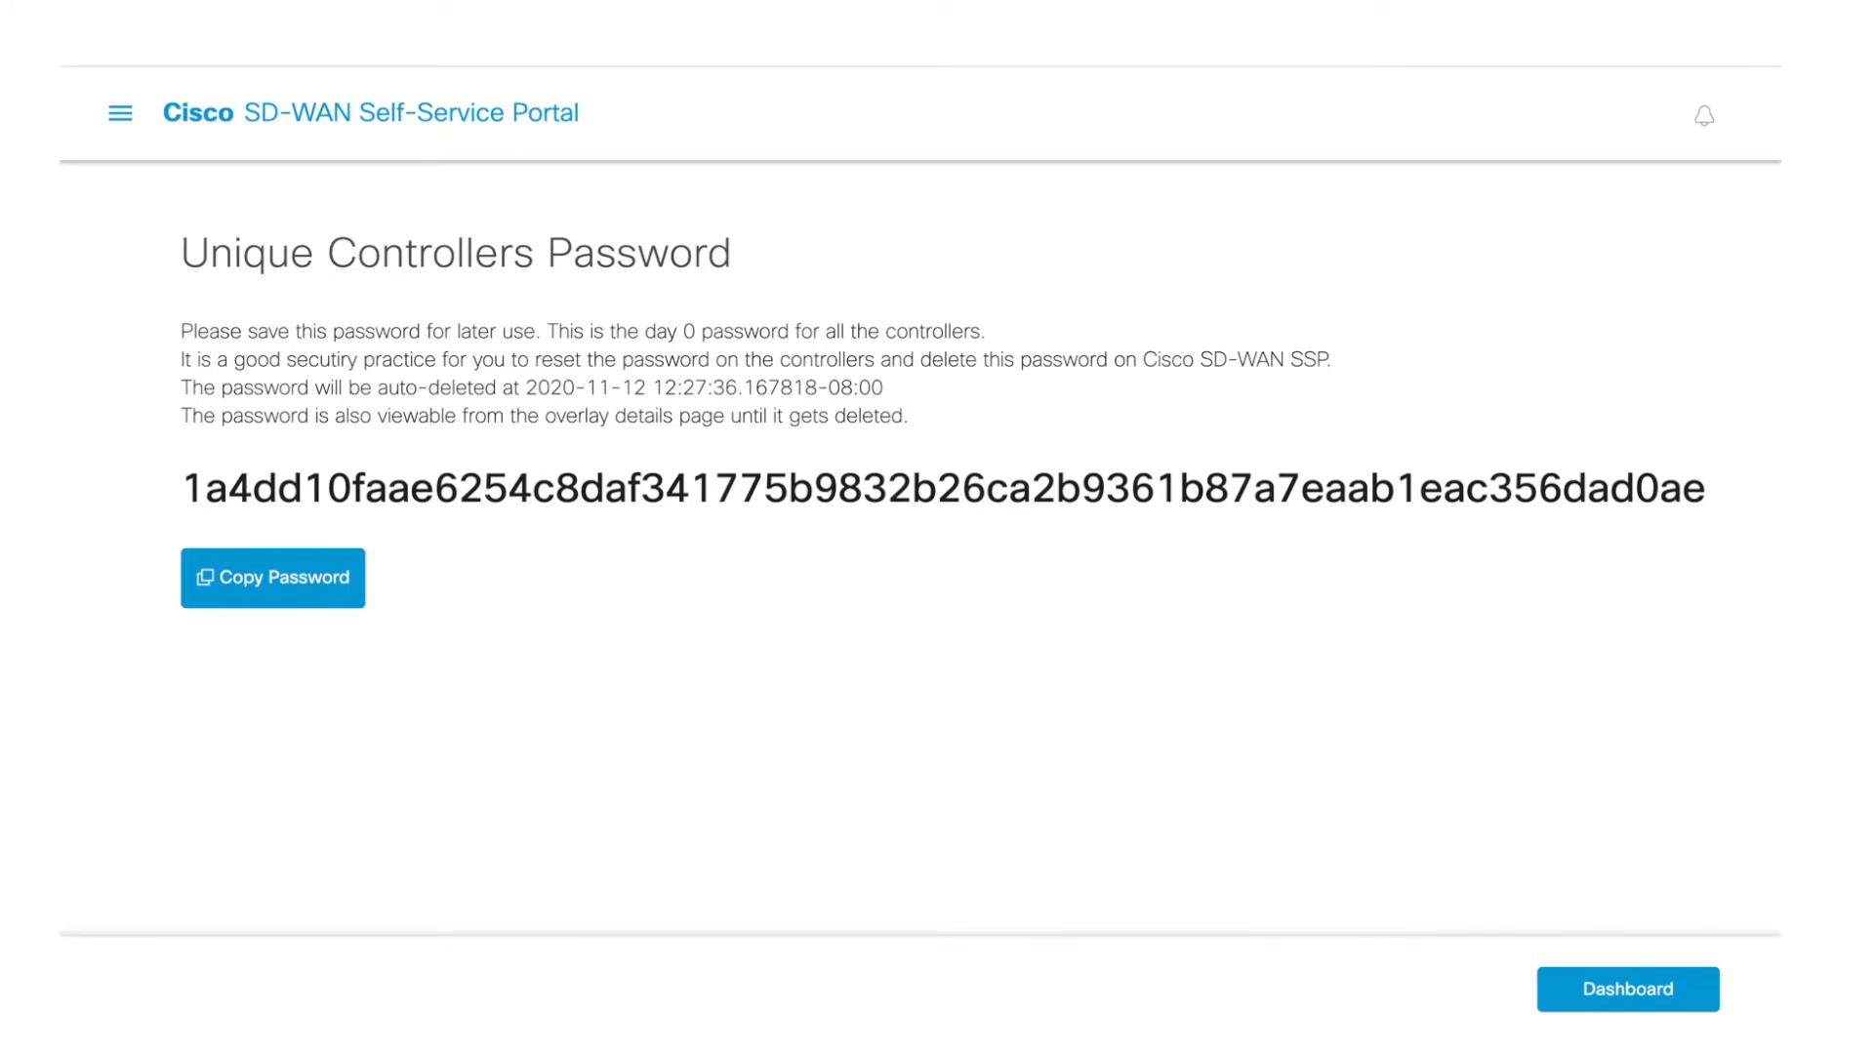
left_click(1625, 987)
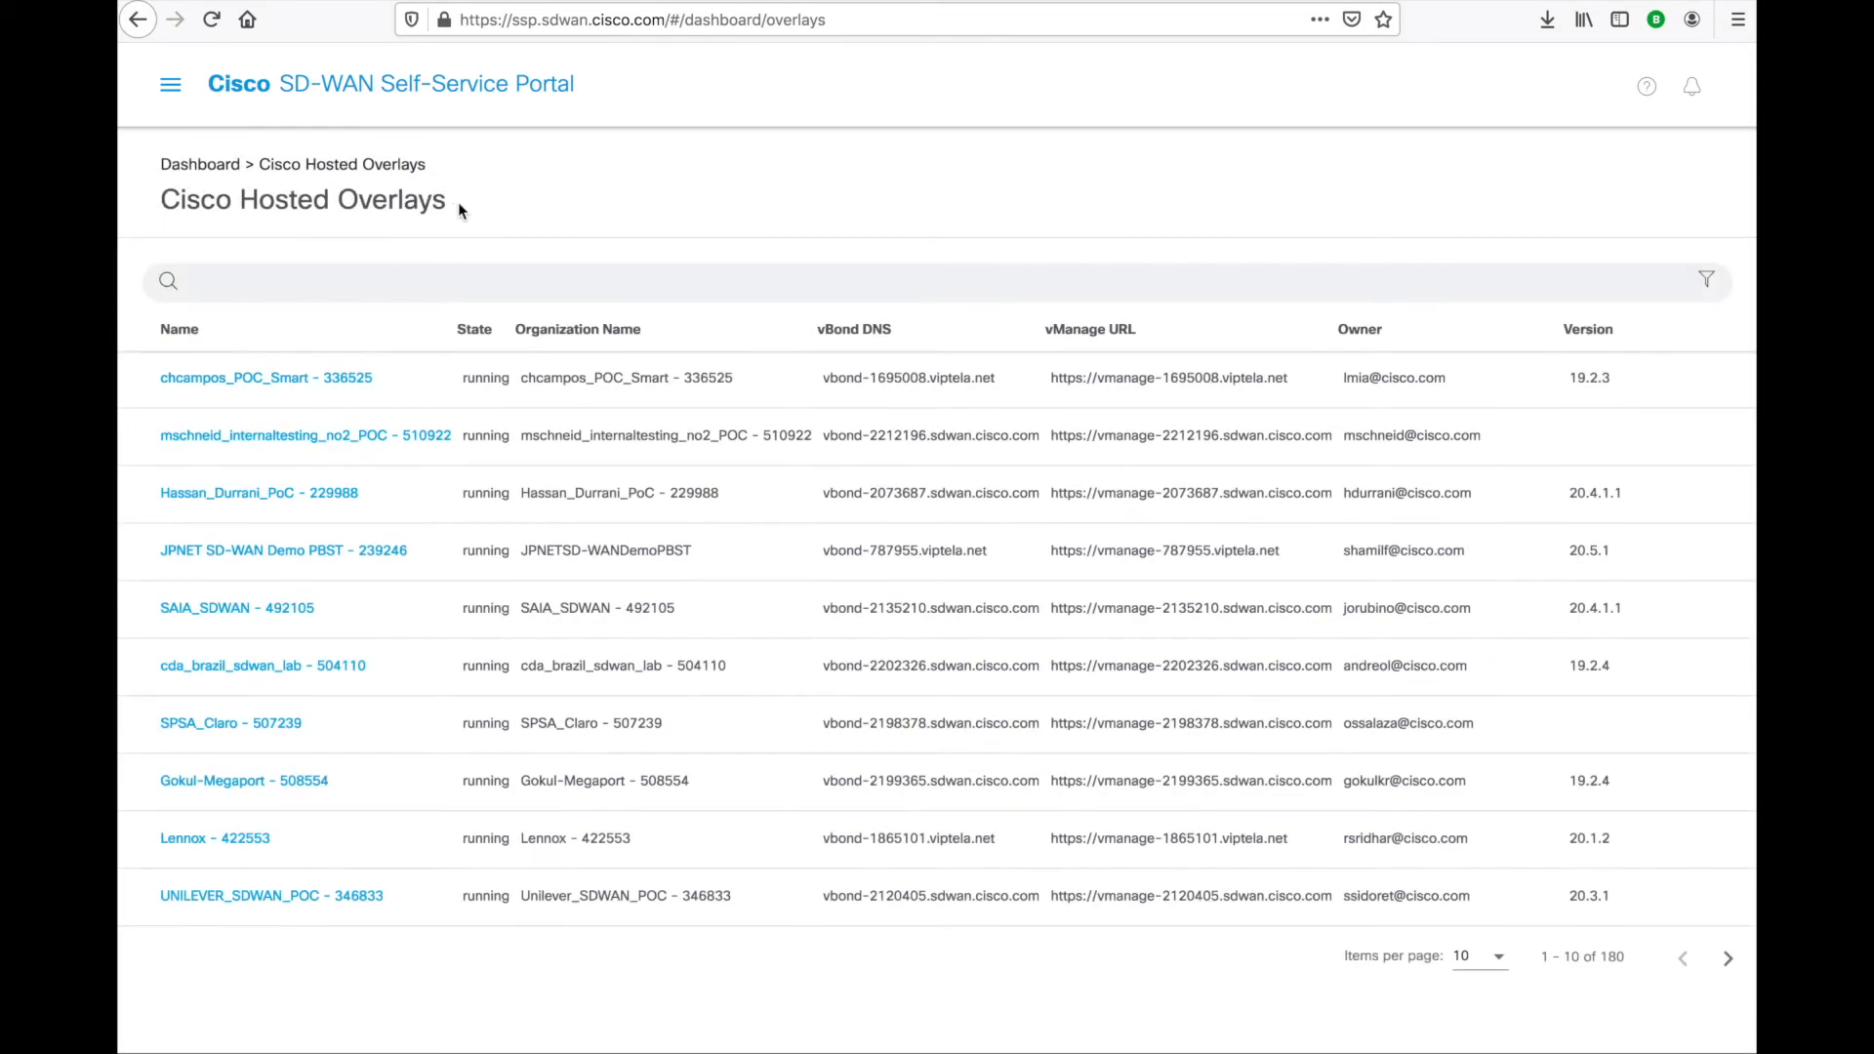
mouse_move(383, 357)
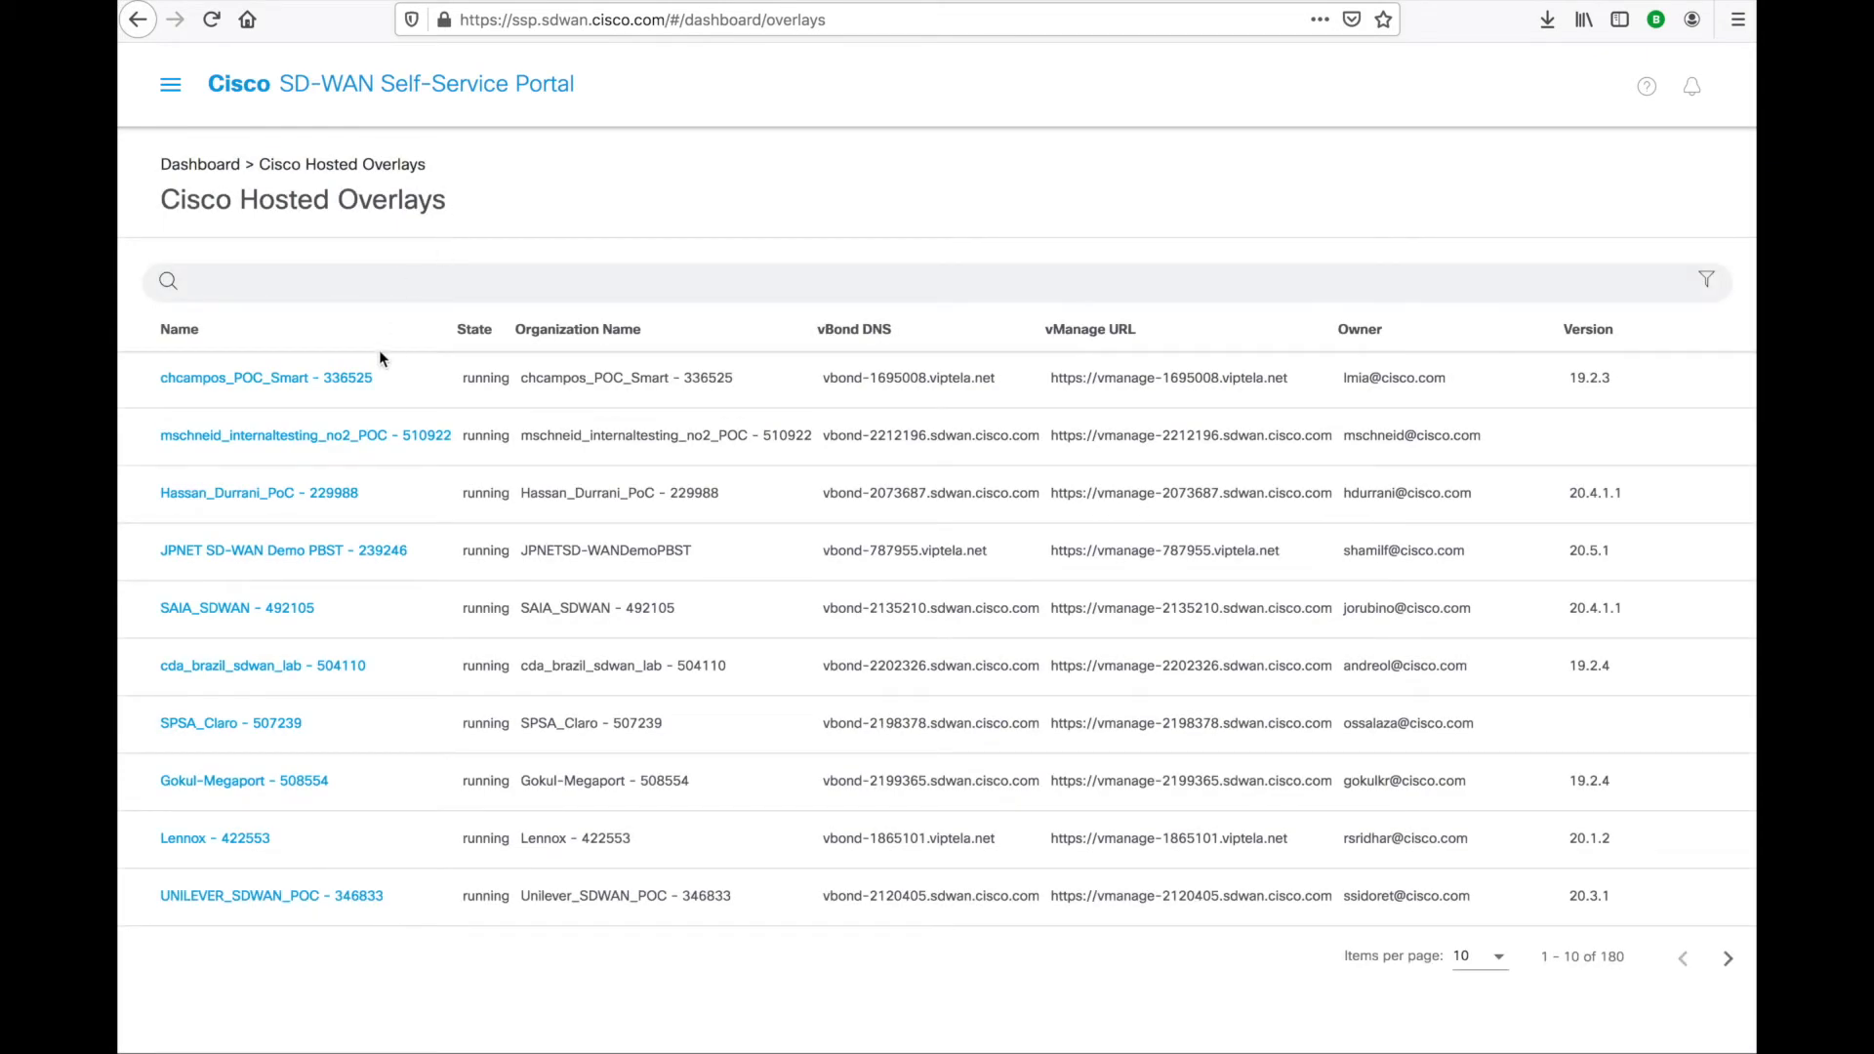
Review the controllers' CPU usage over the last week, then return to the overlay details.
left_click(264, 377)
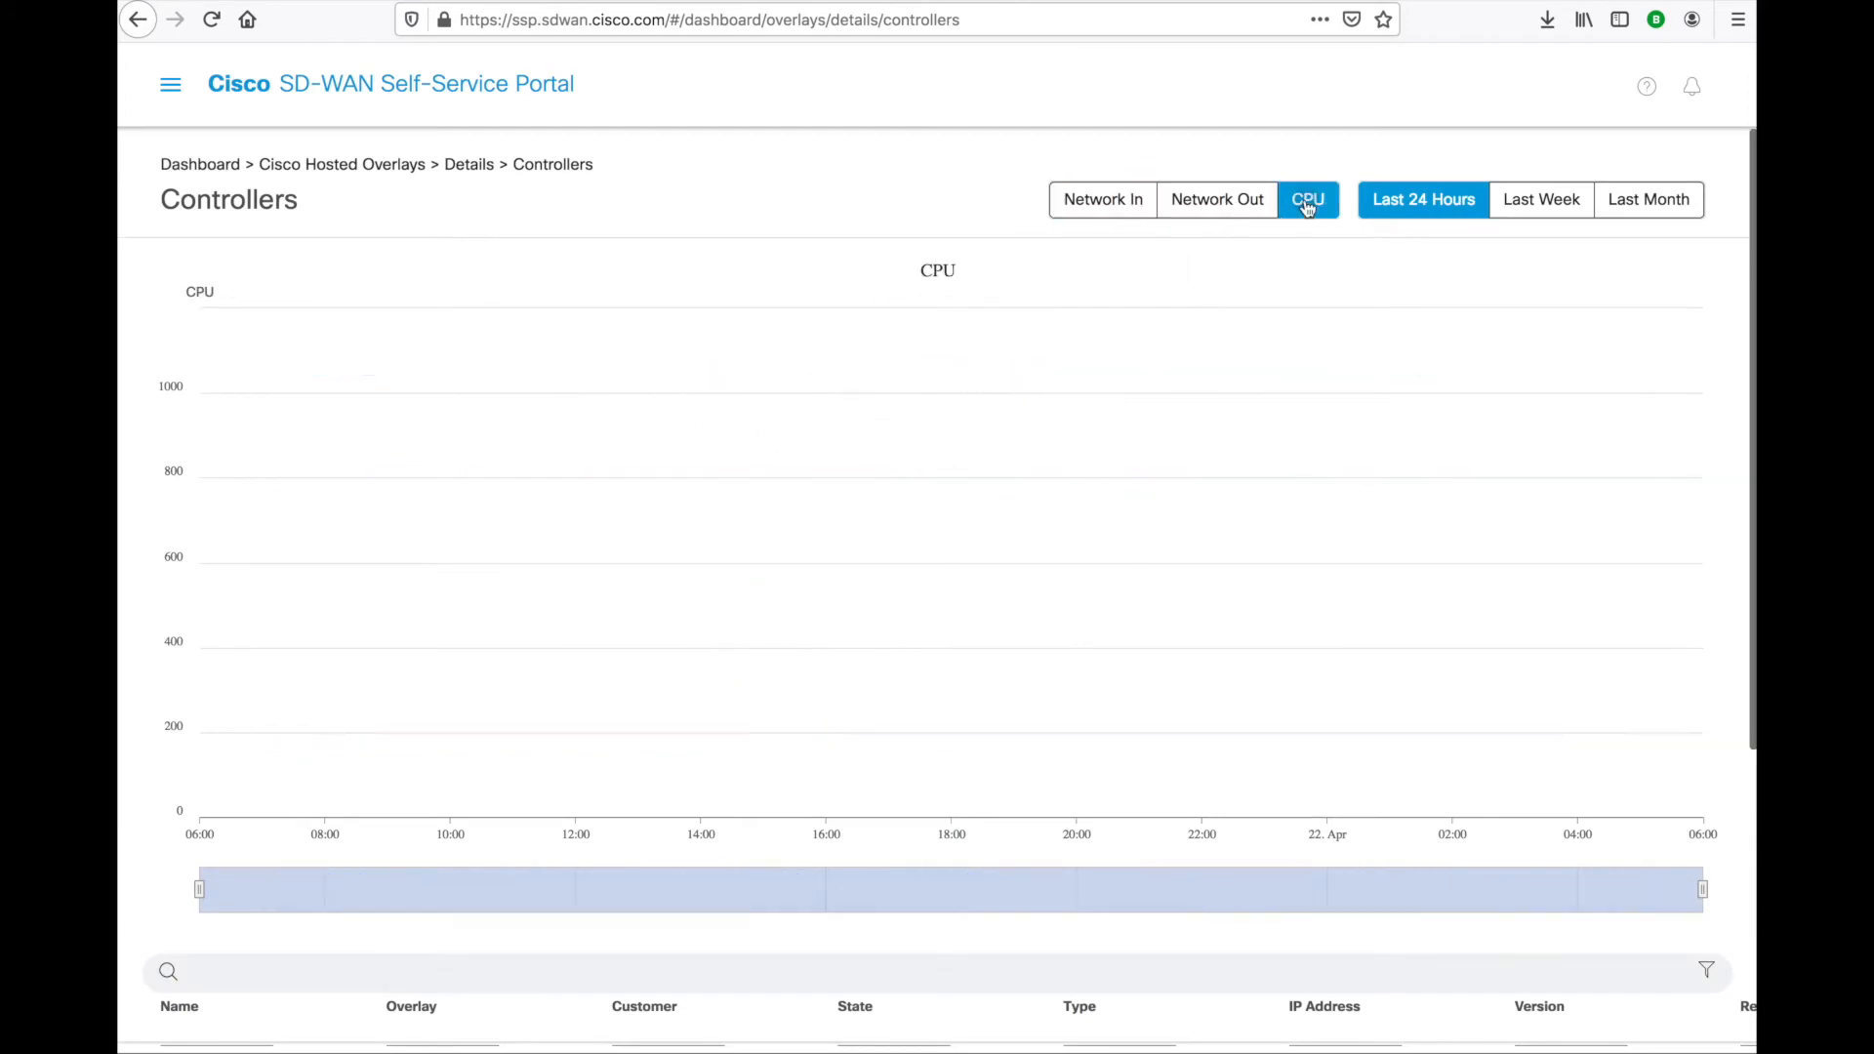
left_click(1540, 199)
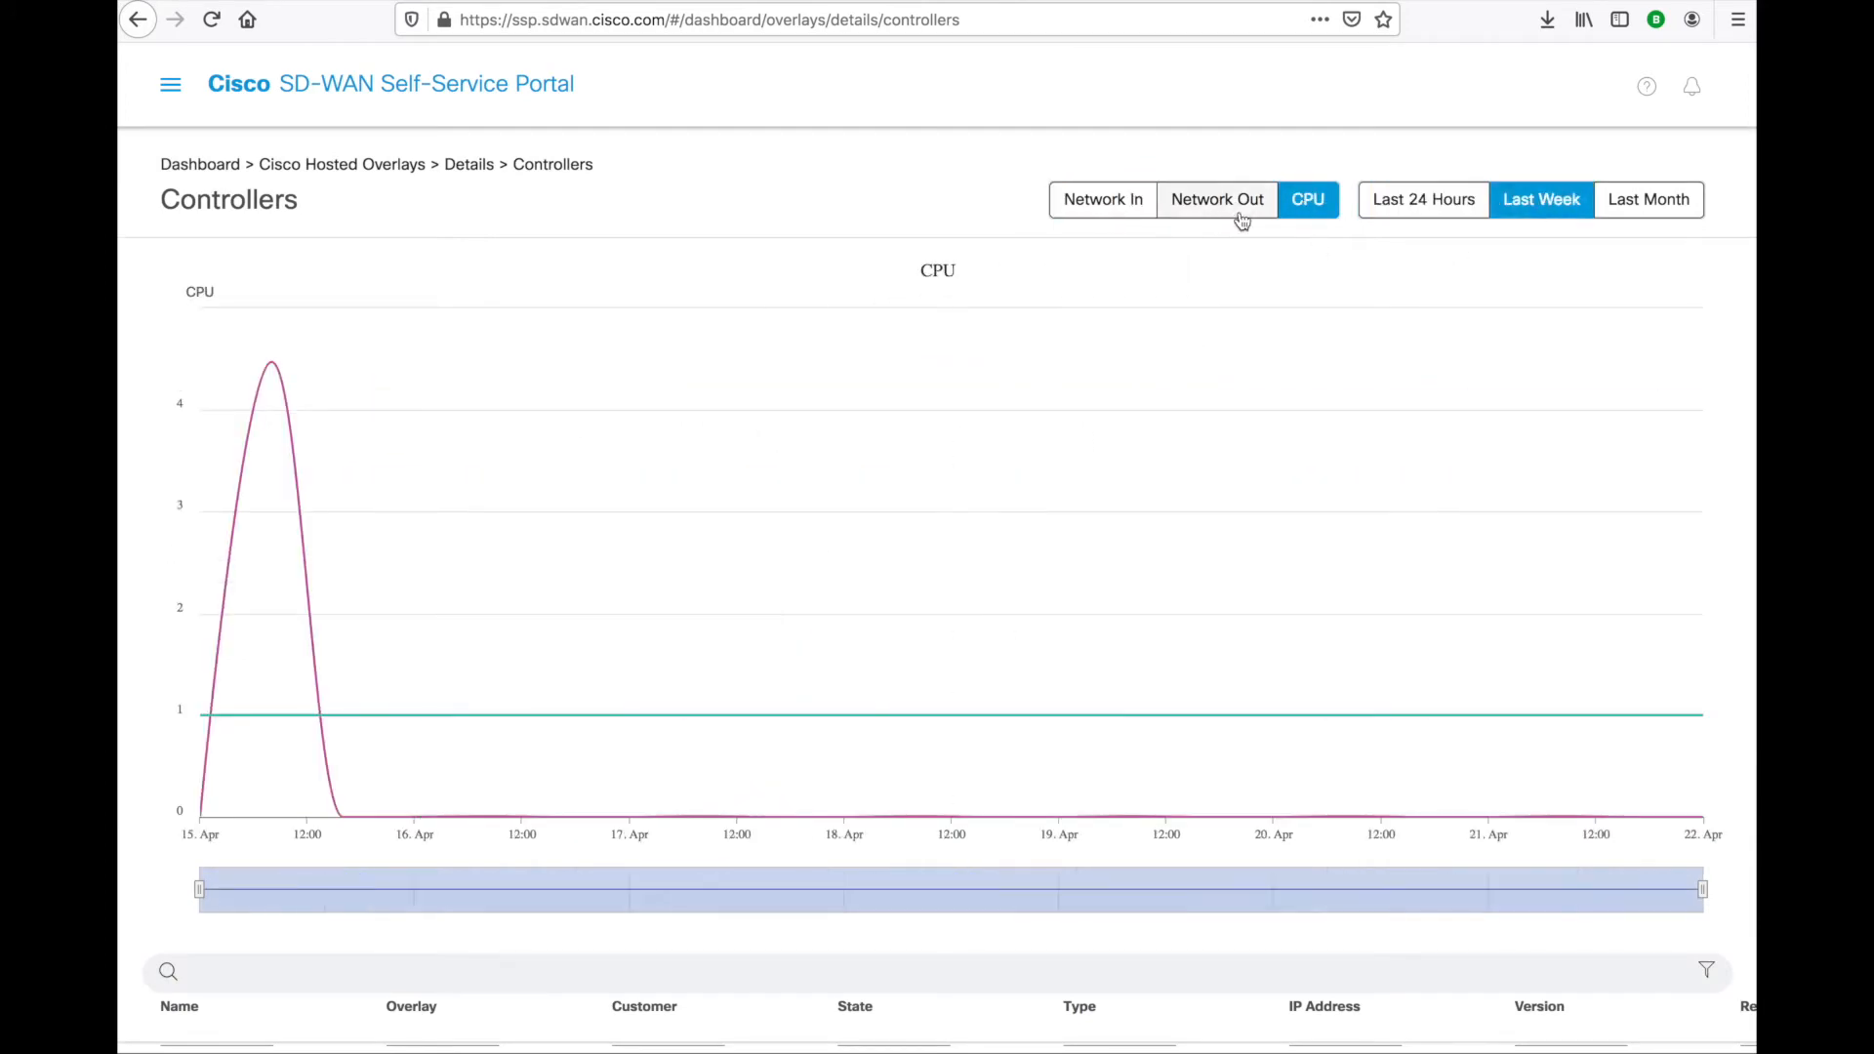
left_click(466, 164)
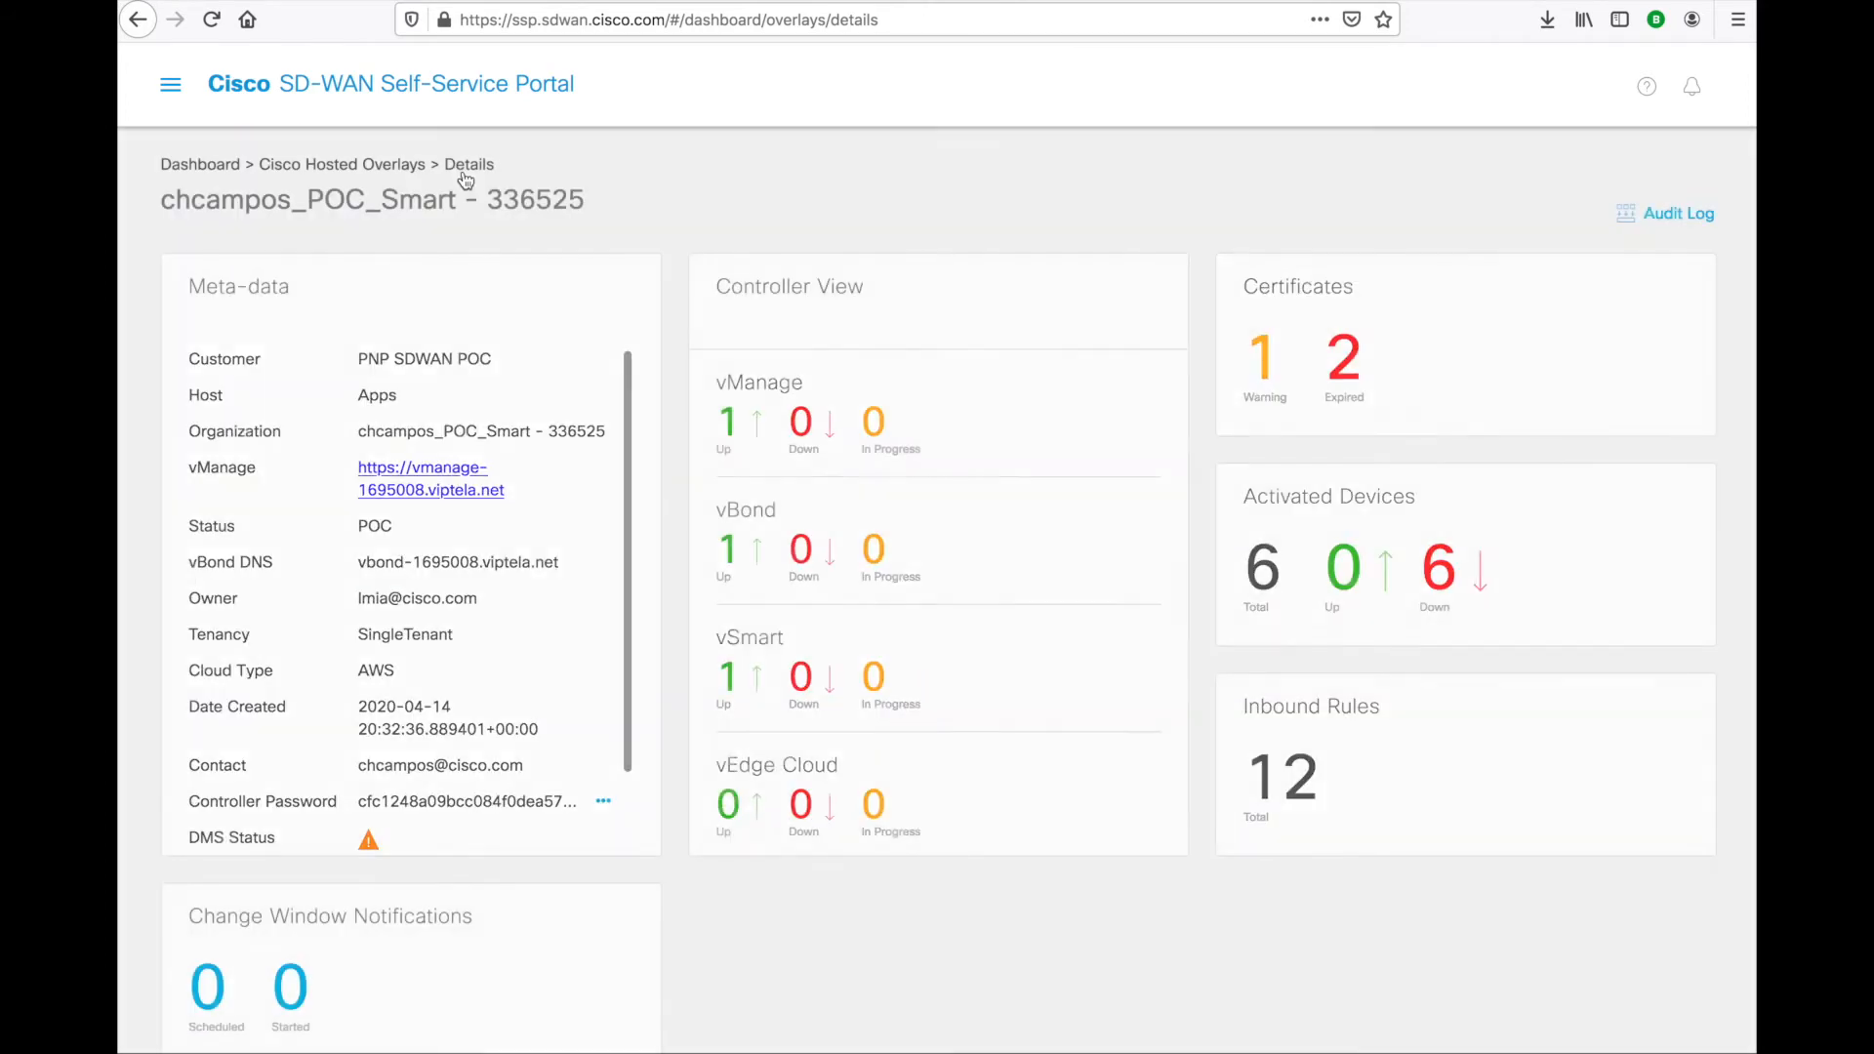
Draft an HTTPS inbound rule with source 122.2.156.230/29 and return to the overlay details.
left_click(1310, 776)
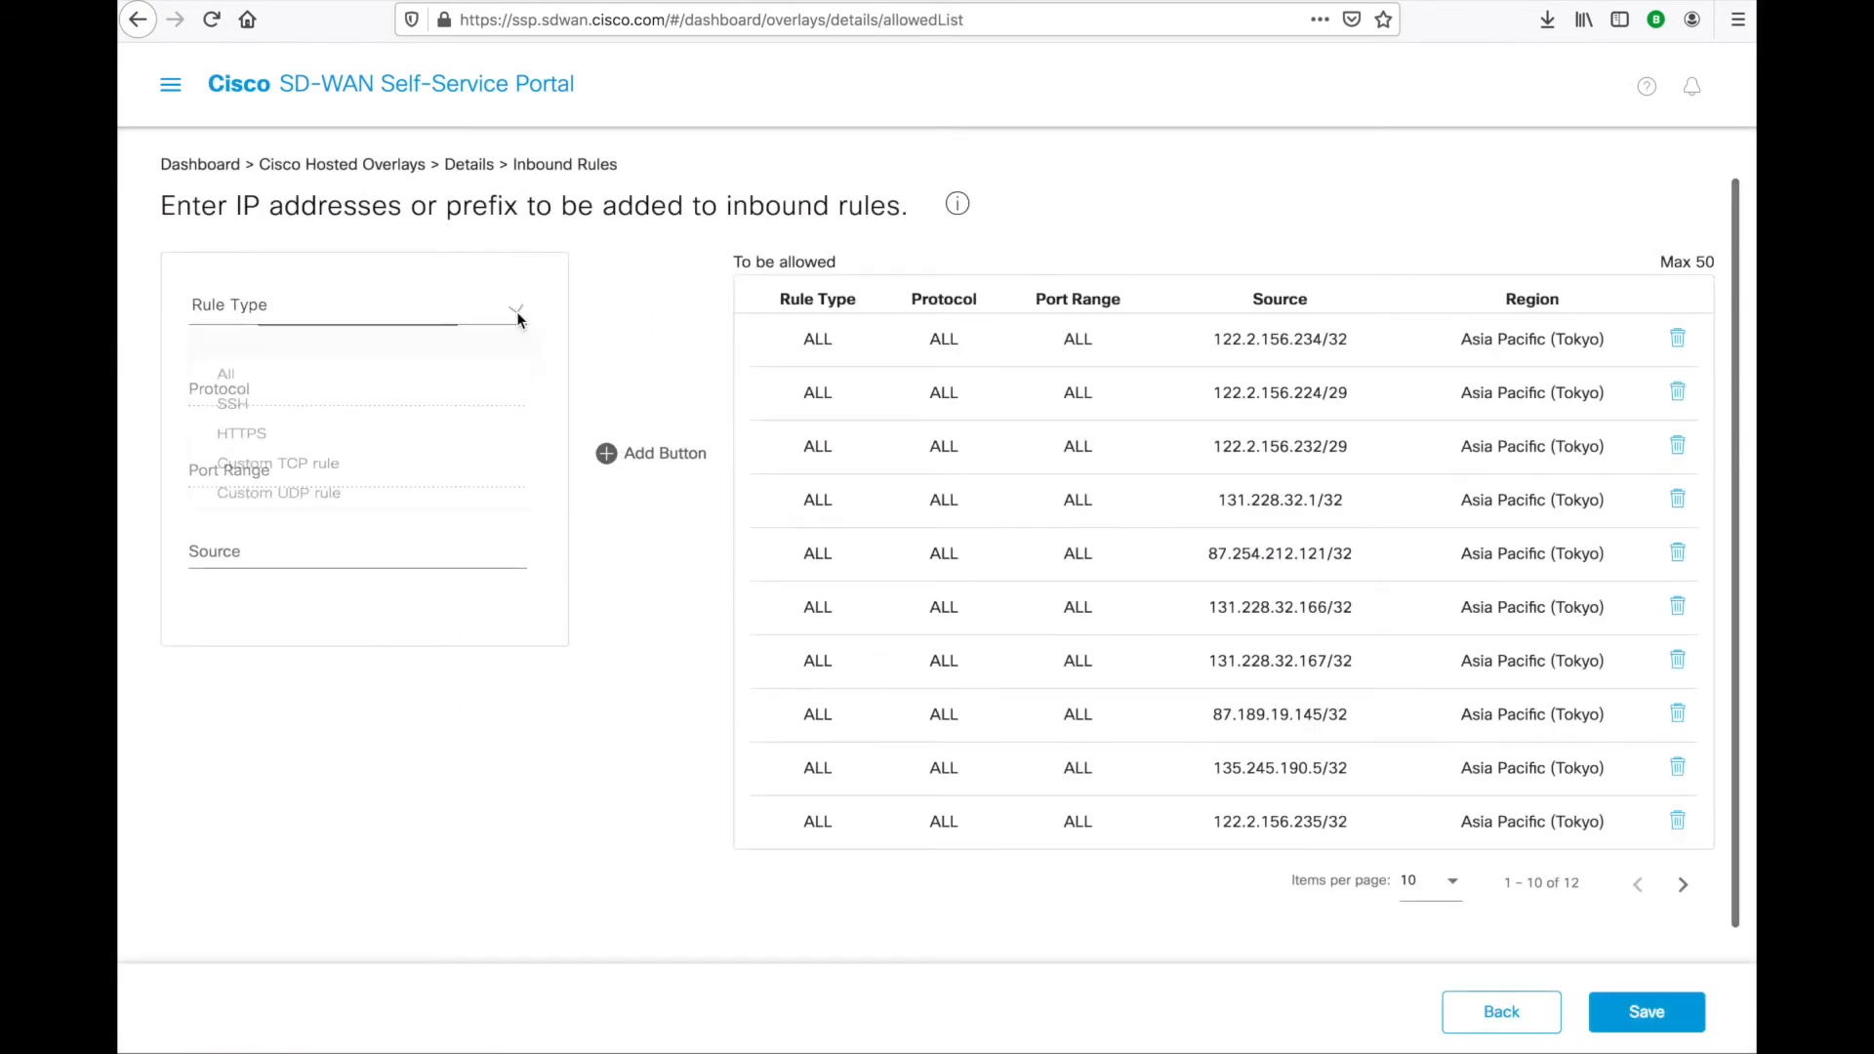
left_click(240, 433)
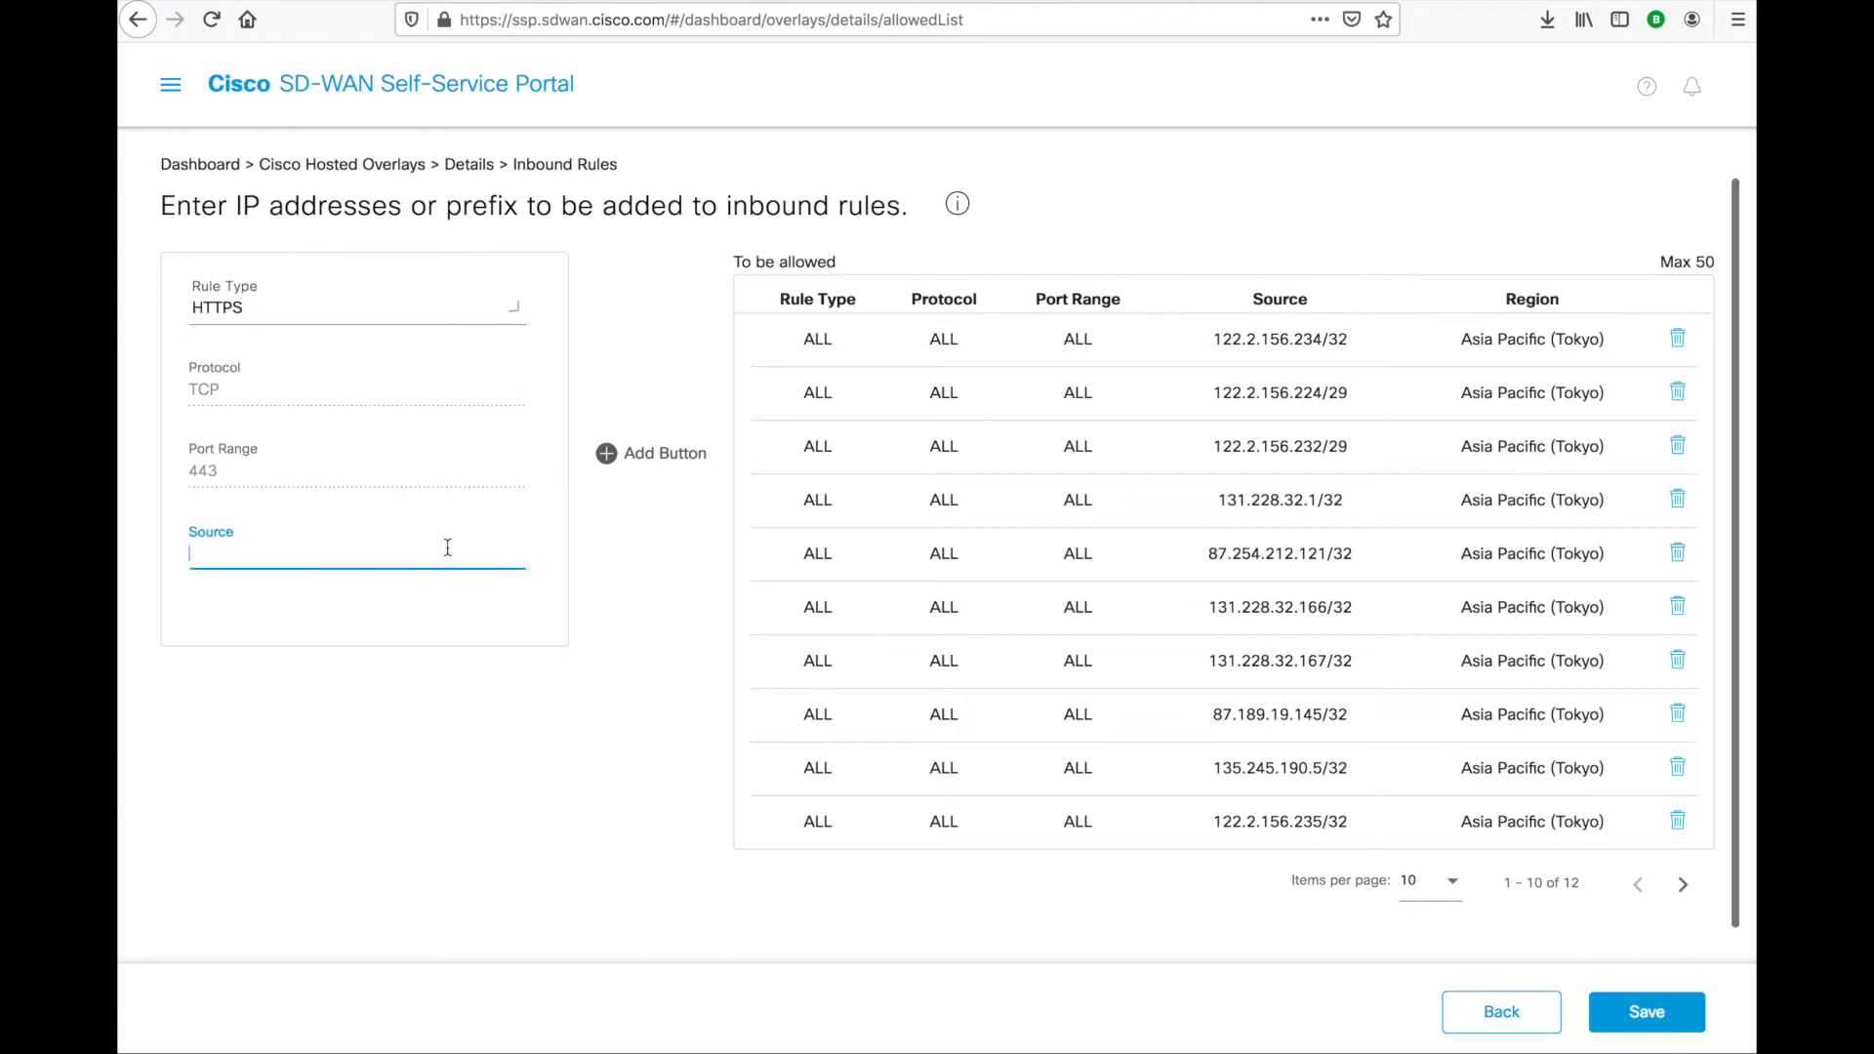
type("122.")
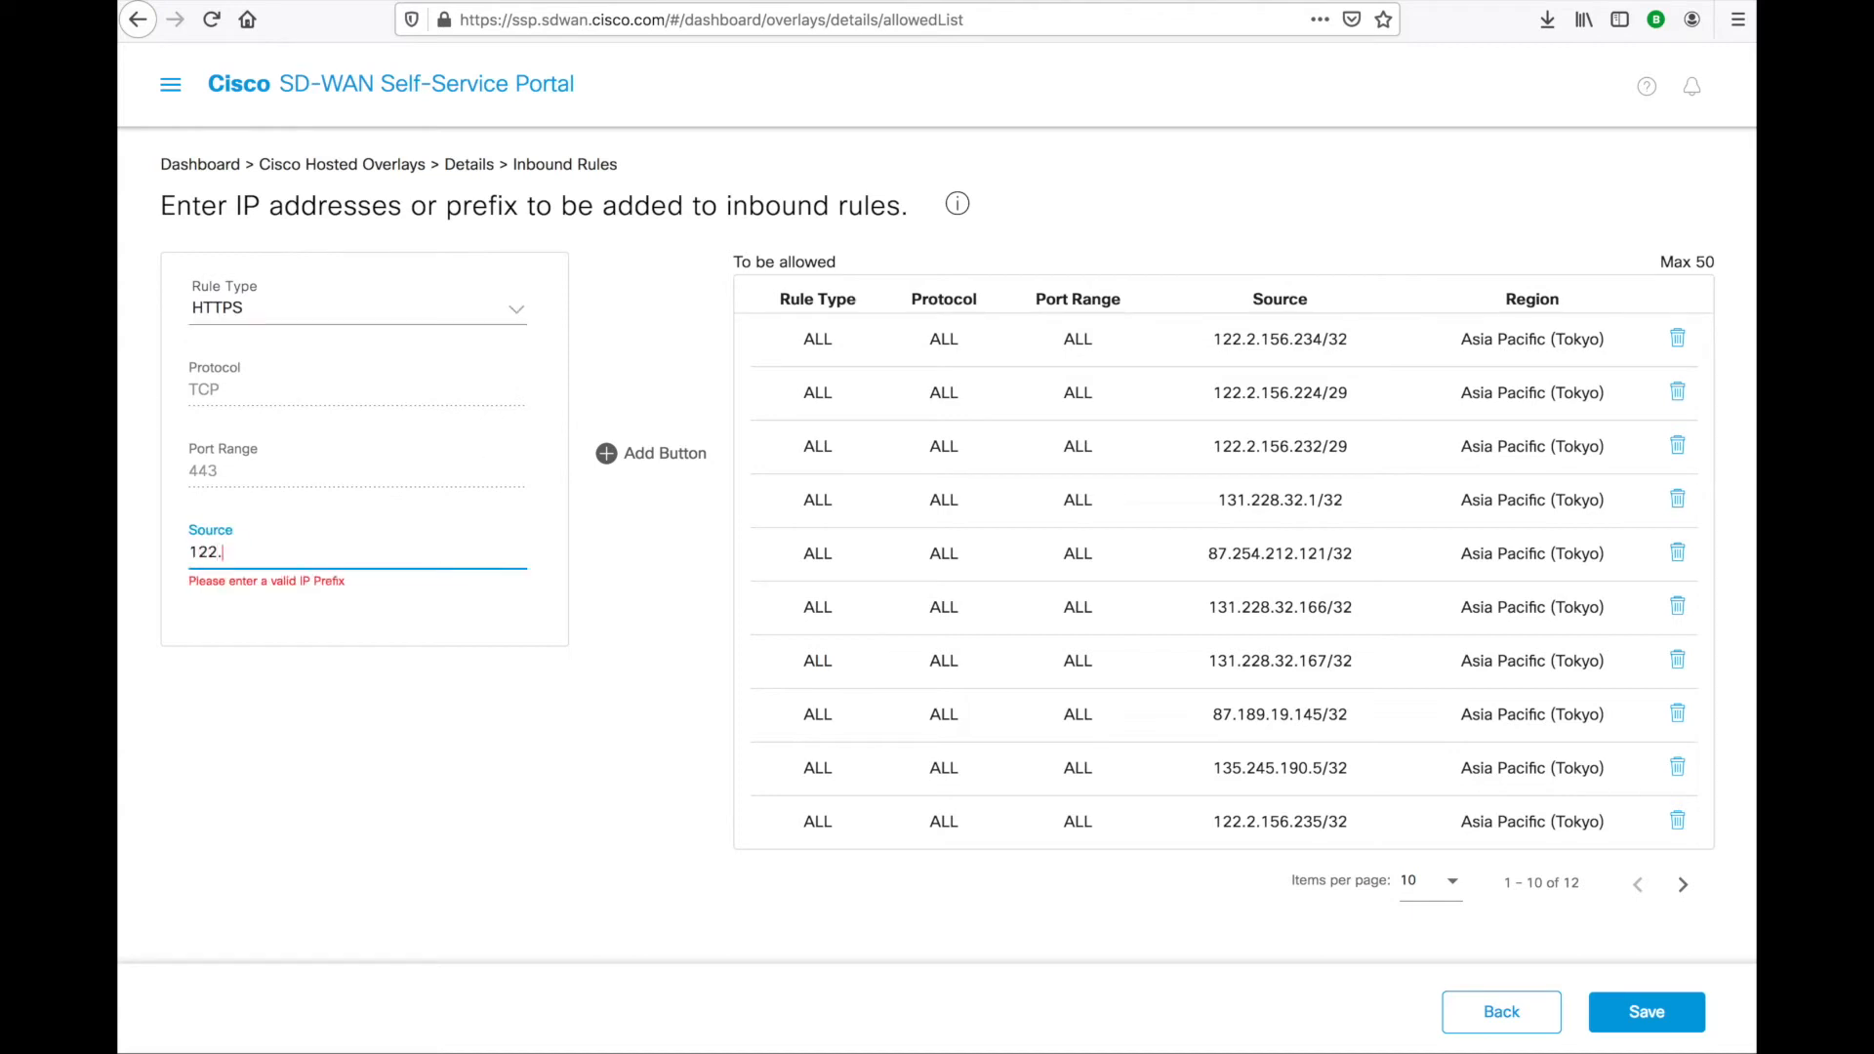
type("2.156.230")
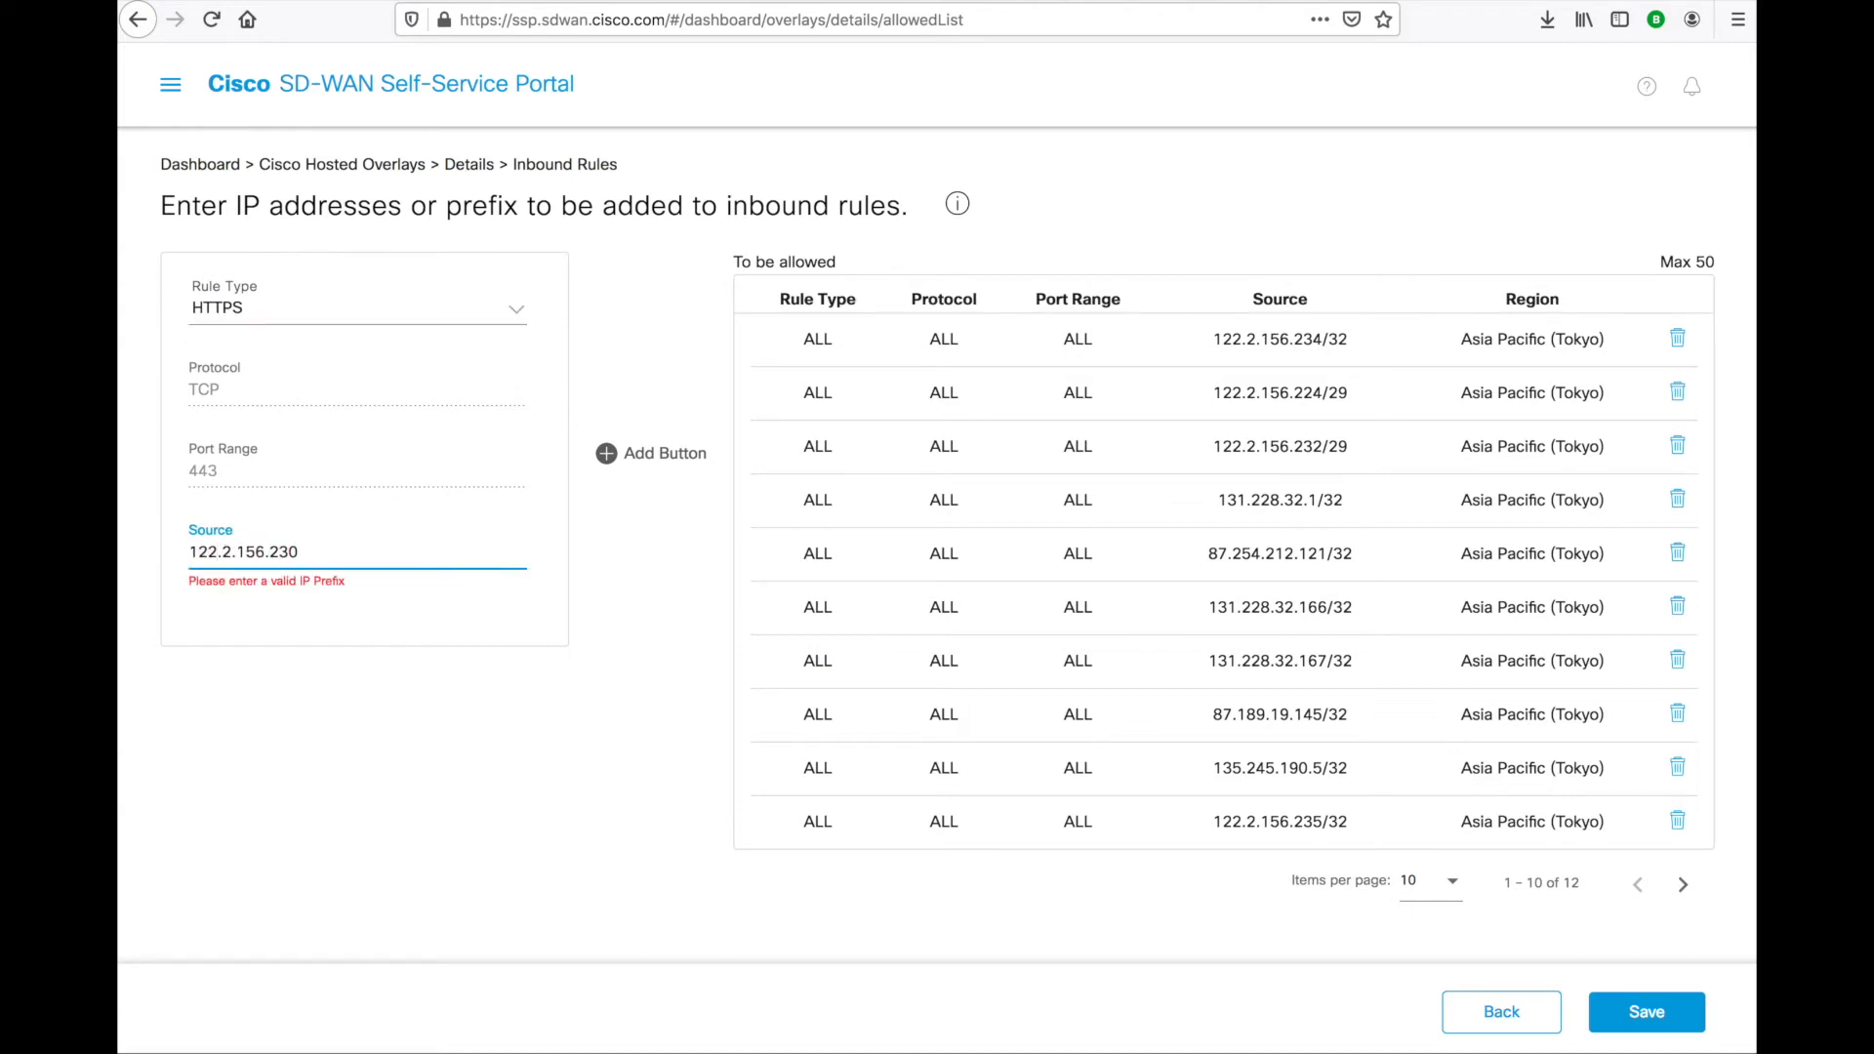
type("/29")
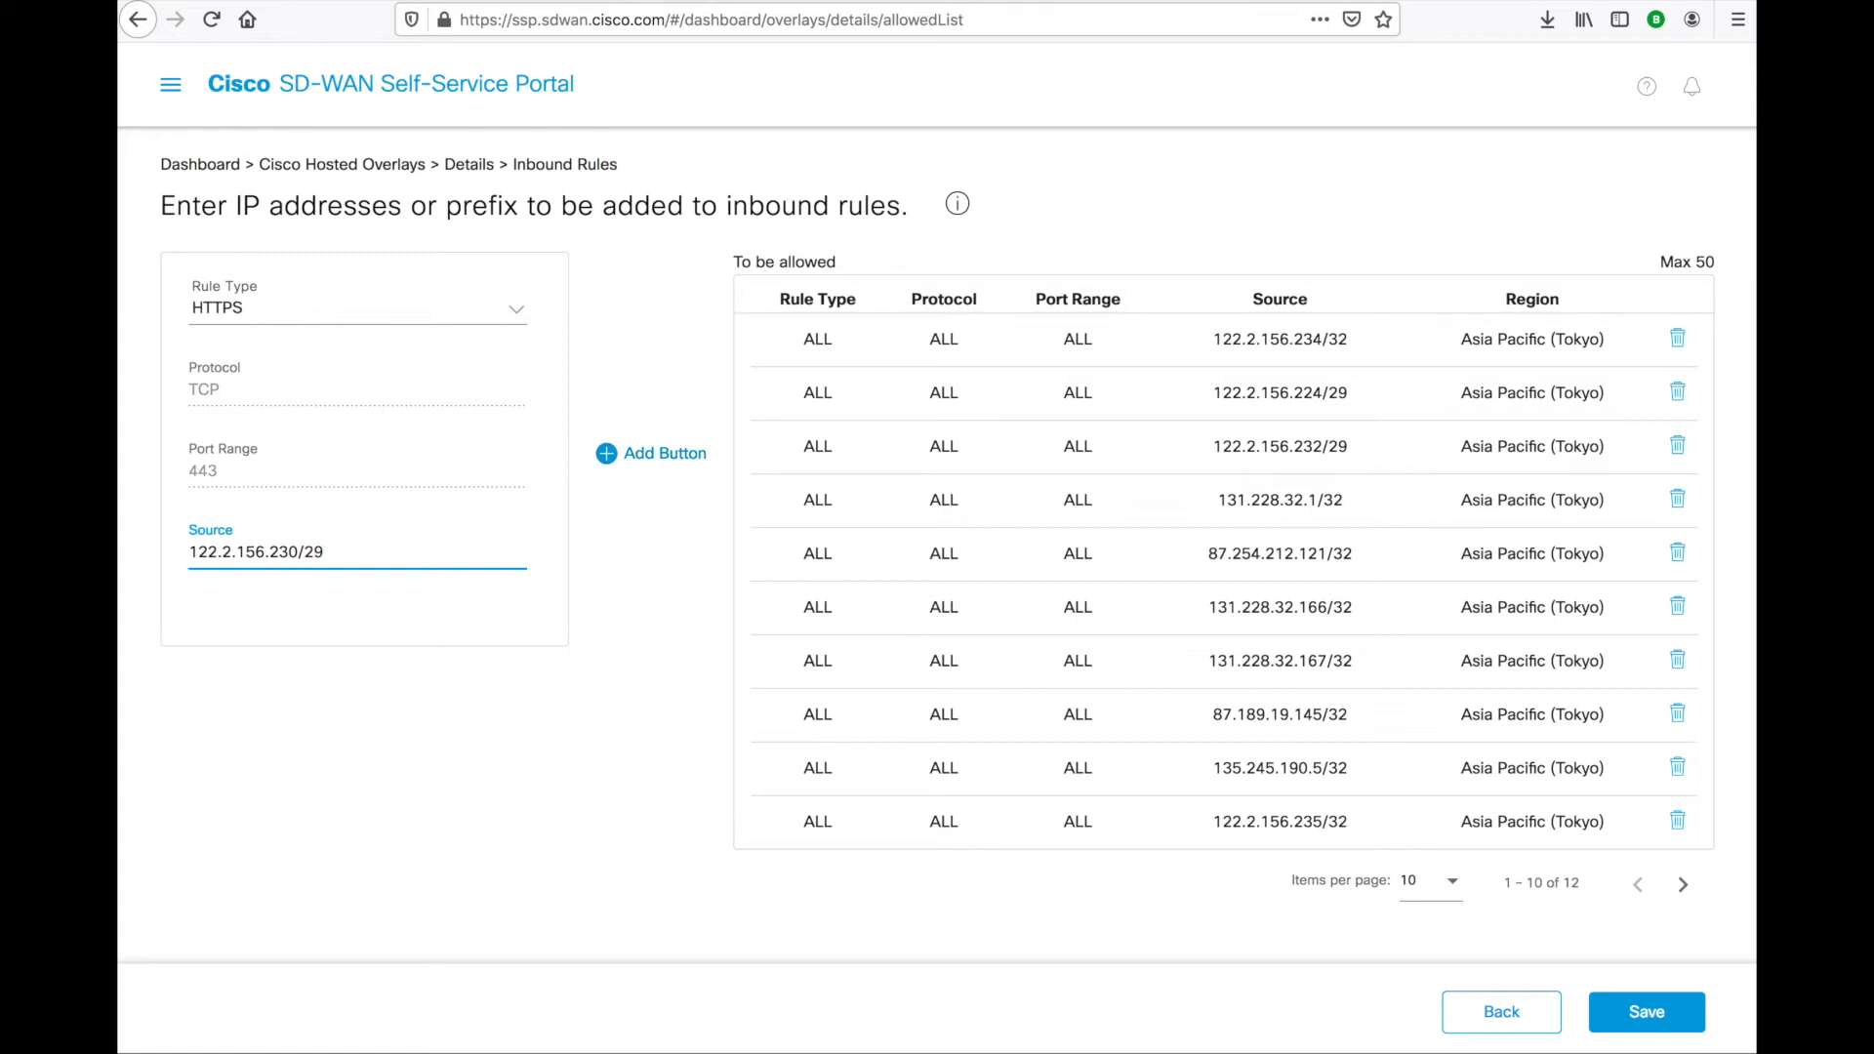
mouse_move(1093, 792)
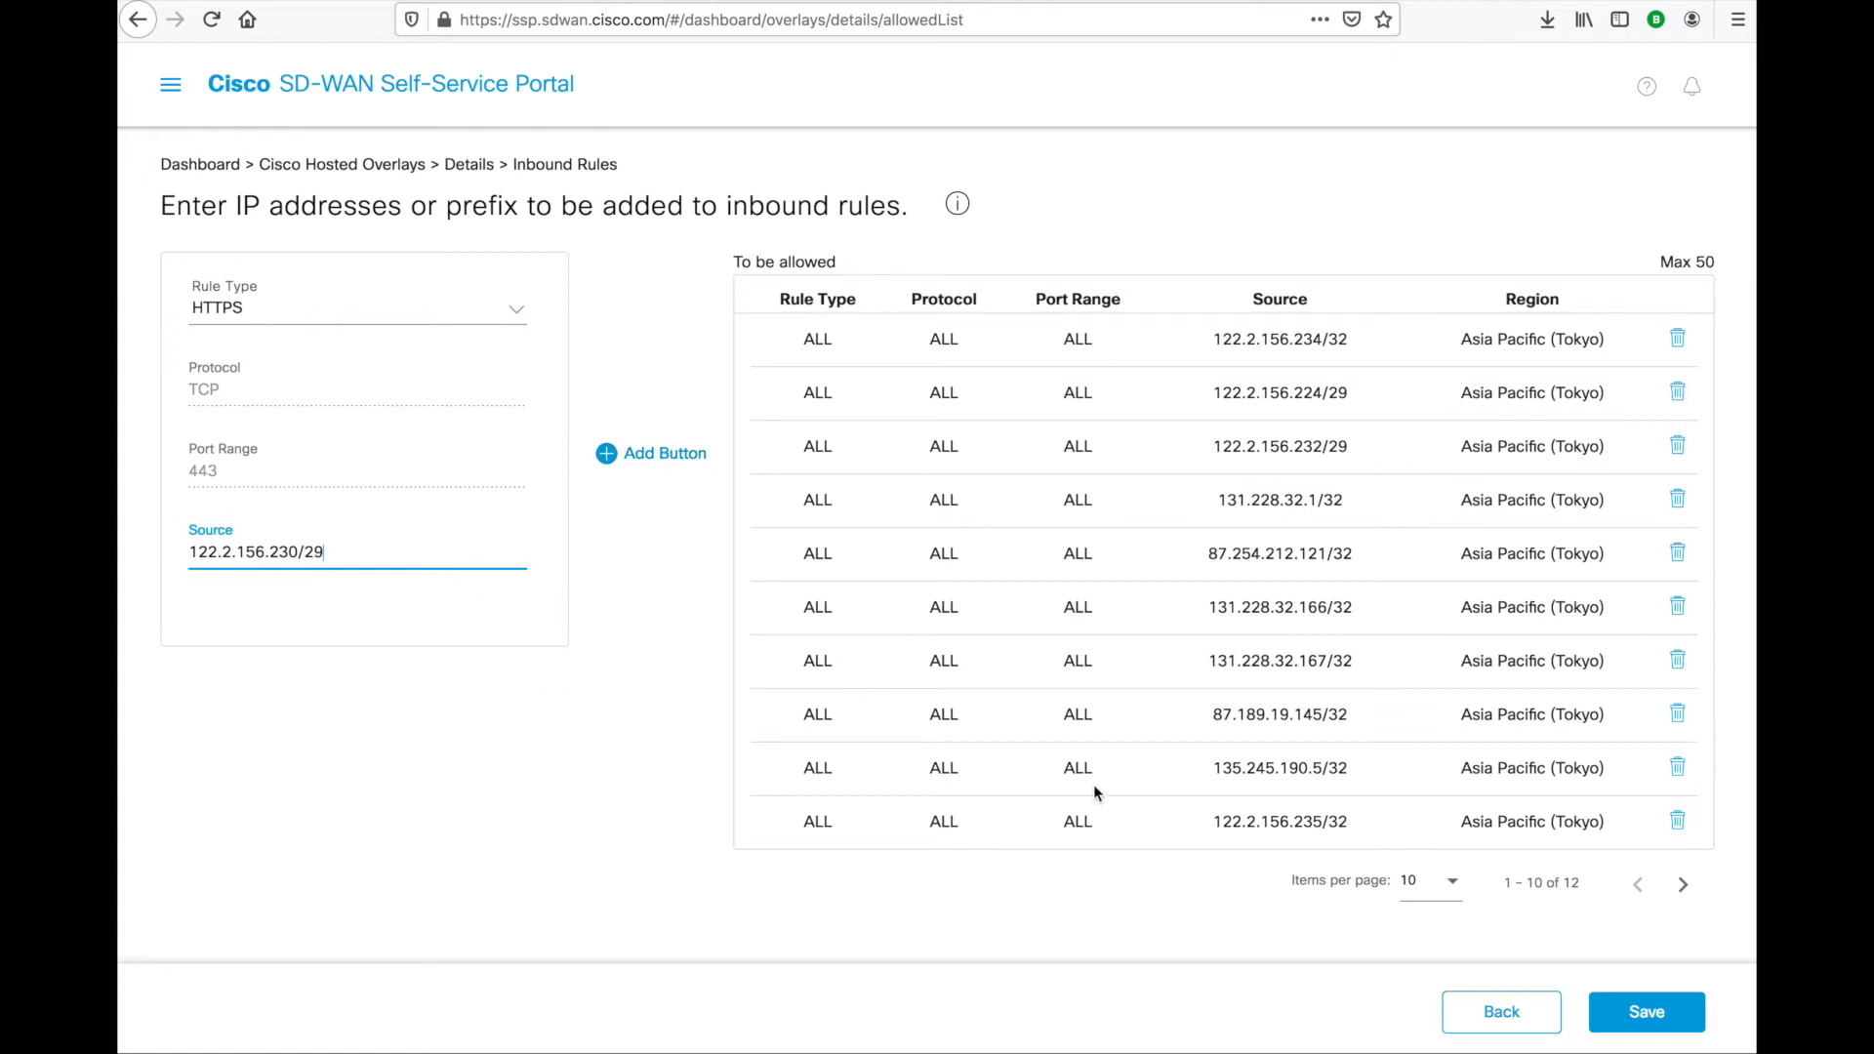
left_click(1501, 1011)
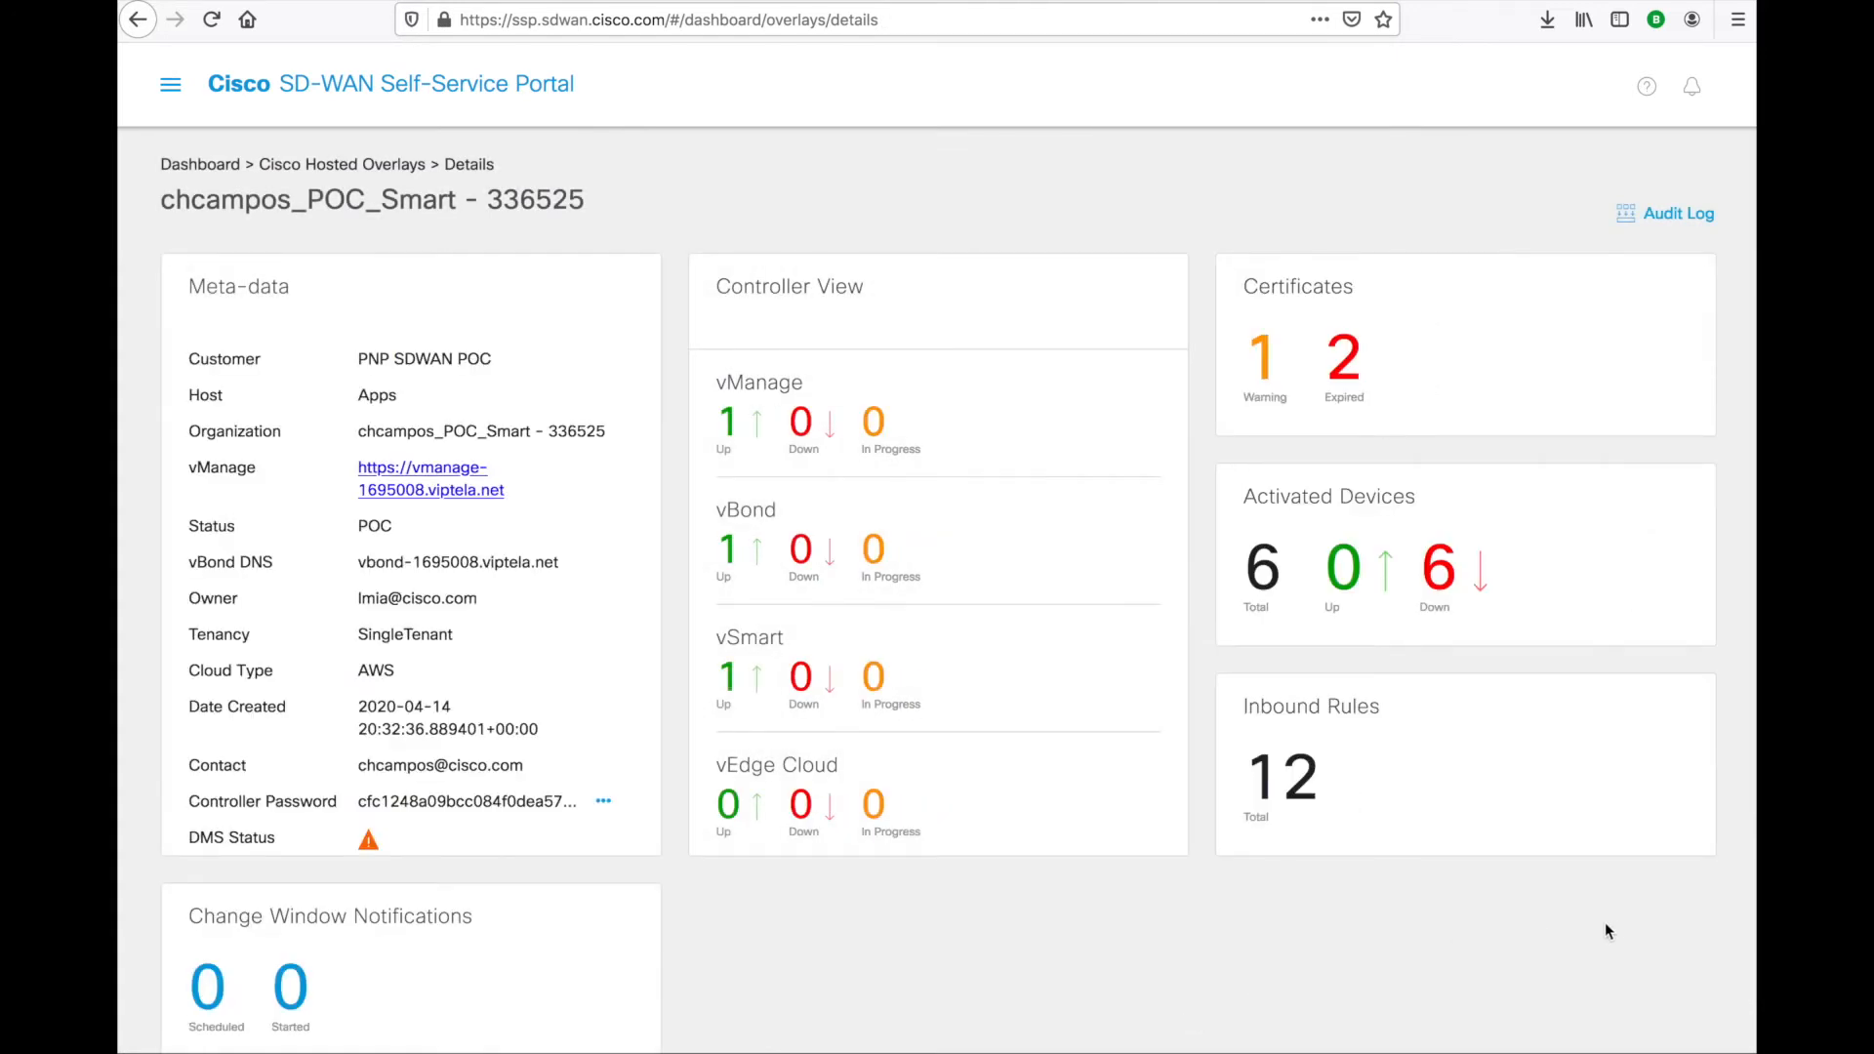
mouse_move(652, 232)
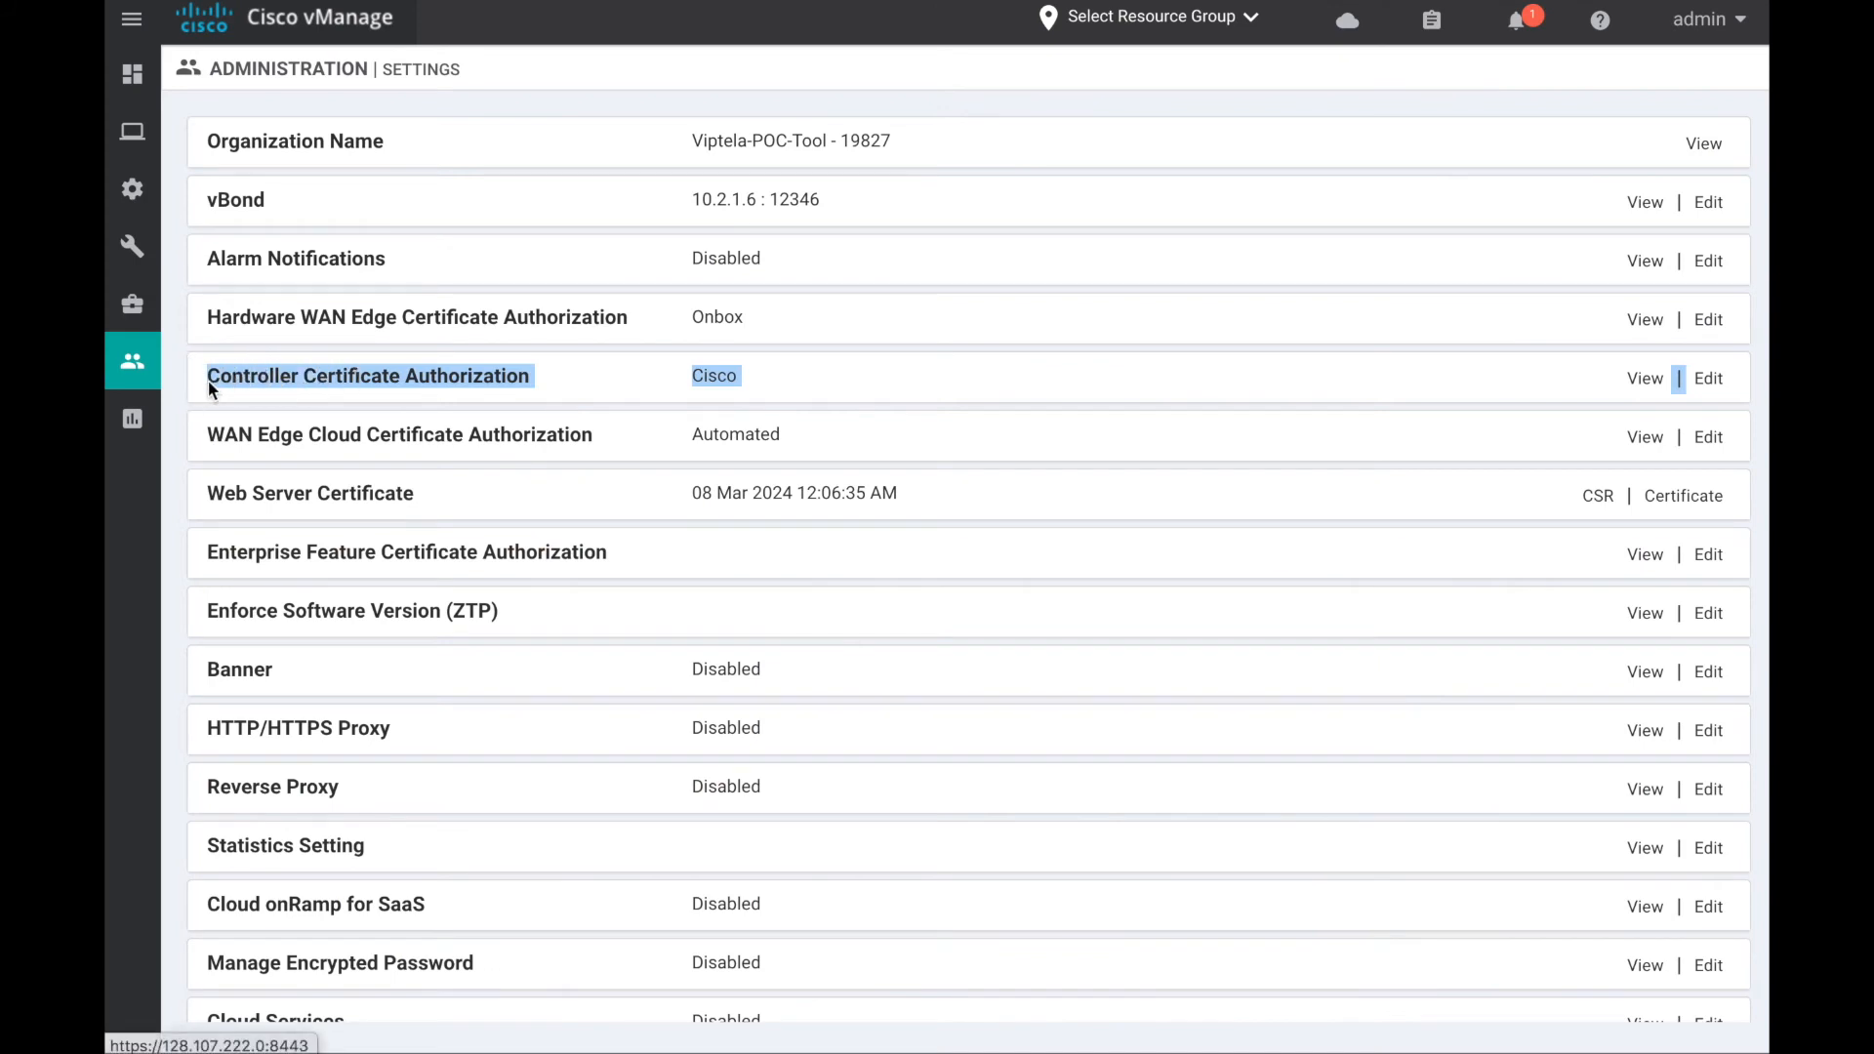
mouse_move(179, 417)
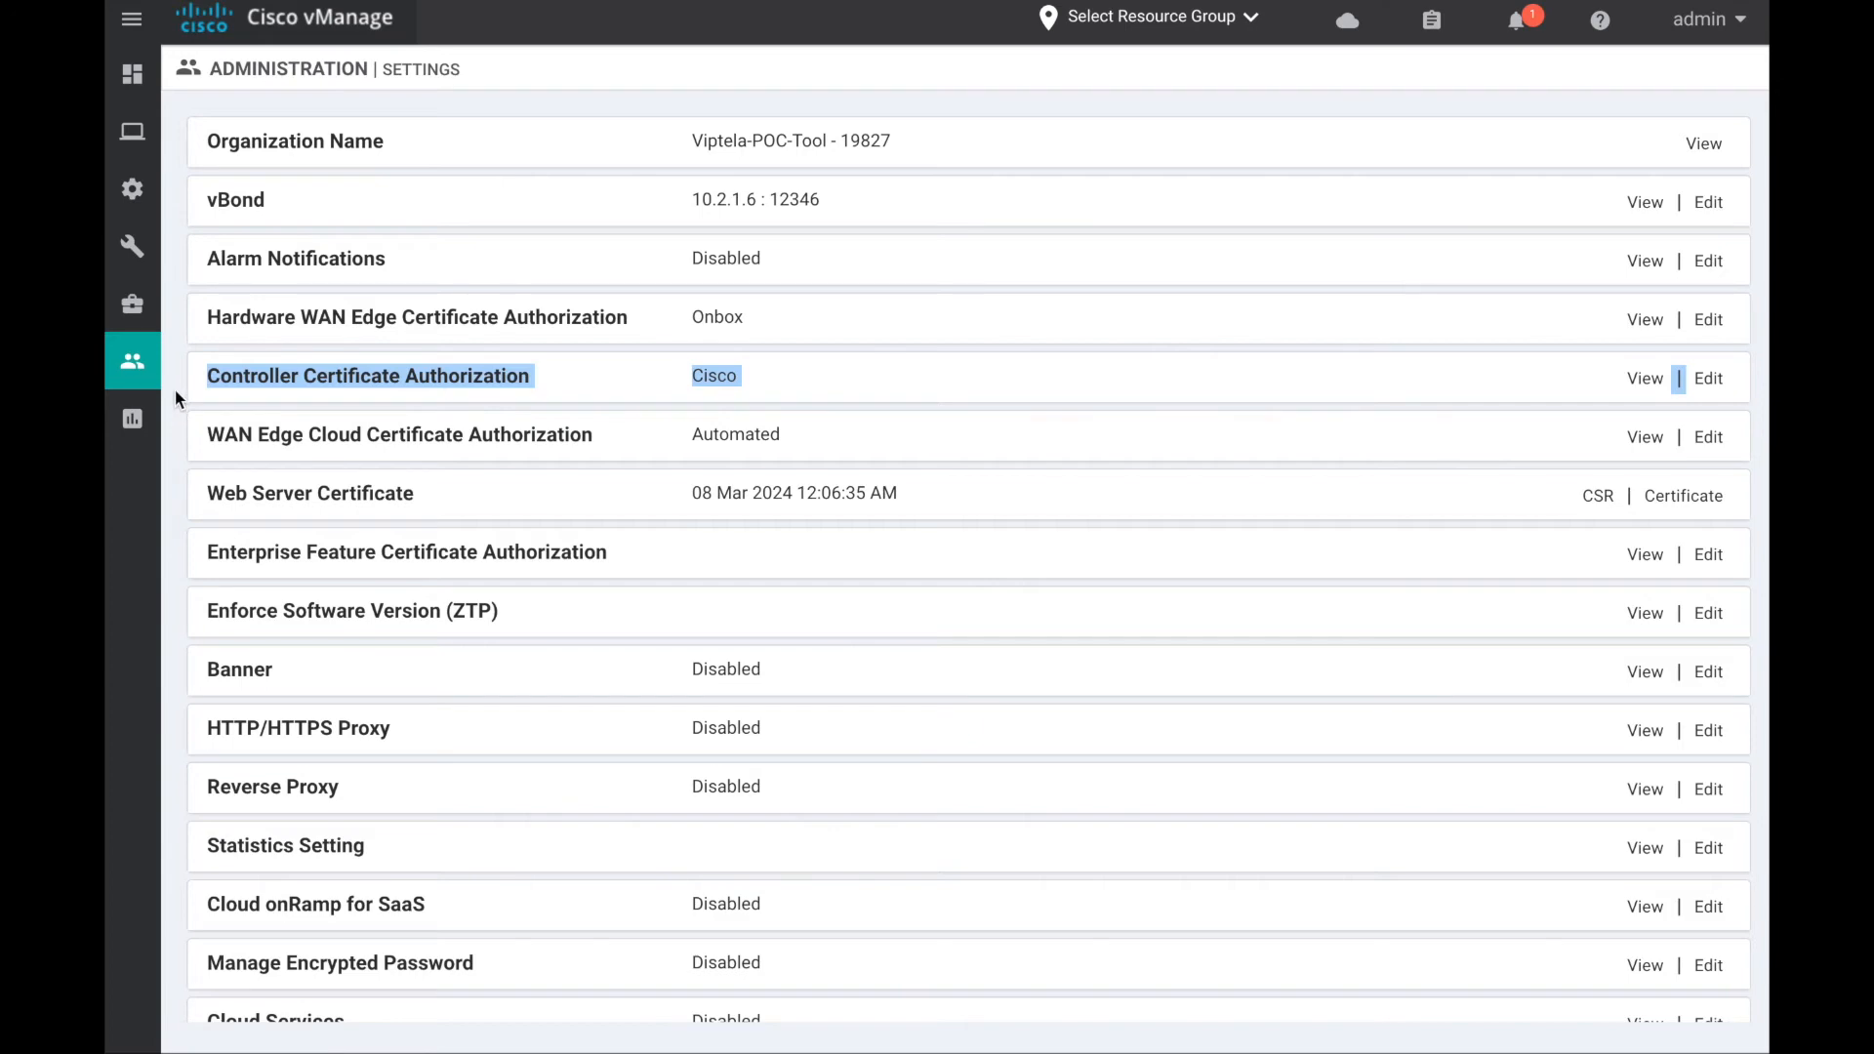
Scroll down through the vManage Administration Settings list.
scroll("down", 3)
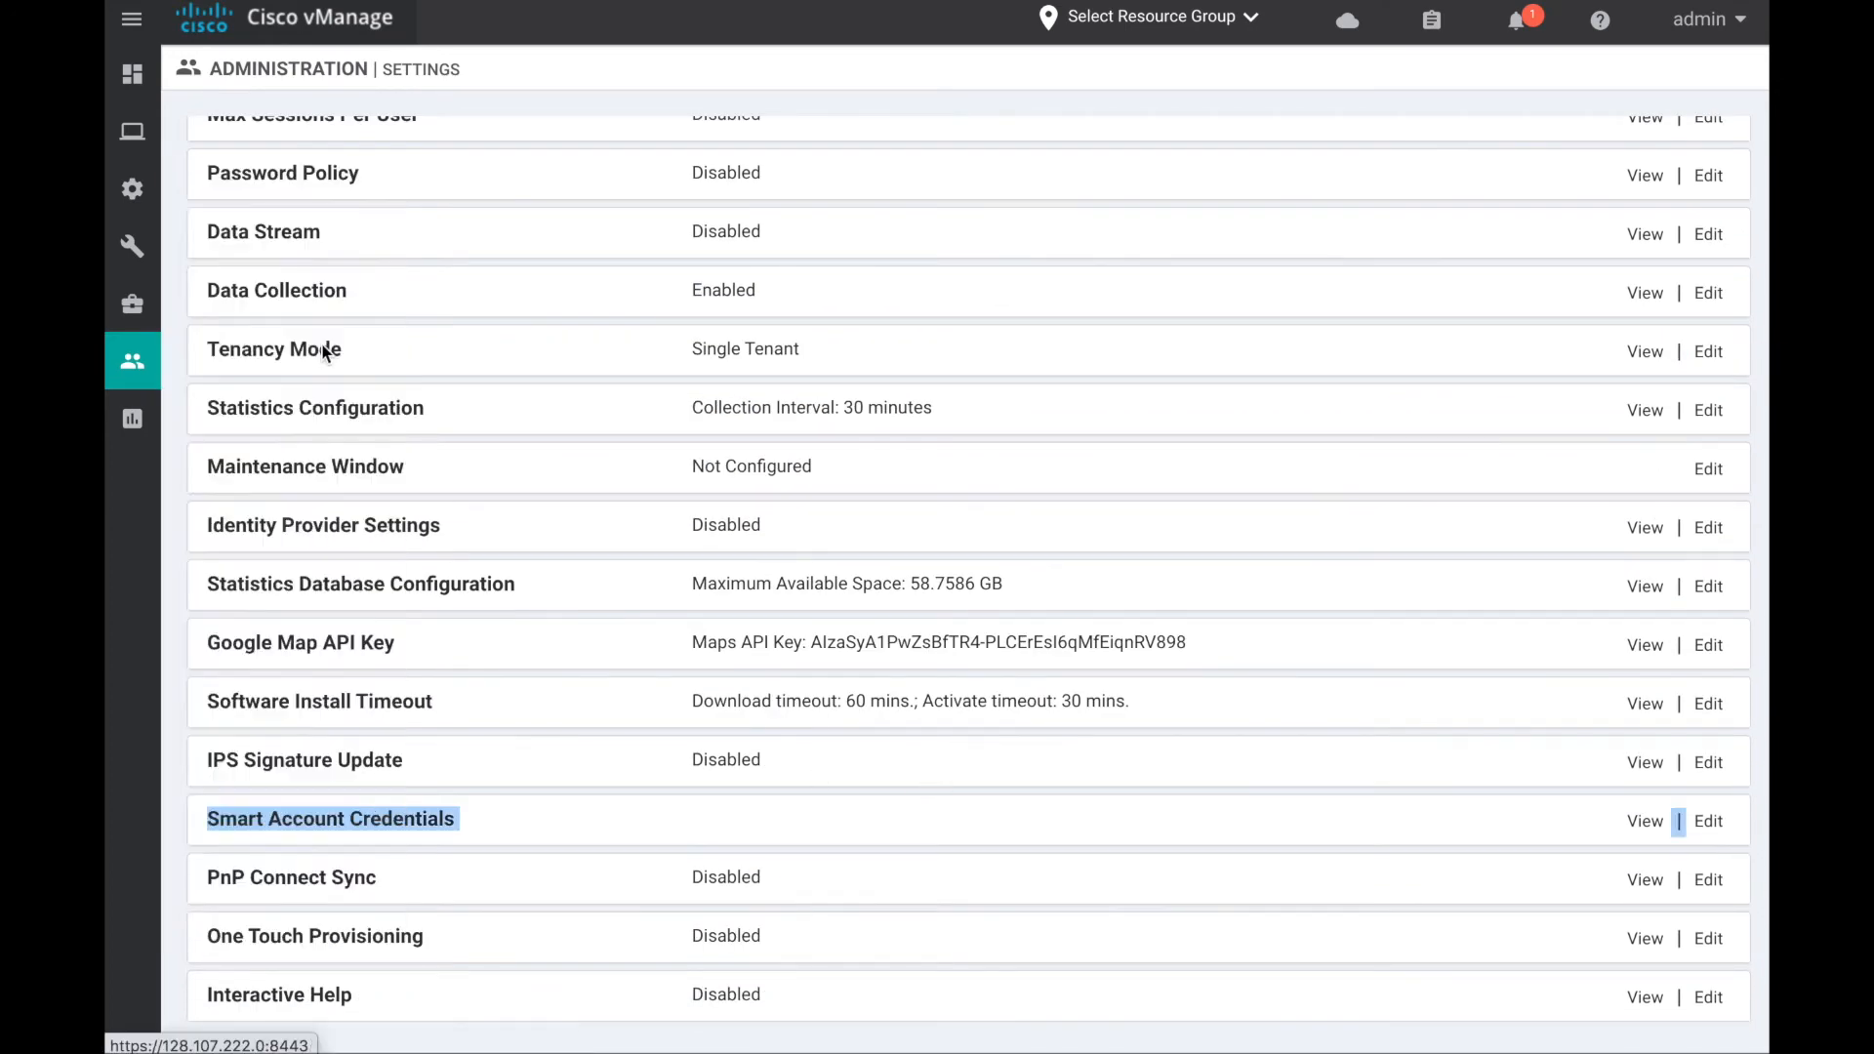
Show the controllers' certificates in vManage and view the actions for vSmart-1's certificate.
left_click(133, 187)
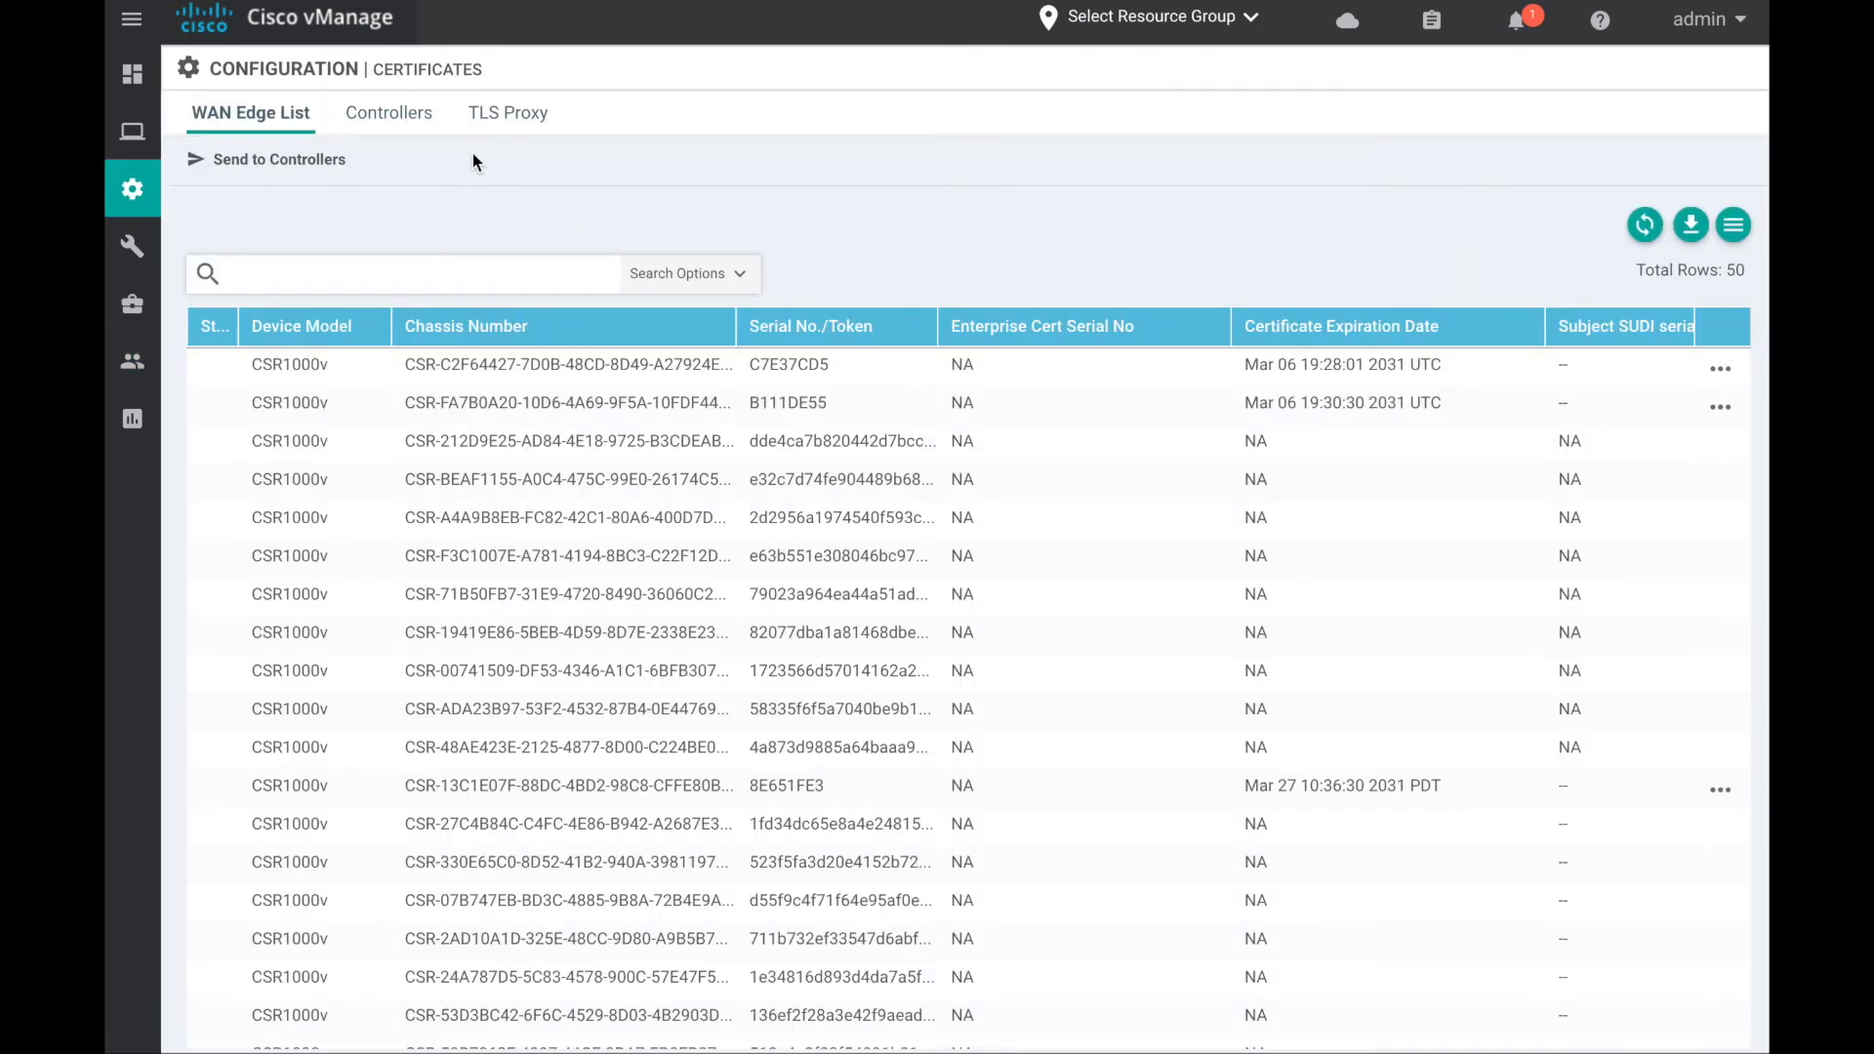
left_click(386, 114)
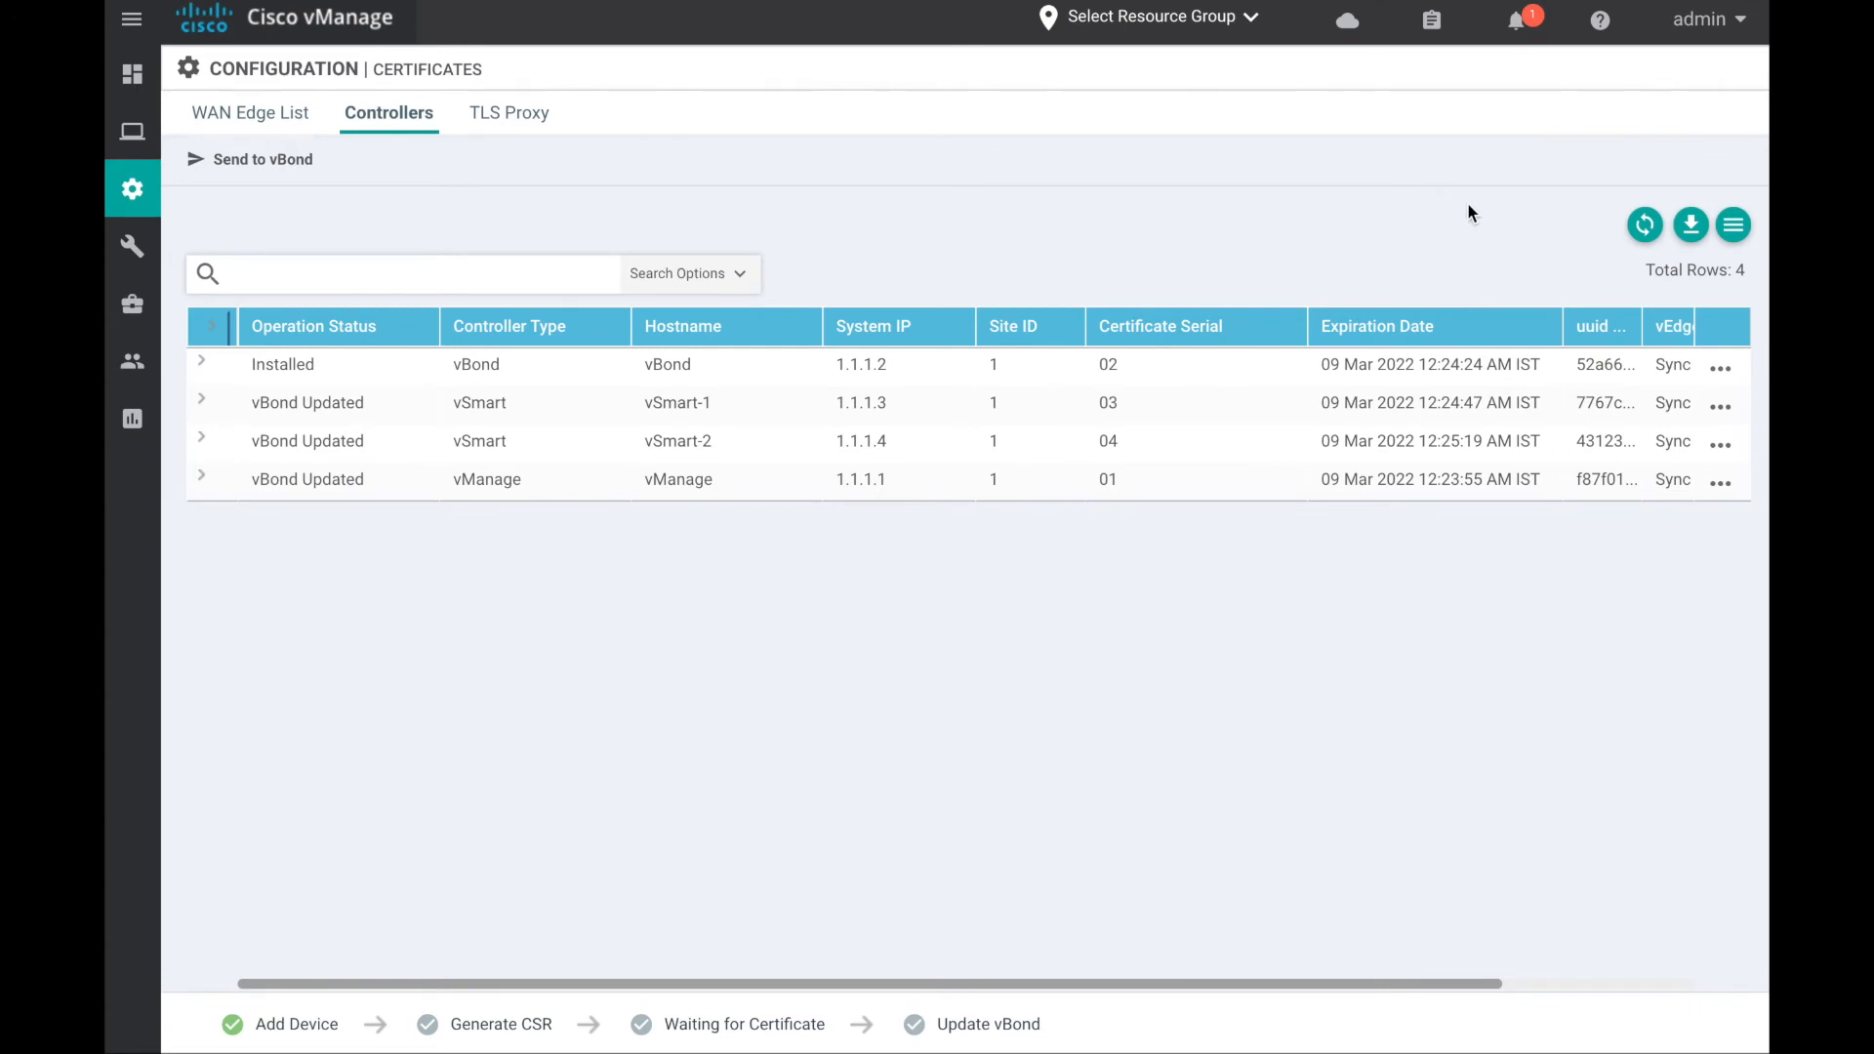
mouse_move(1747, 394)
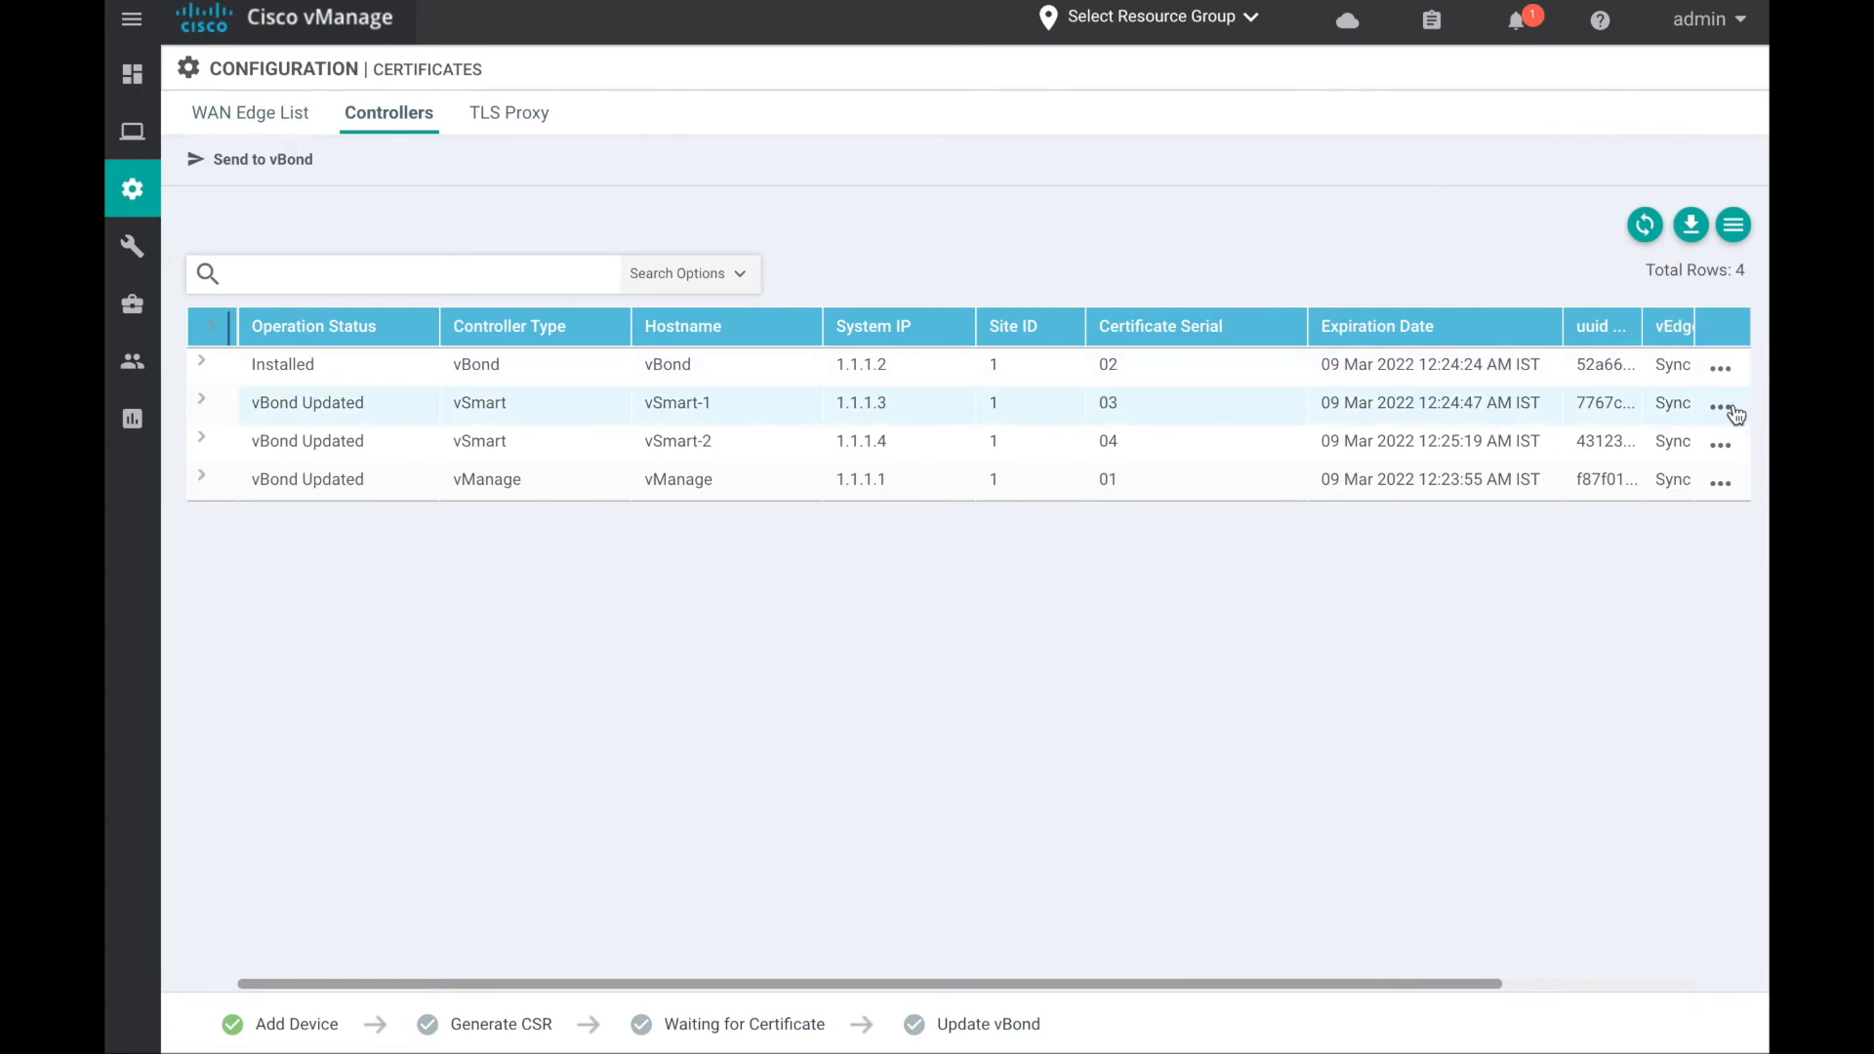
left_click(1719, 402)
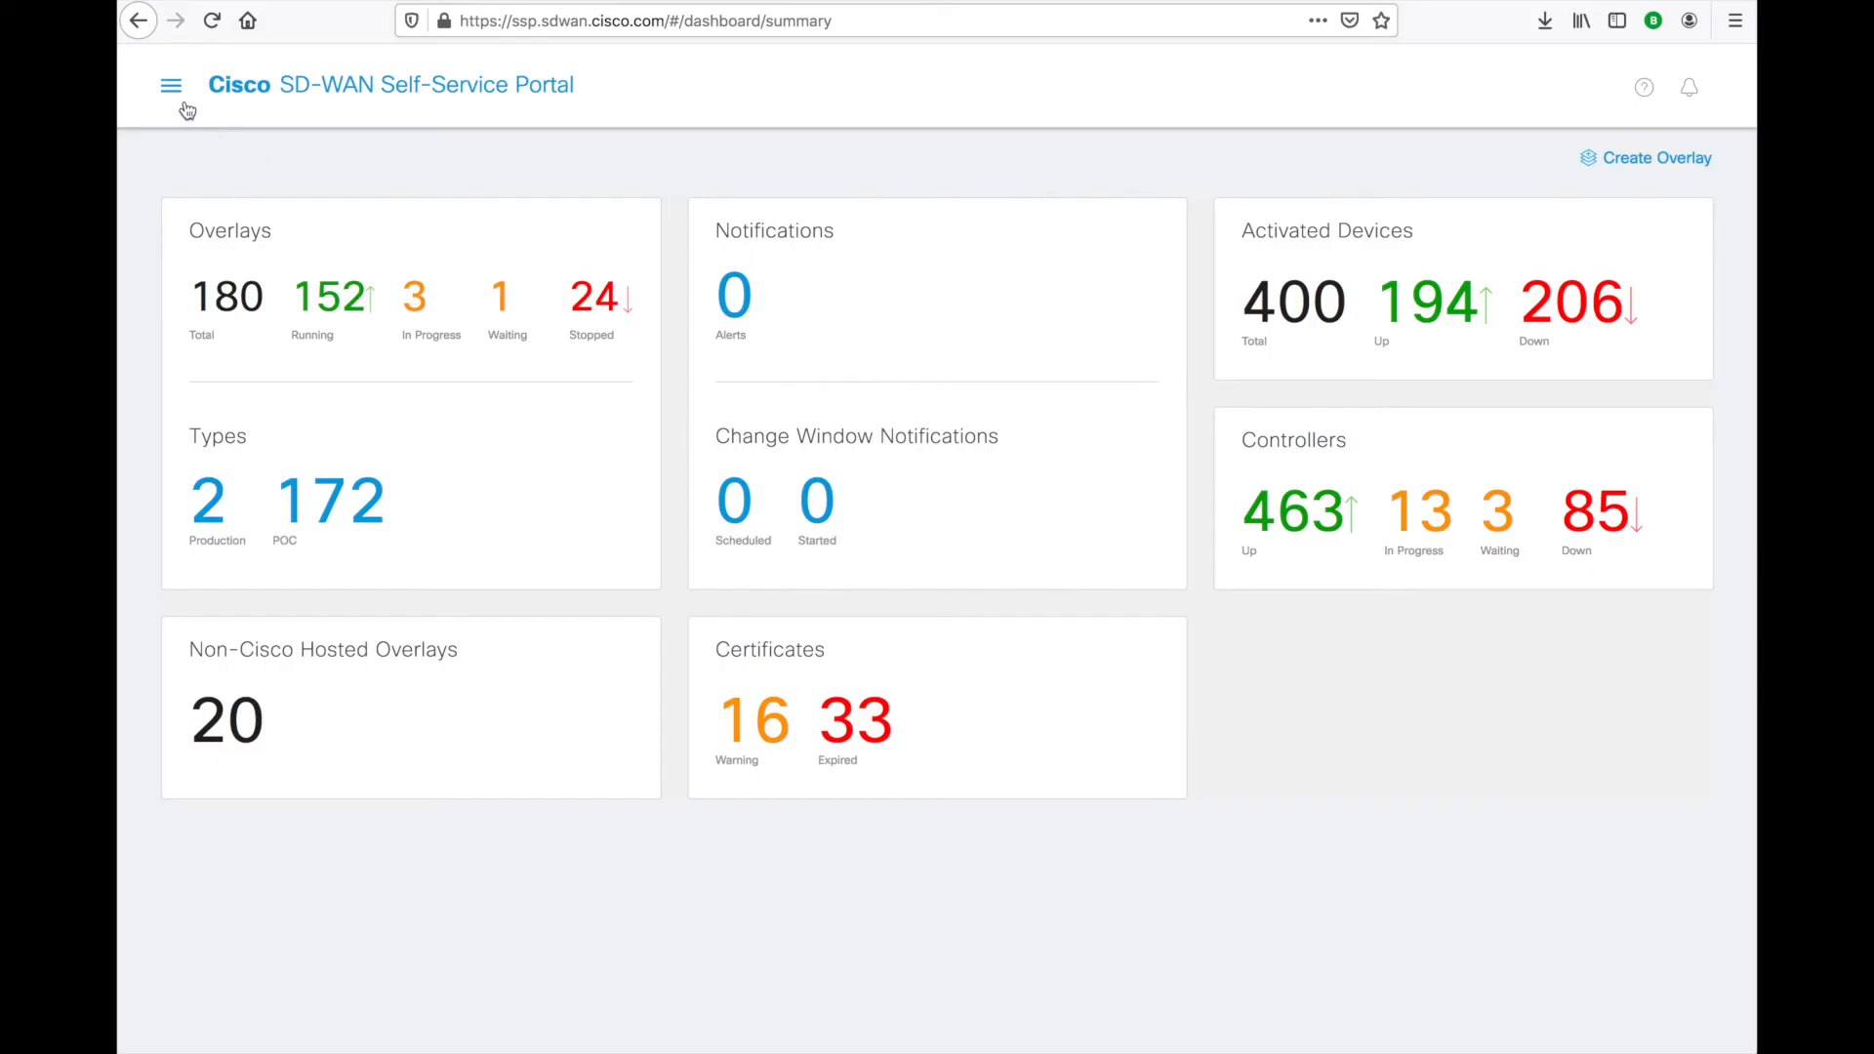
Submit the identity provider configuration for domain sspdemo.com from the IDP Details page.
left_click(170, 83)
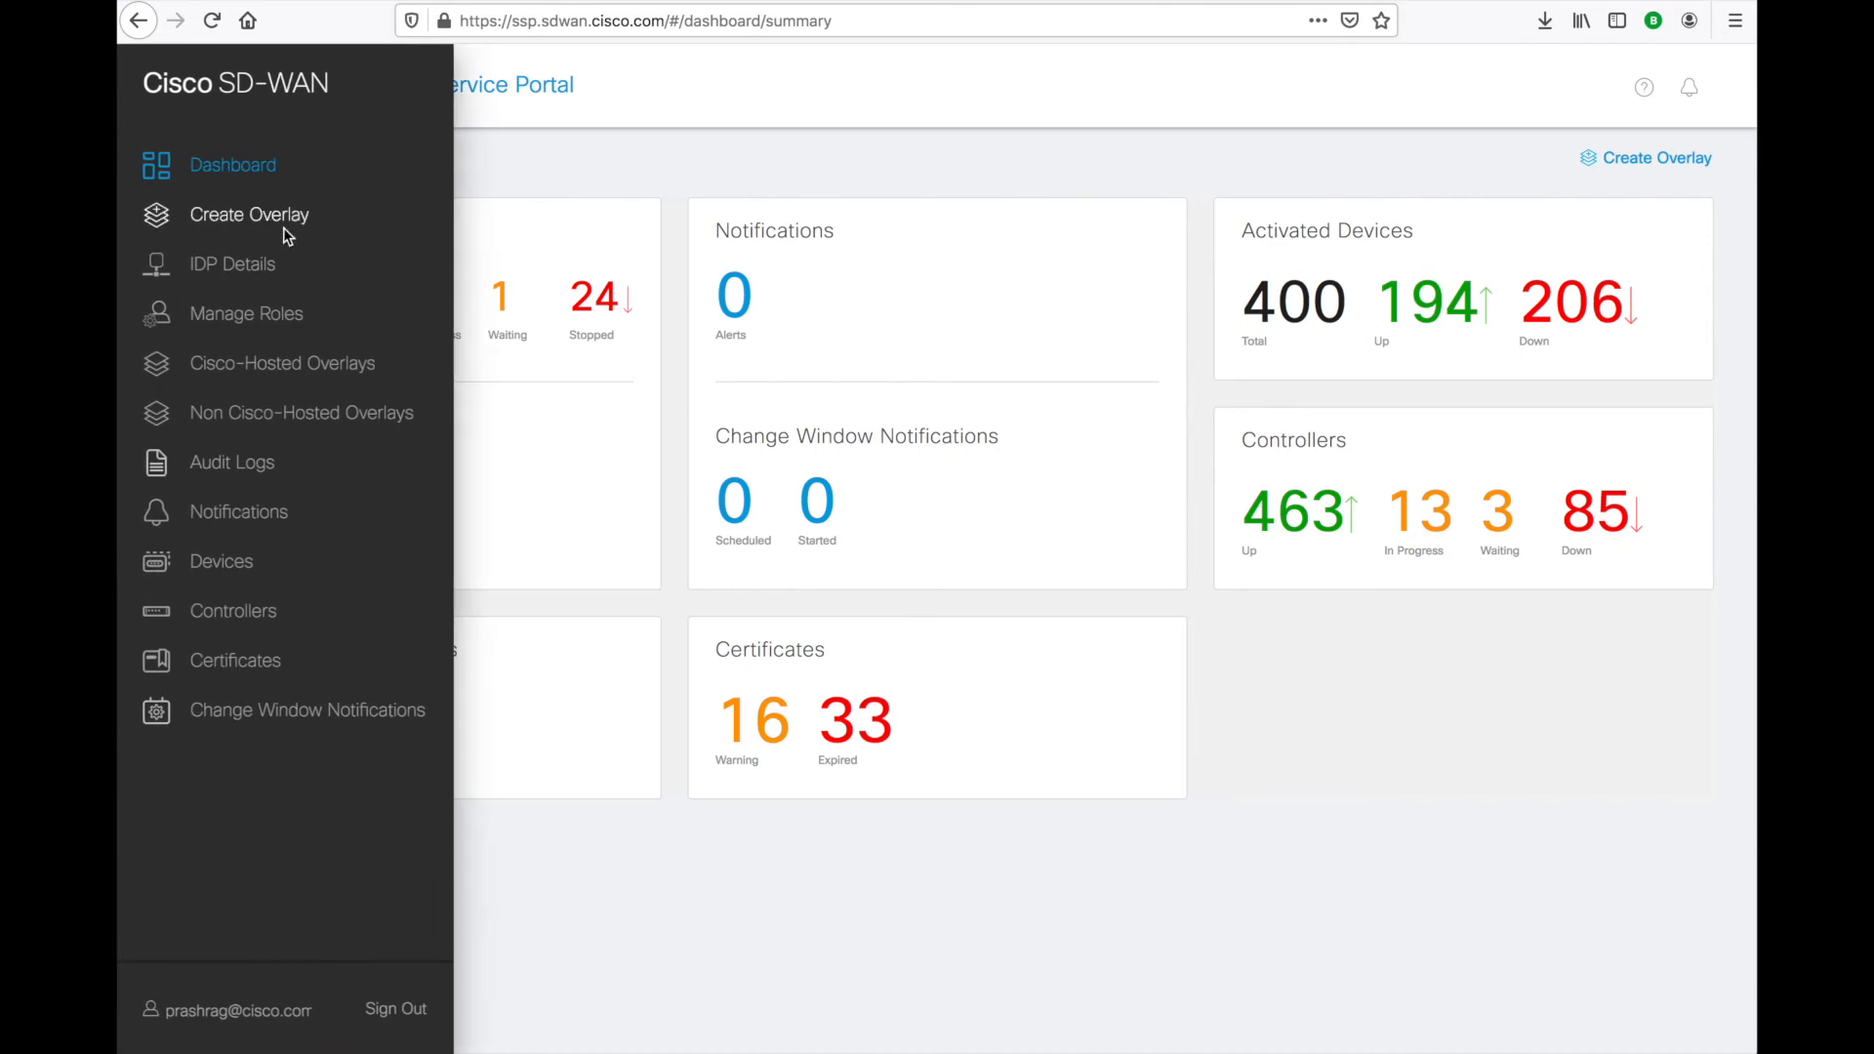
left_click(232, 263)
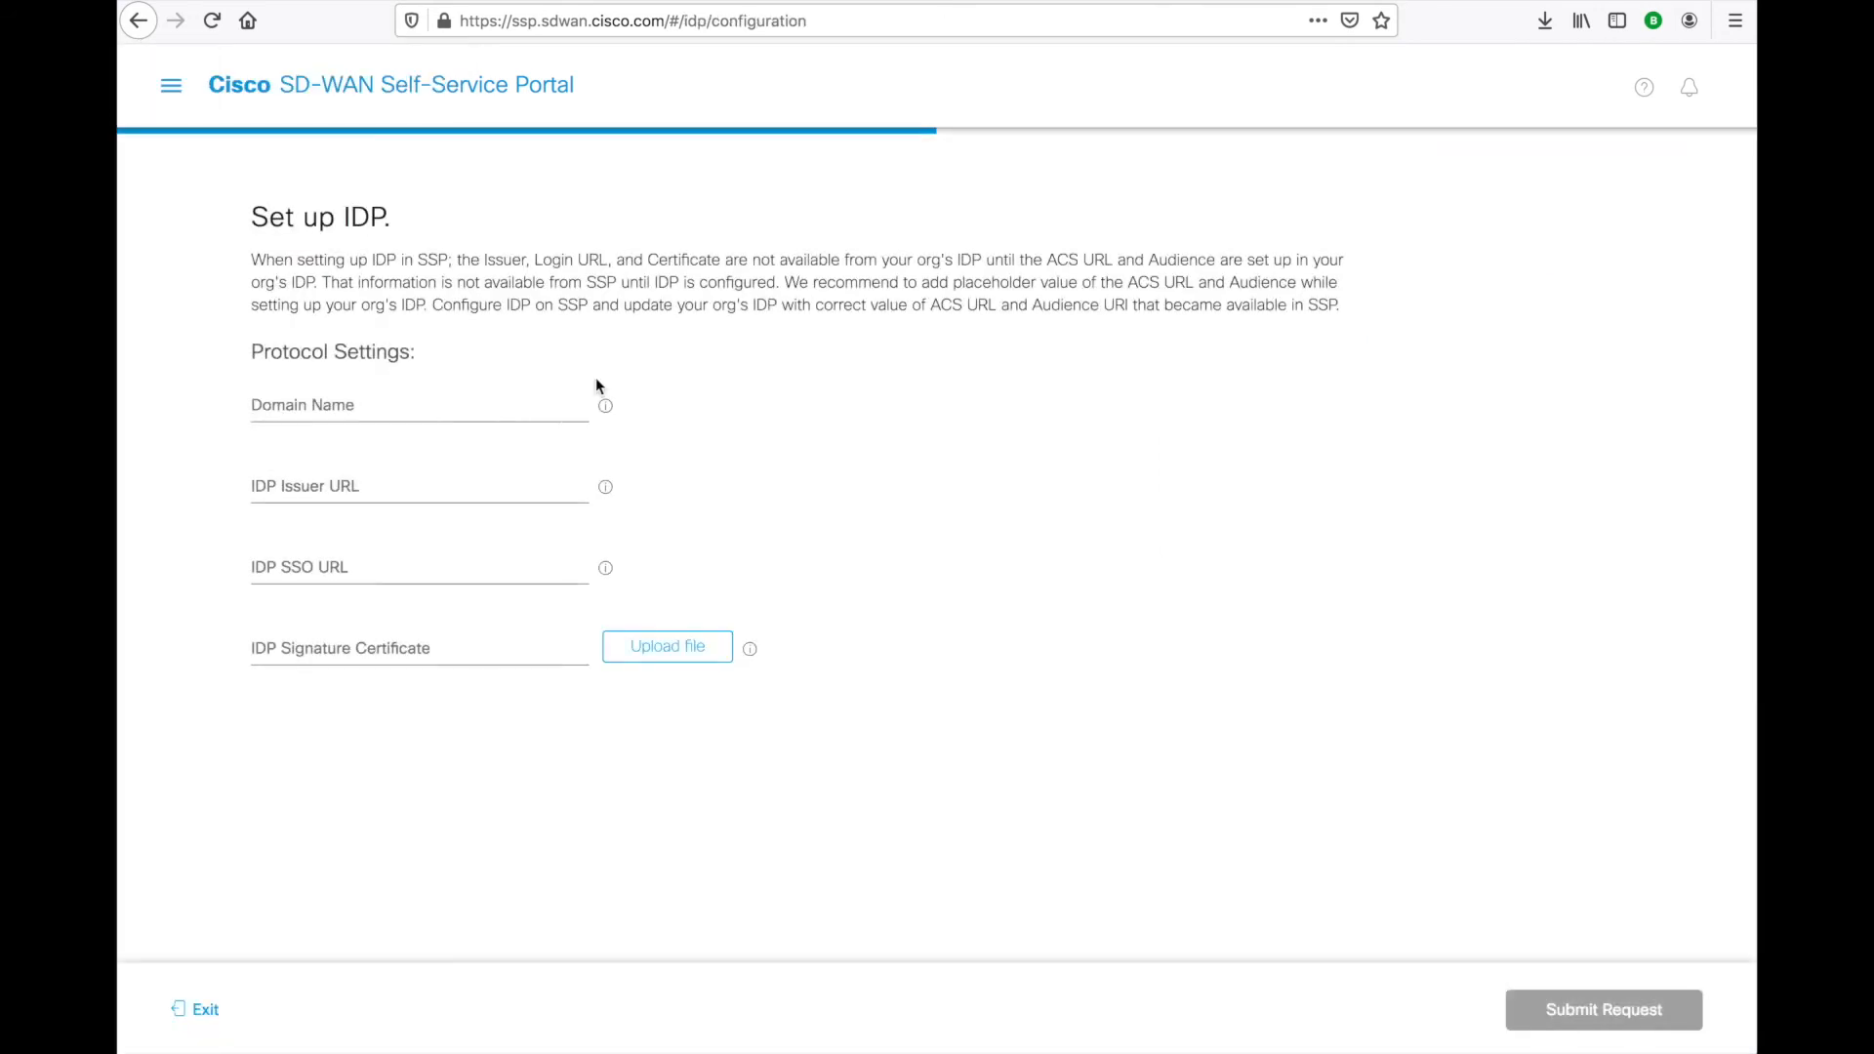
mouse_move(605, 568)
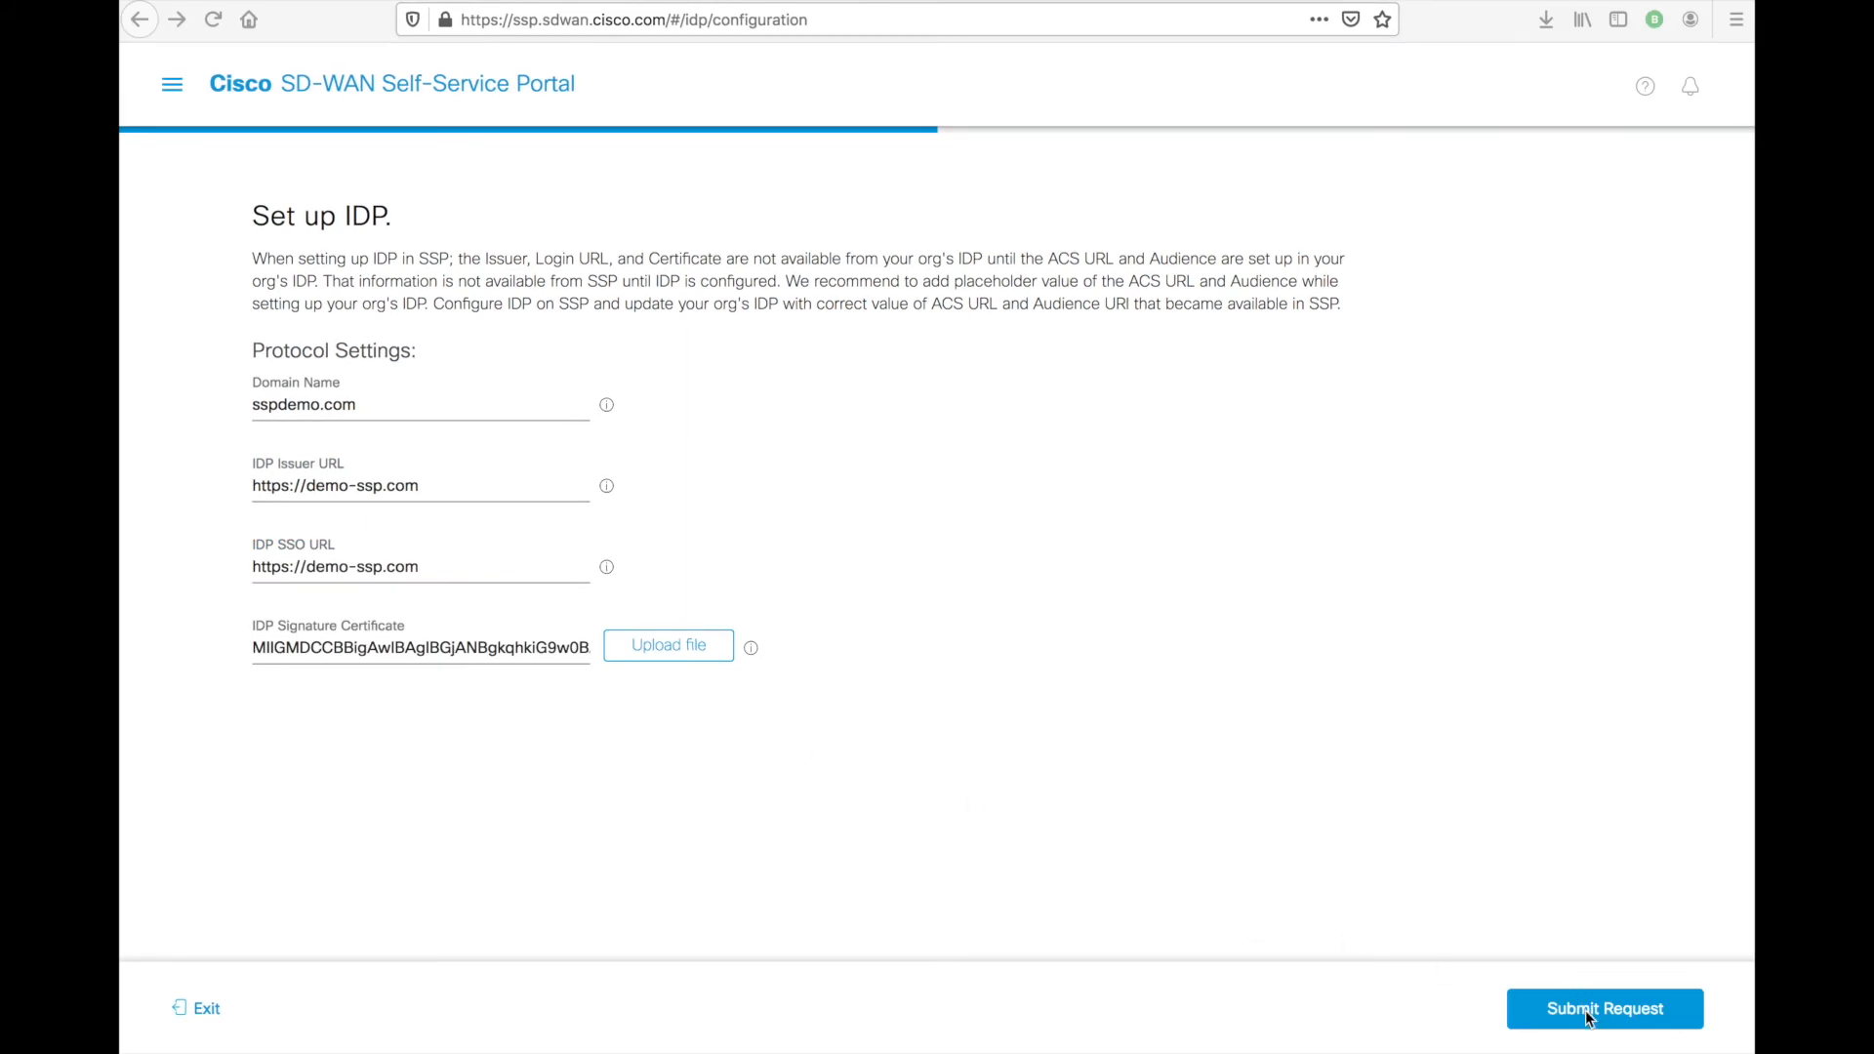
left_click(1605, 1009)
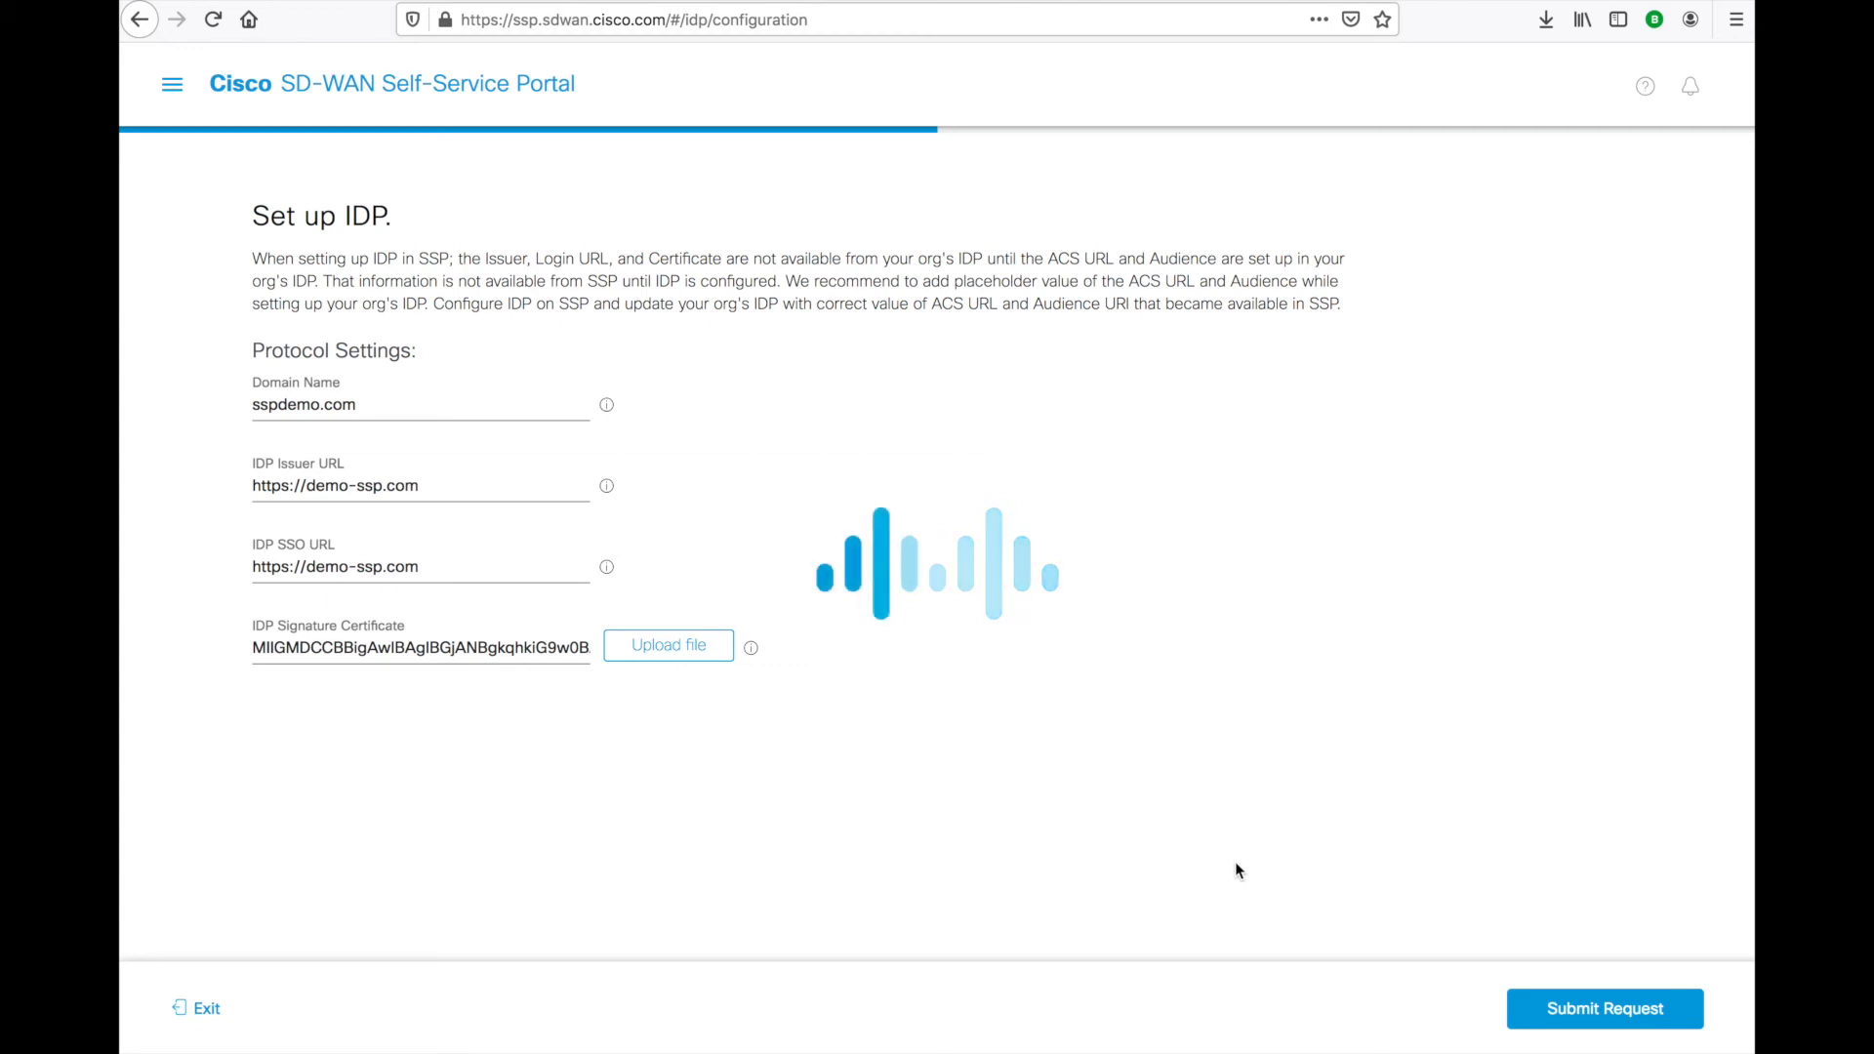
Review the IDP summary for sspdemo.com and finish, marking Configure IDP complete.
left_click(1604, 1009)
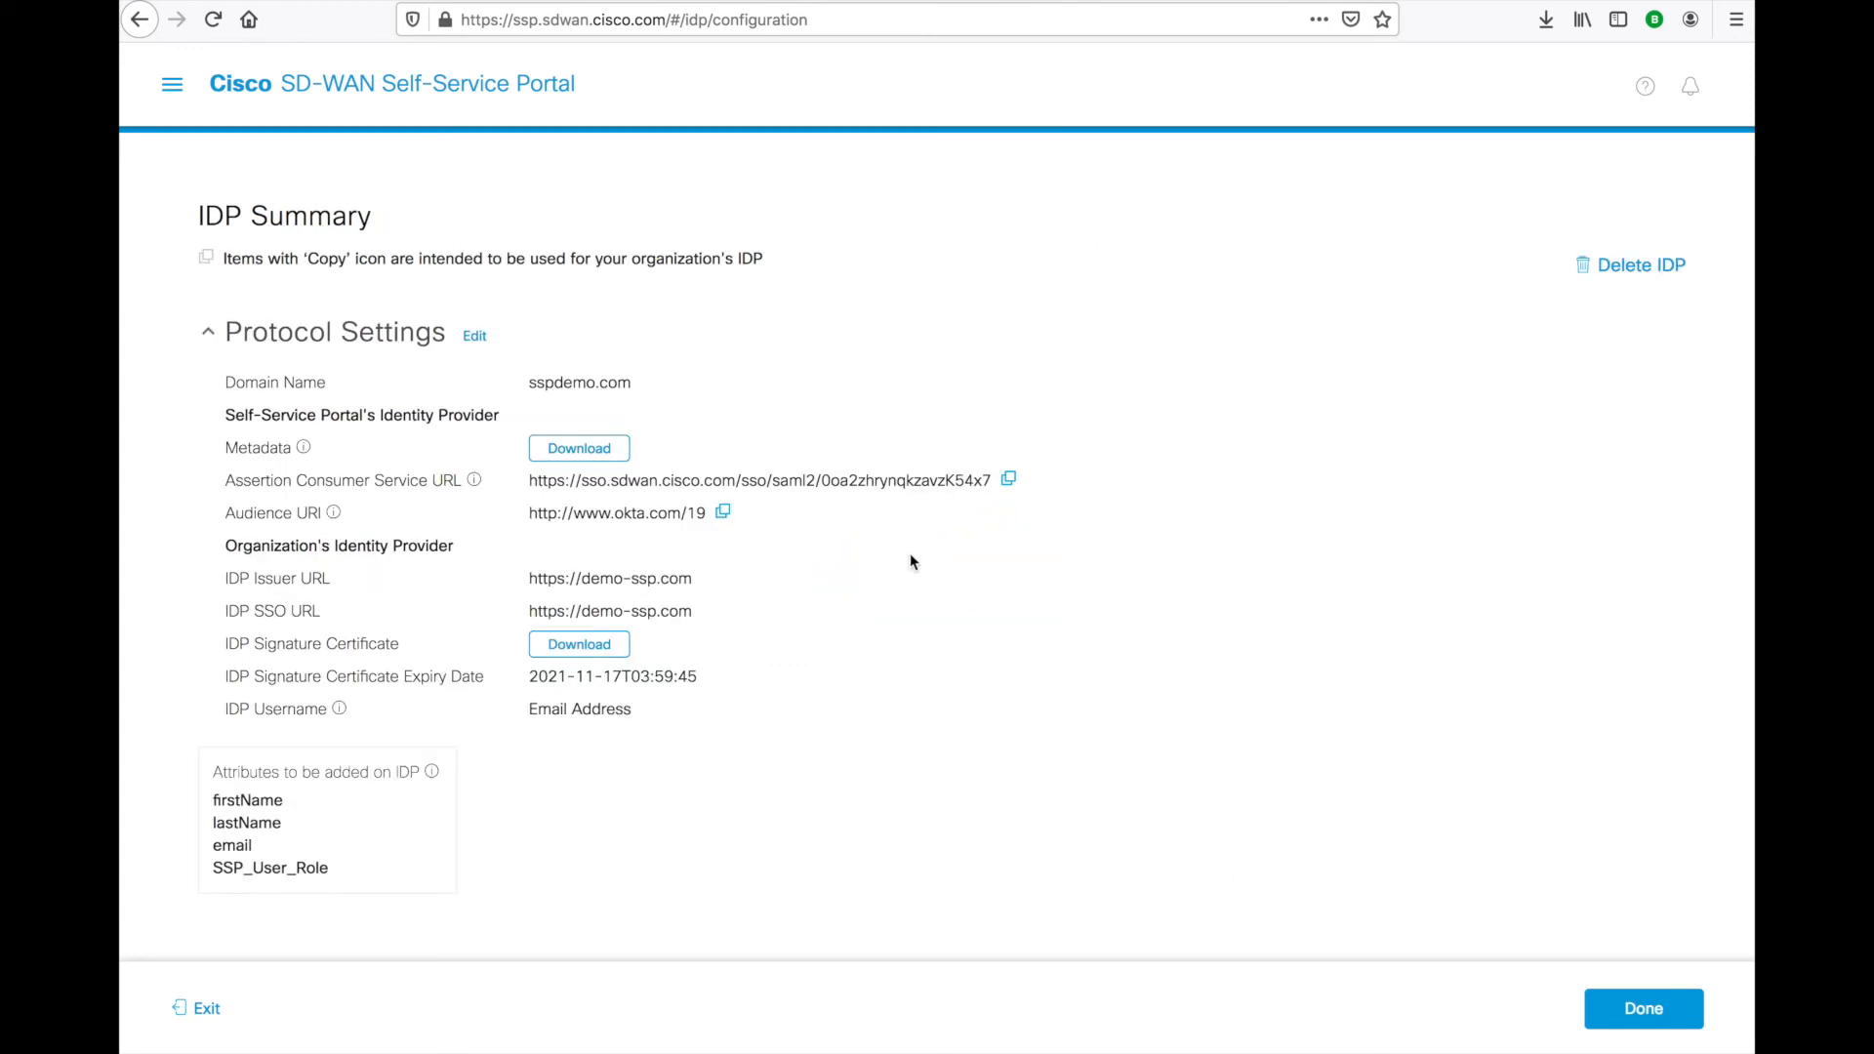
mouse_move(334, 514)
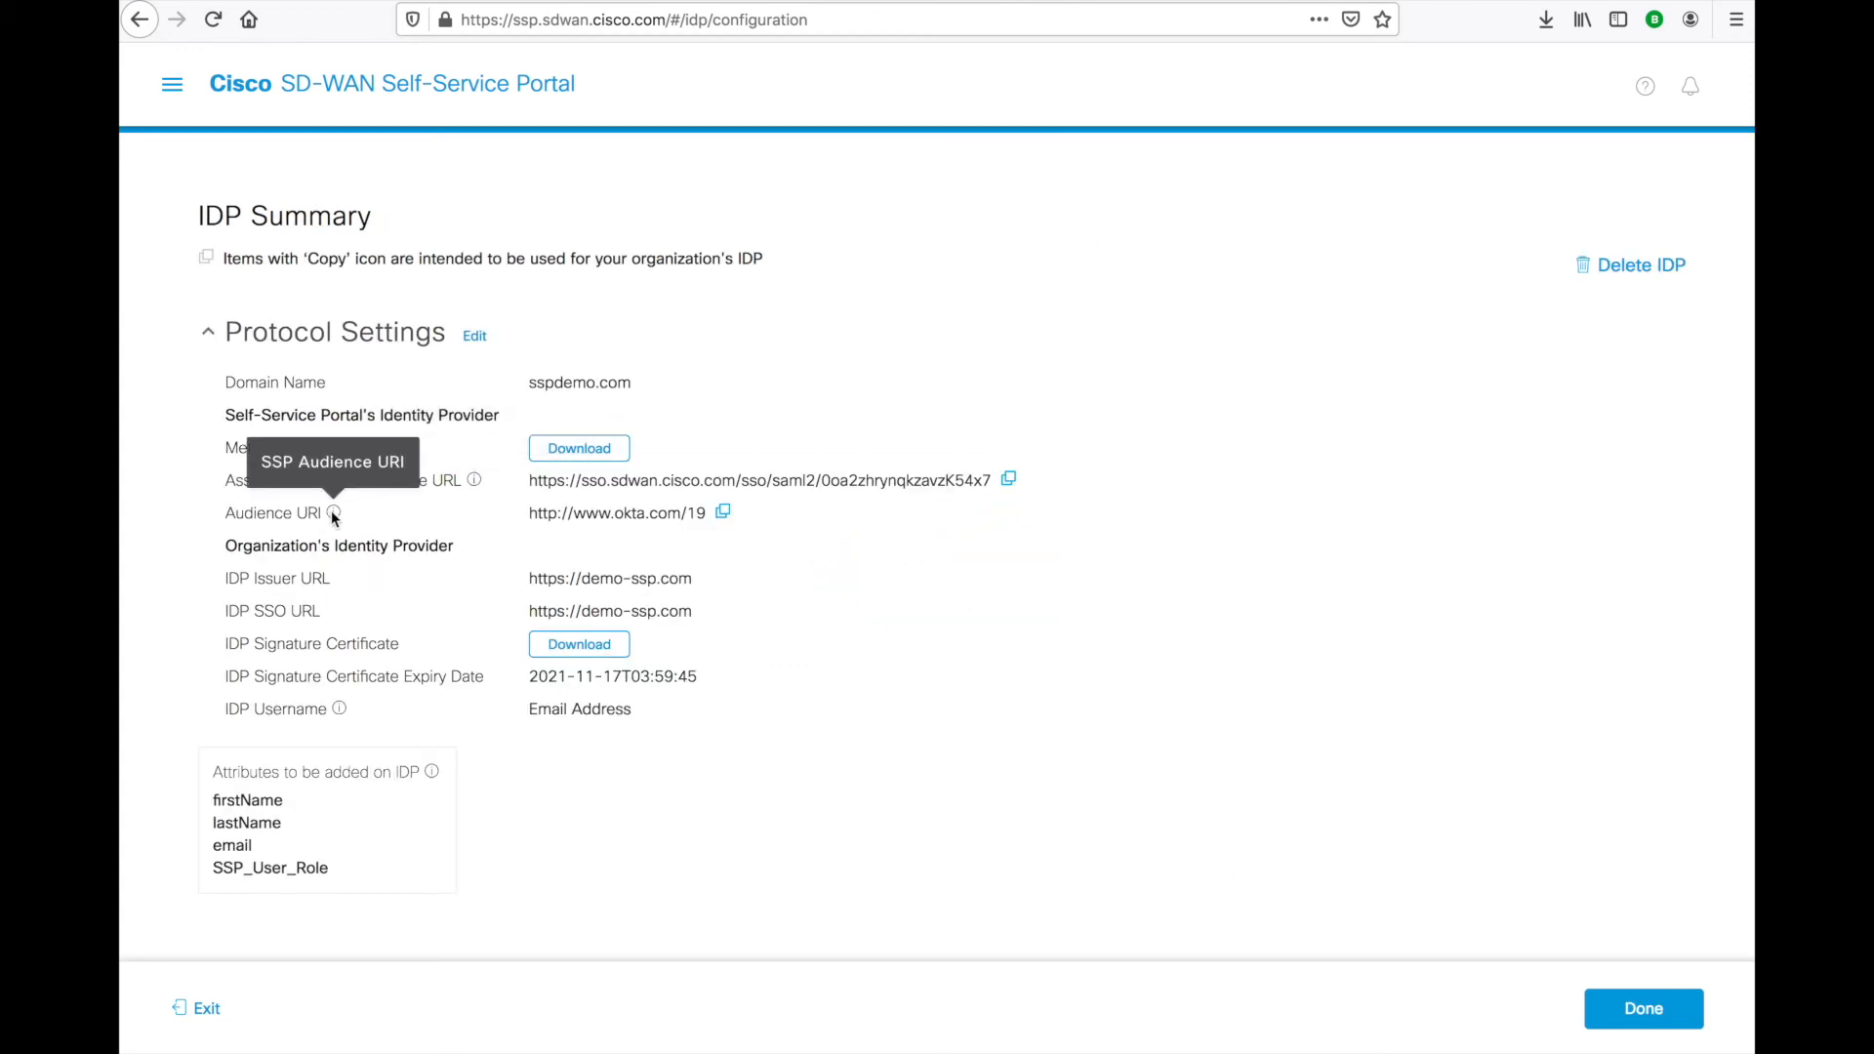
mouse_move(765, 523)
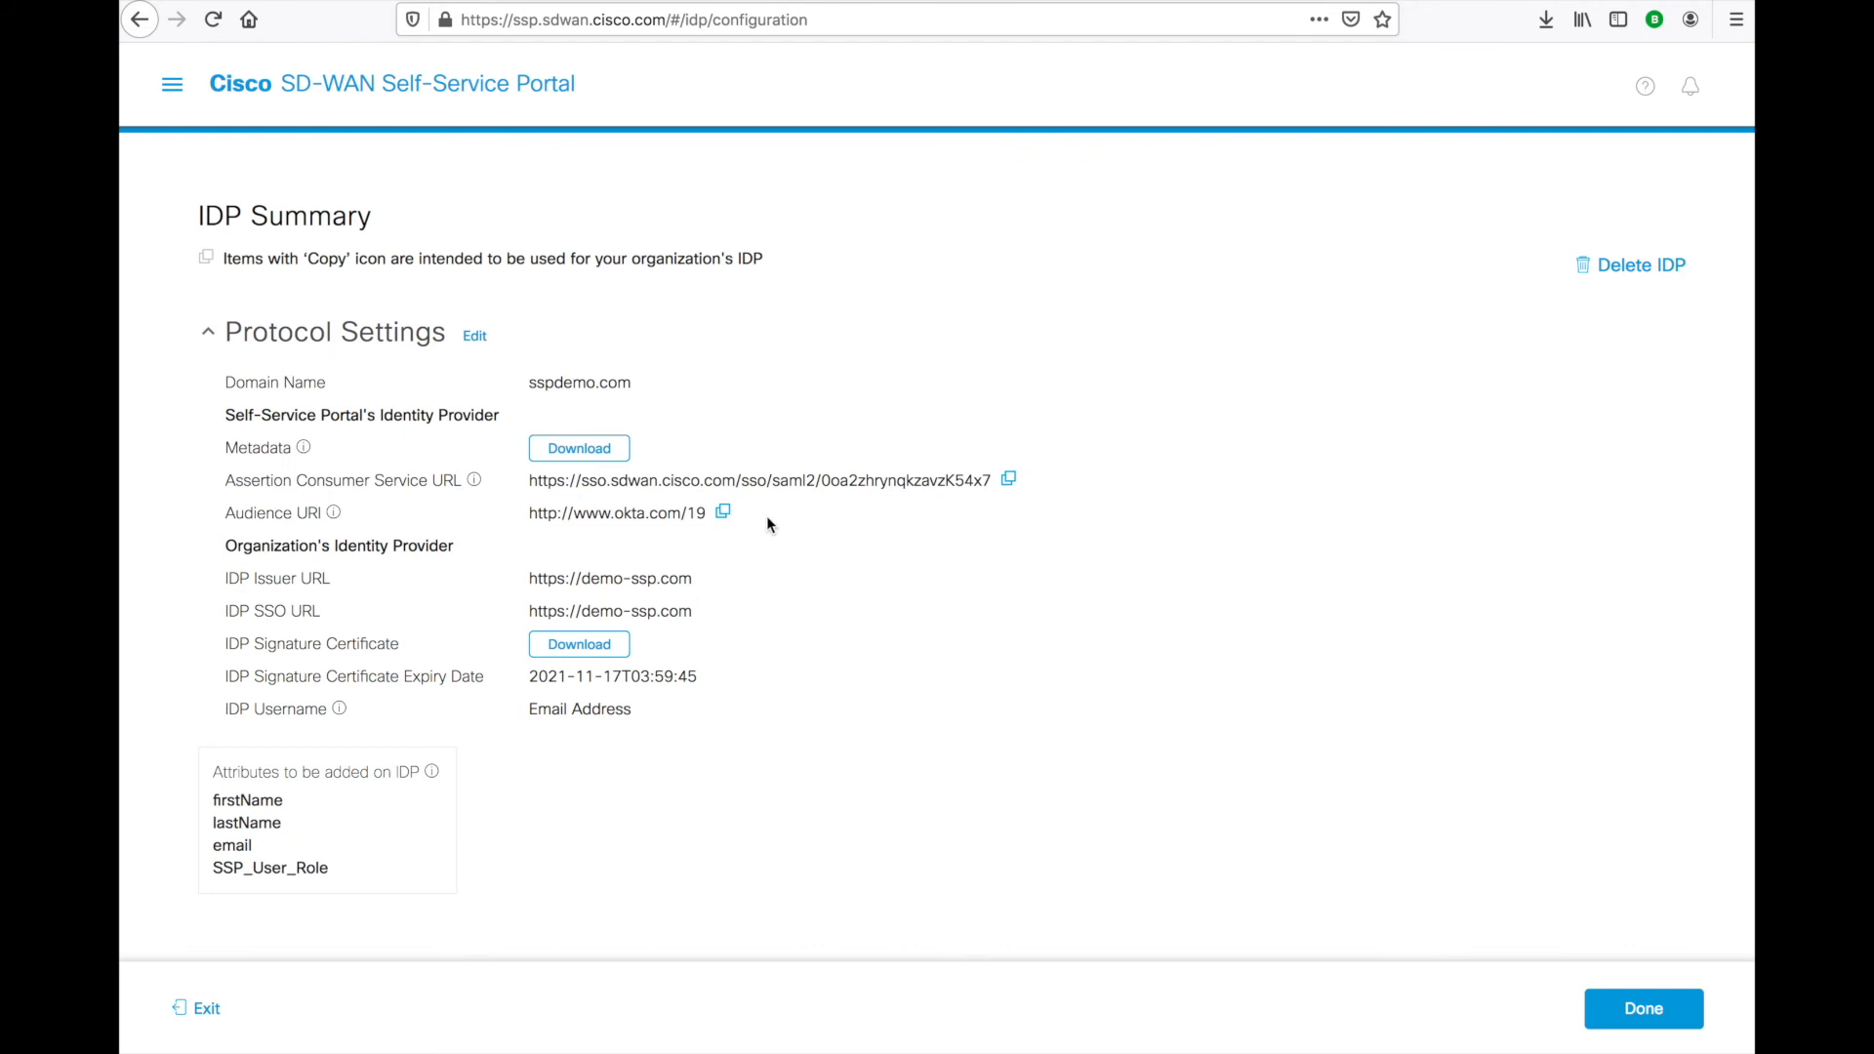
mouse_move(927, 515)
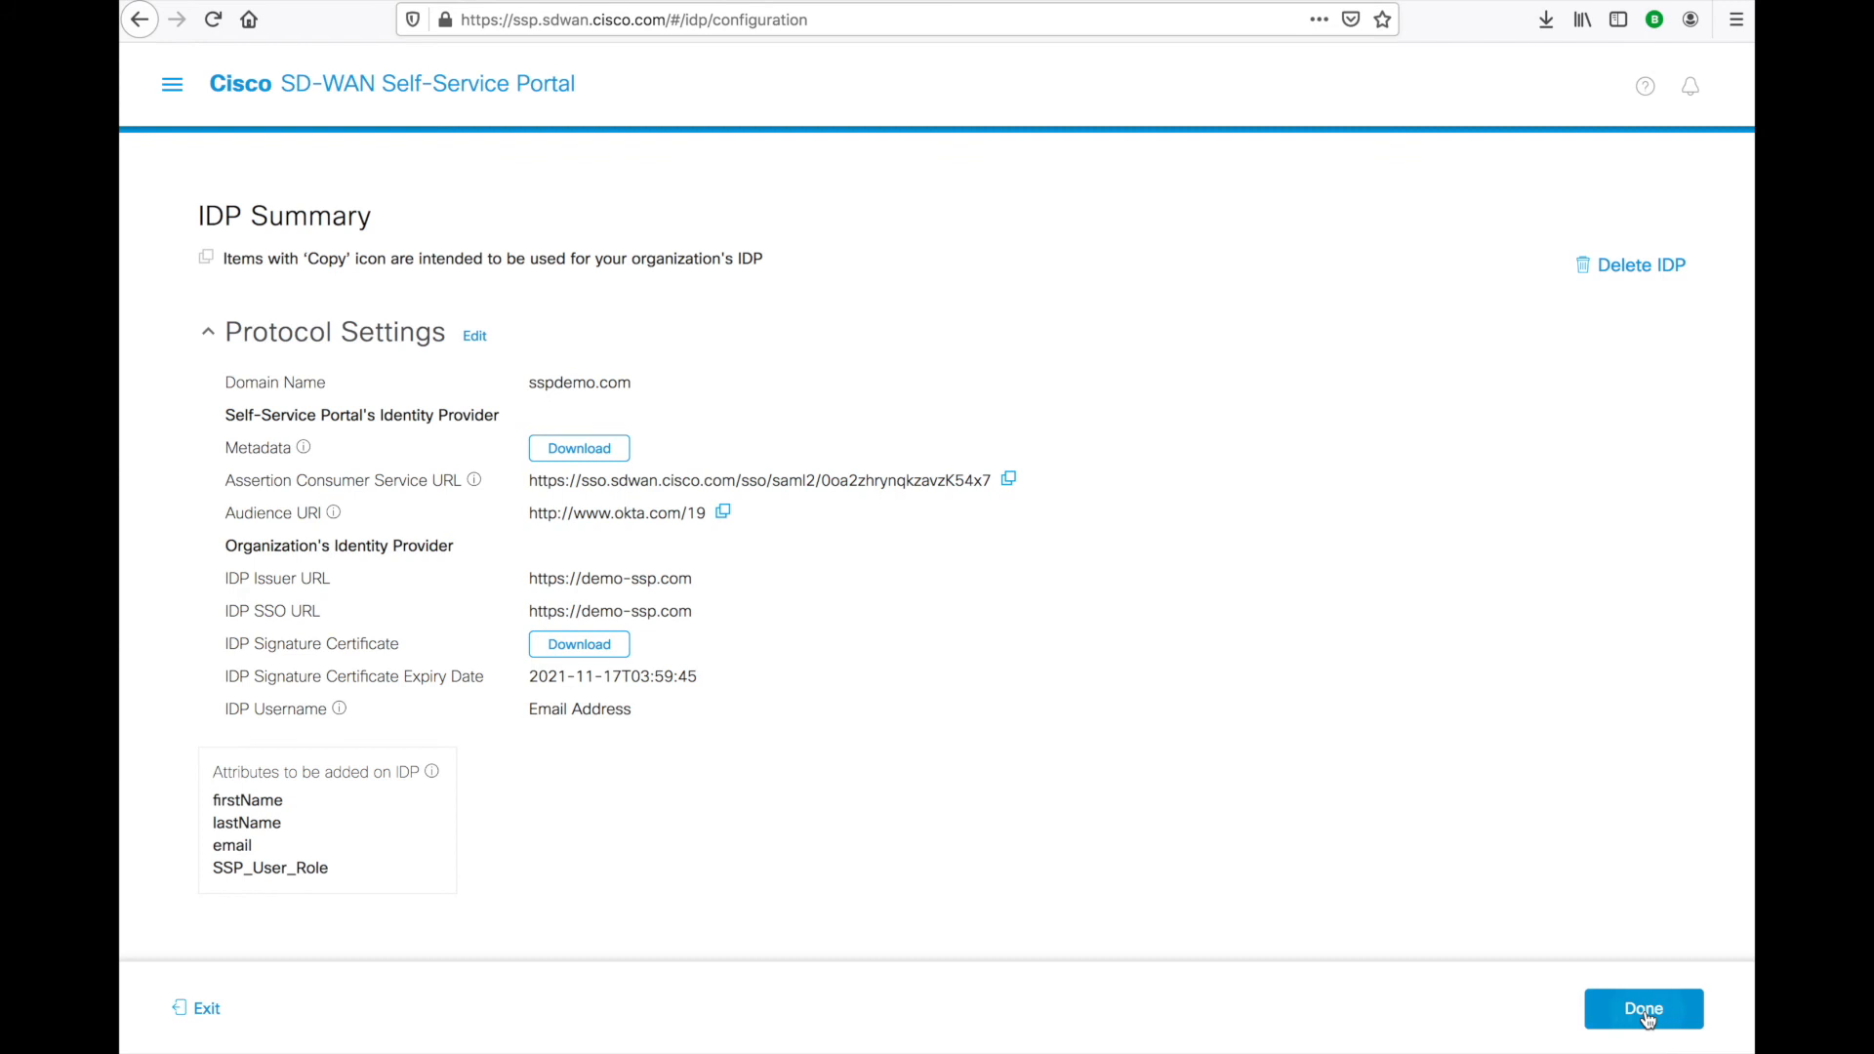
left_click(1642, 1010)
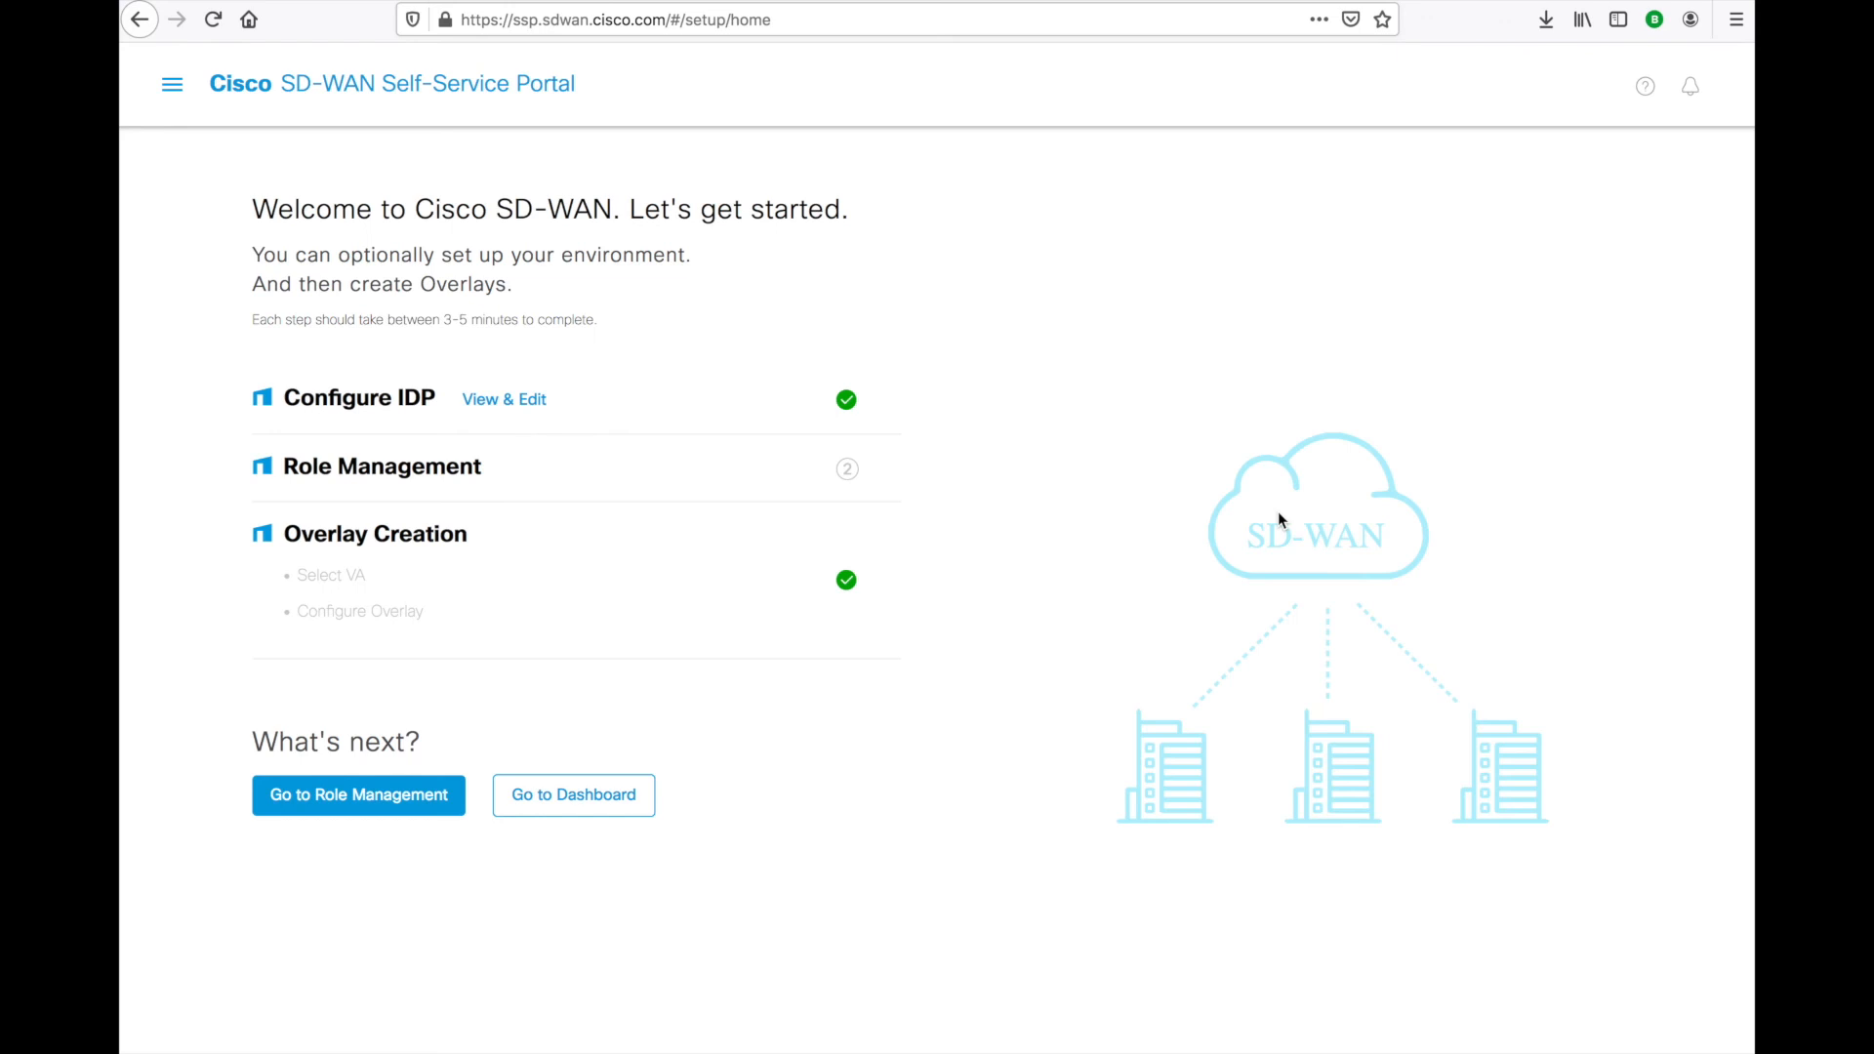
mouse_move(1050, 385)
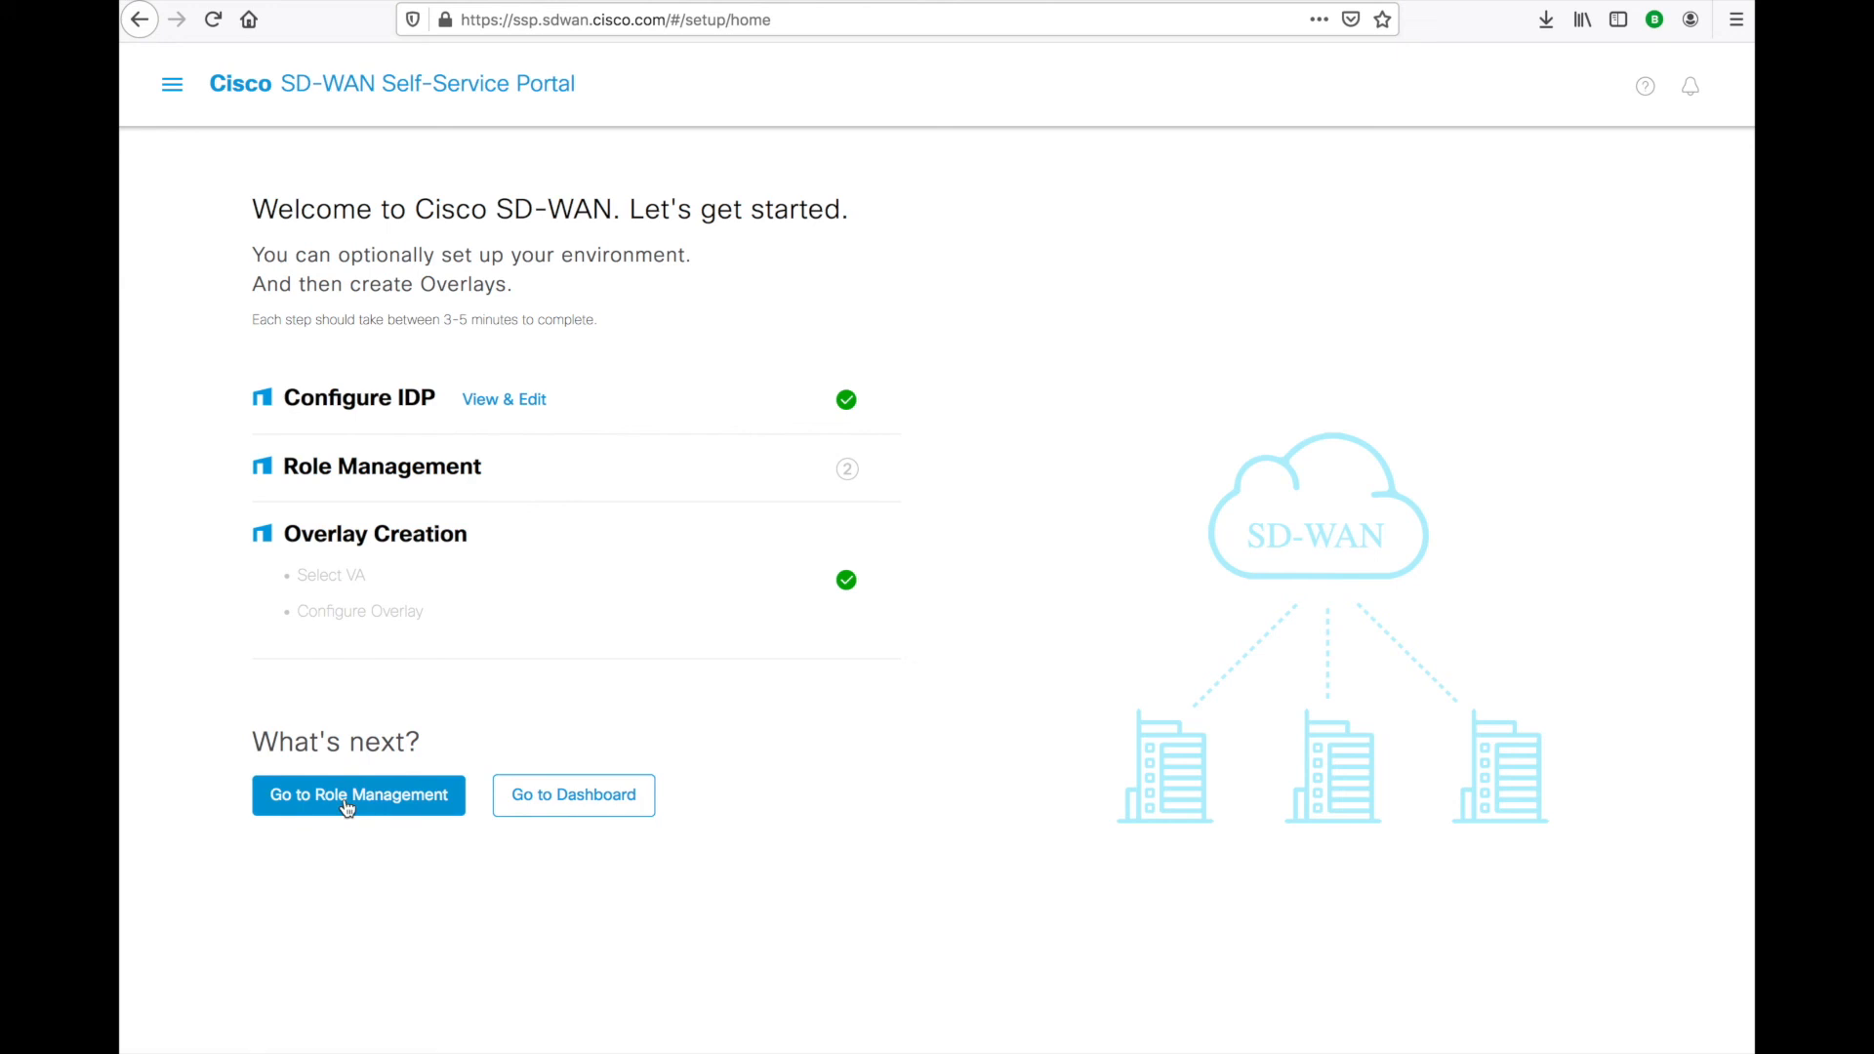
Add user role ssp-demo-role in Role Management and return to the dashboard.
left_click(359, 794)
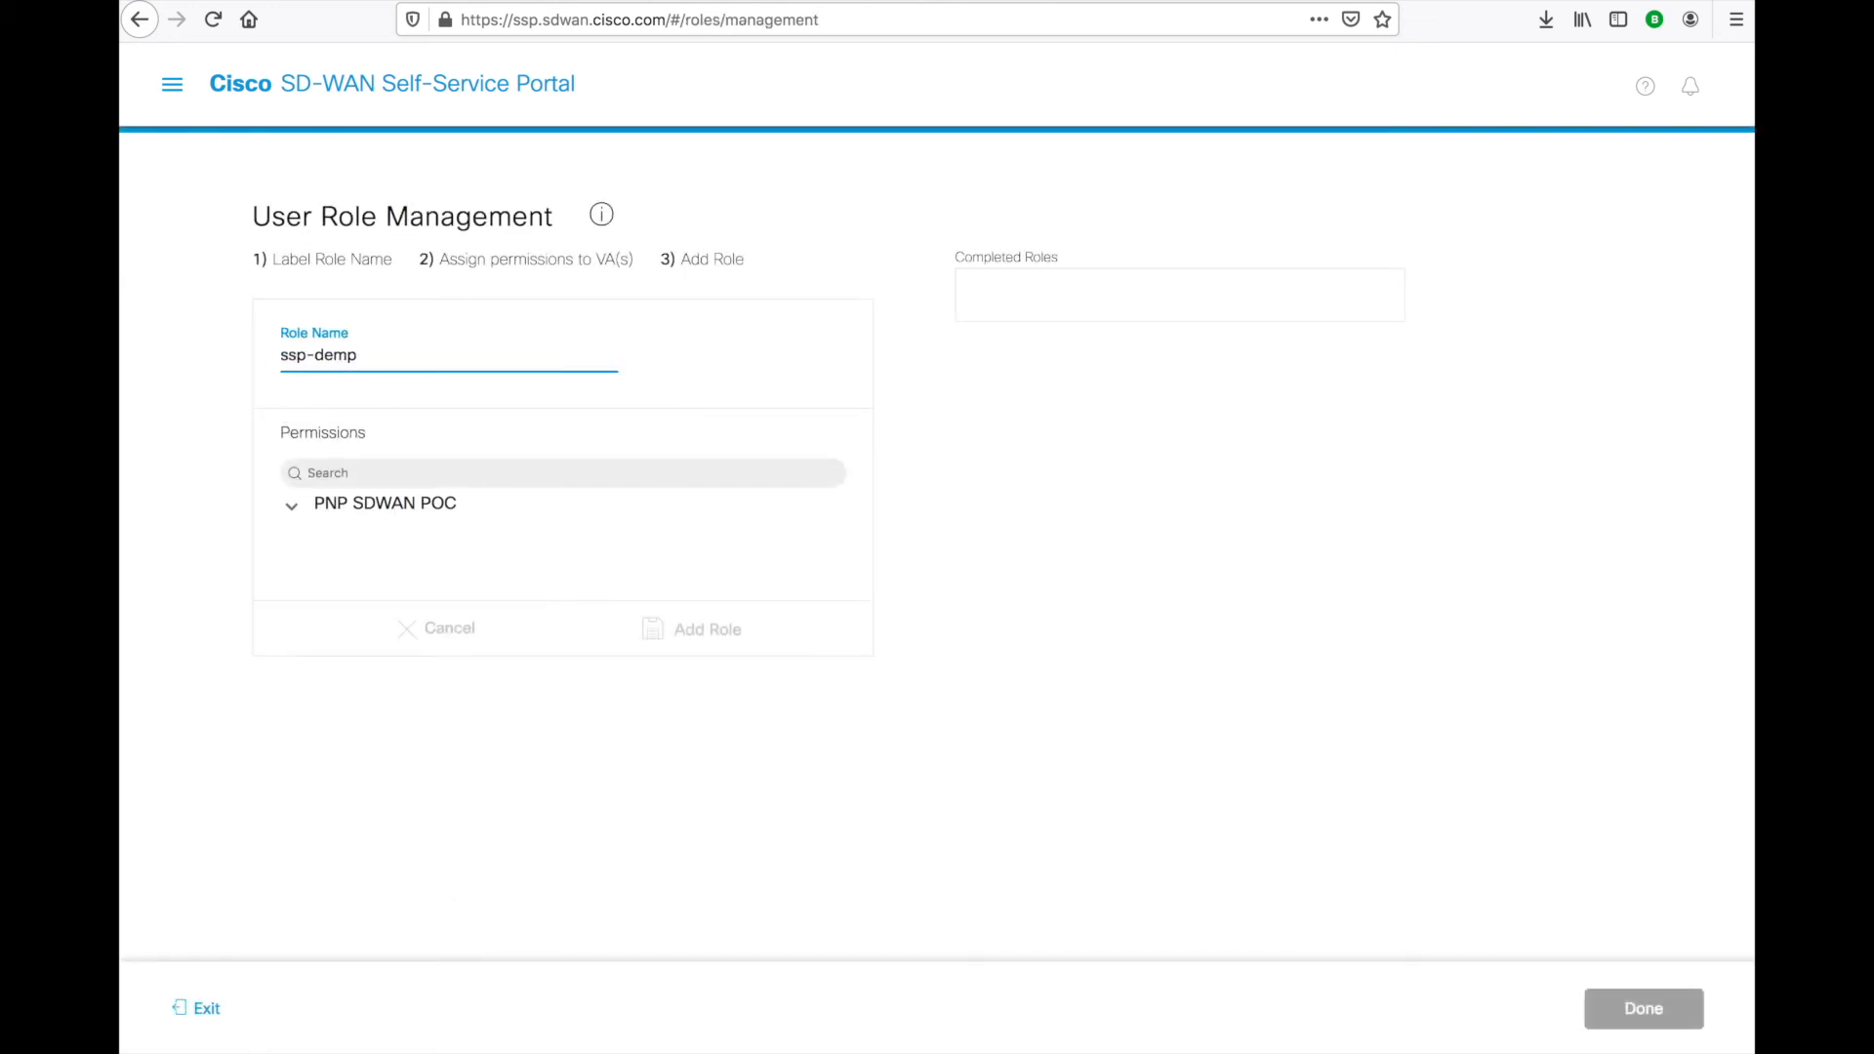
type("o-role")
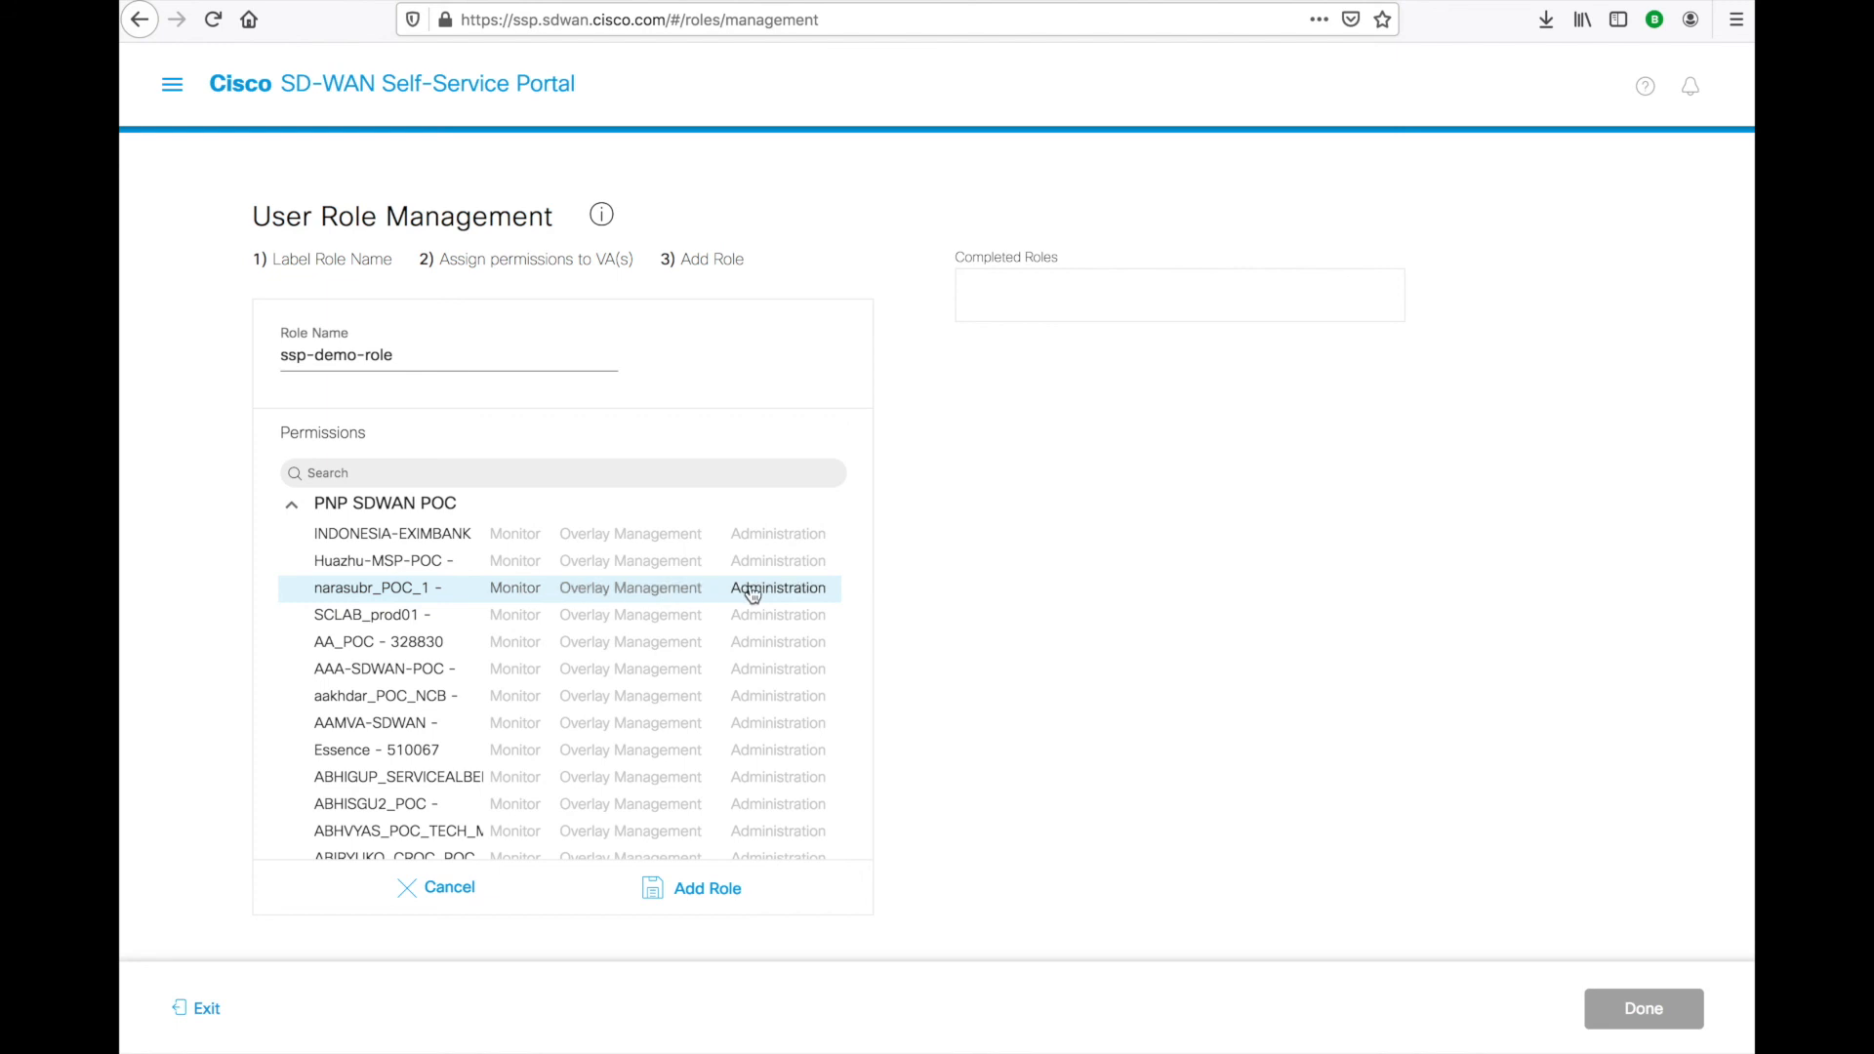
left_click(706, 886)
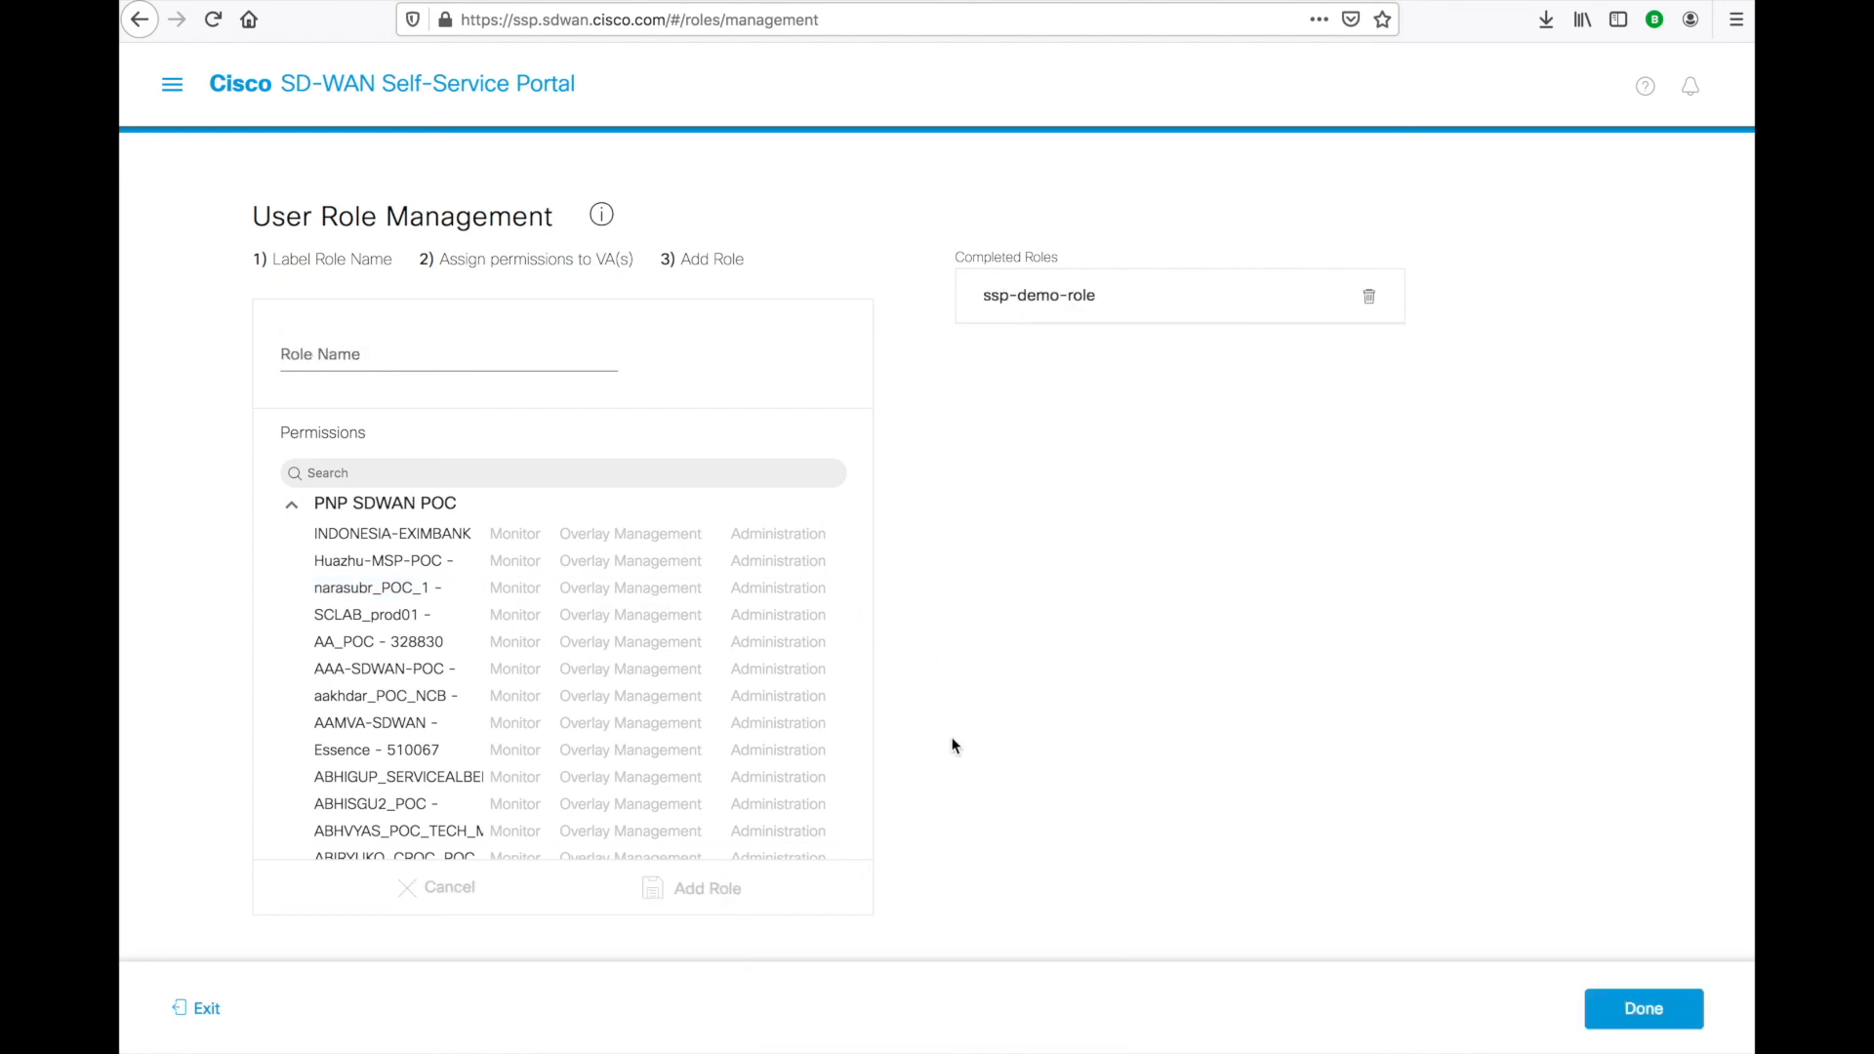
left_click(1642, 1007)
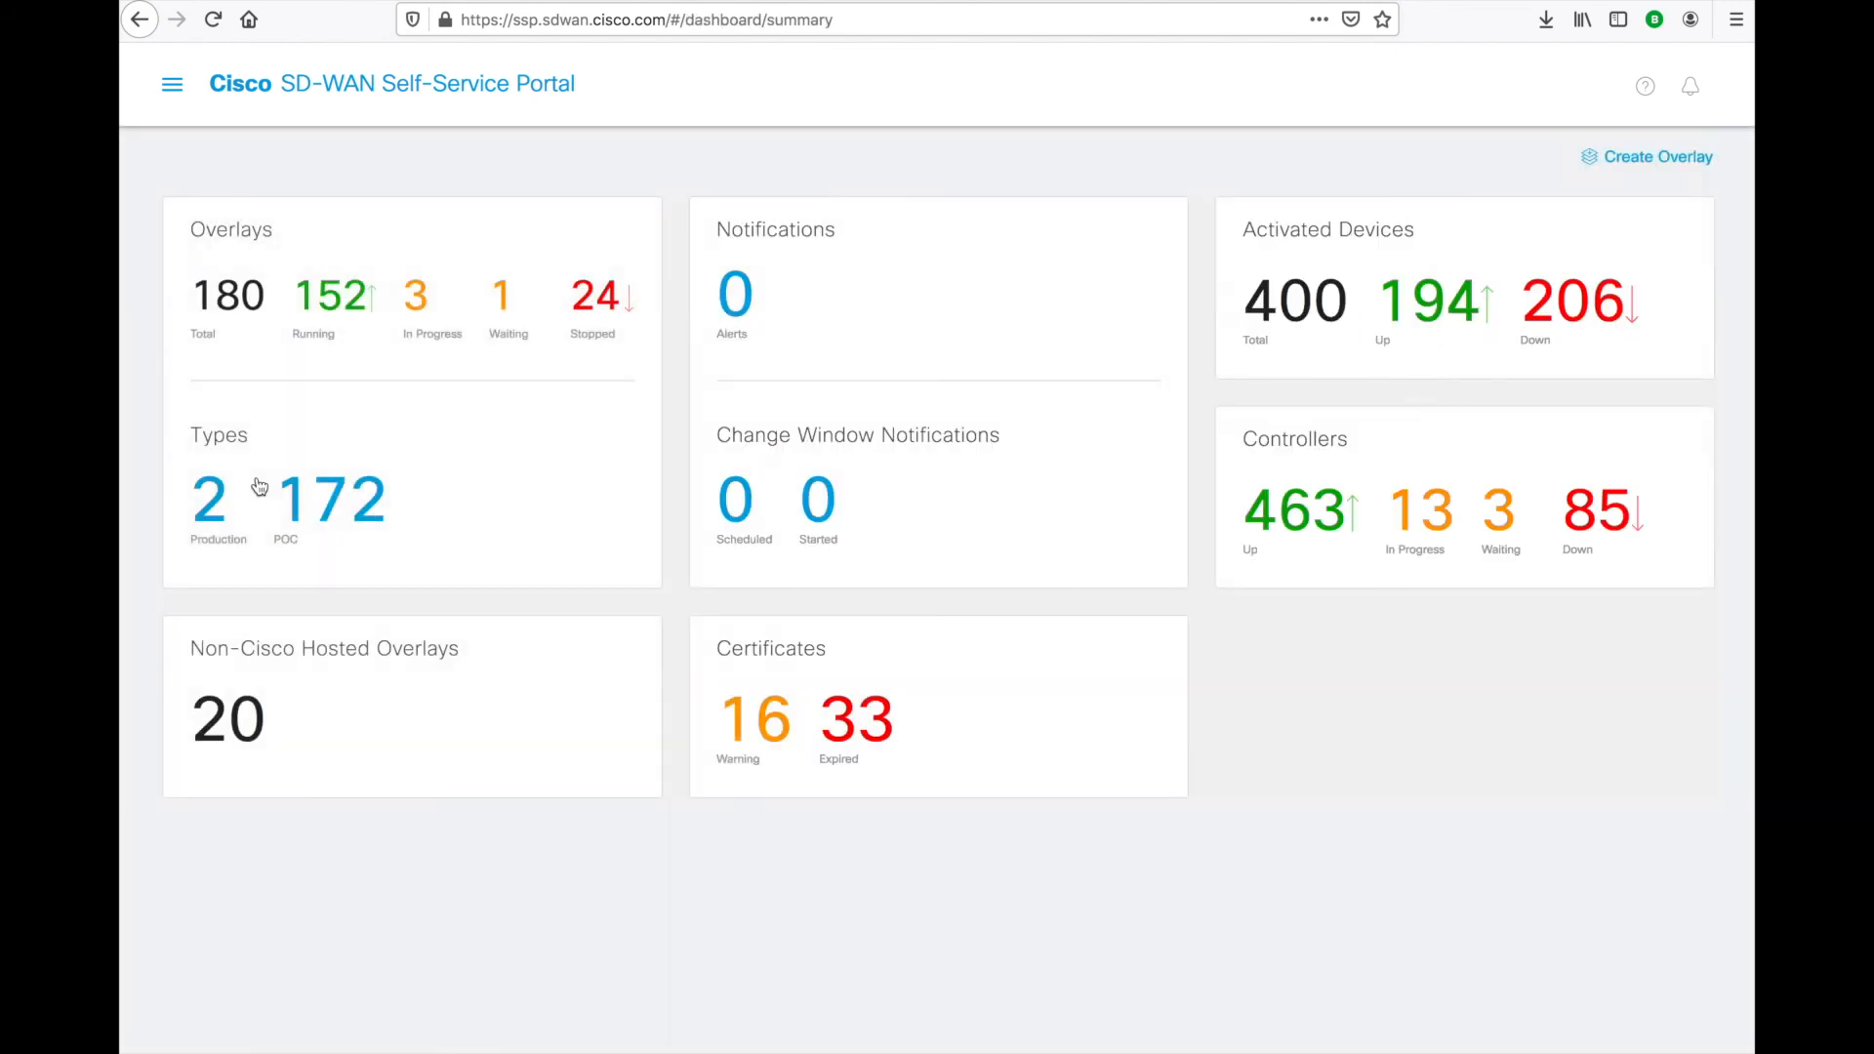